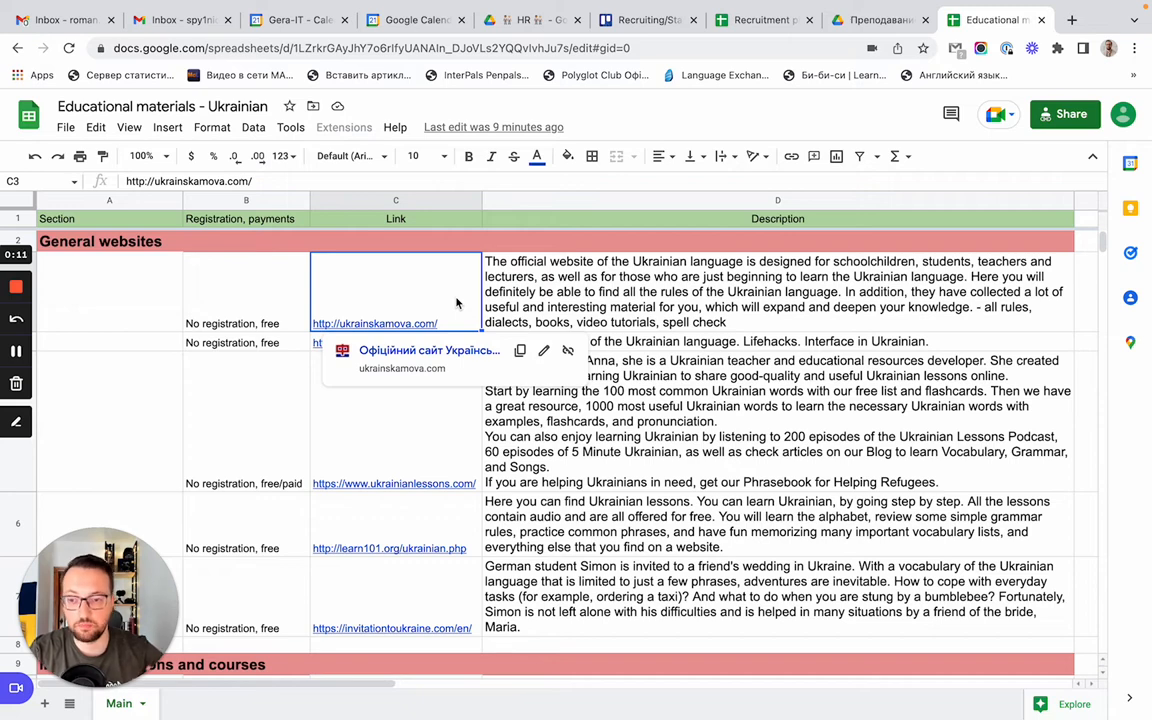
mouse_move(500, 306)
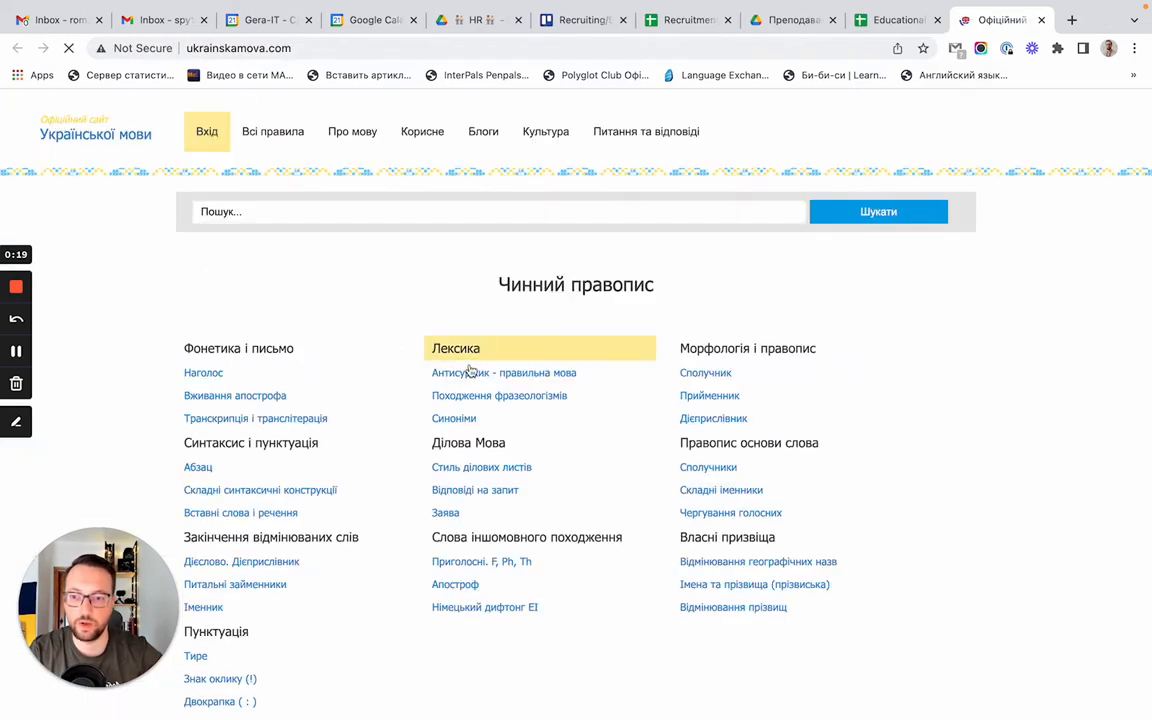
mouse_move(312, 344)
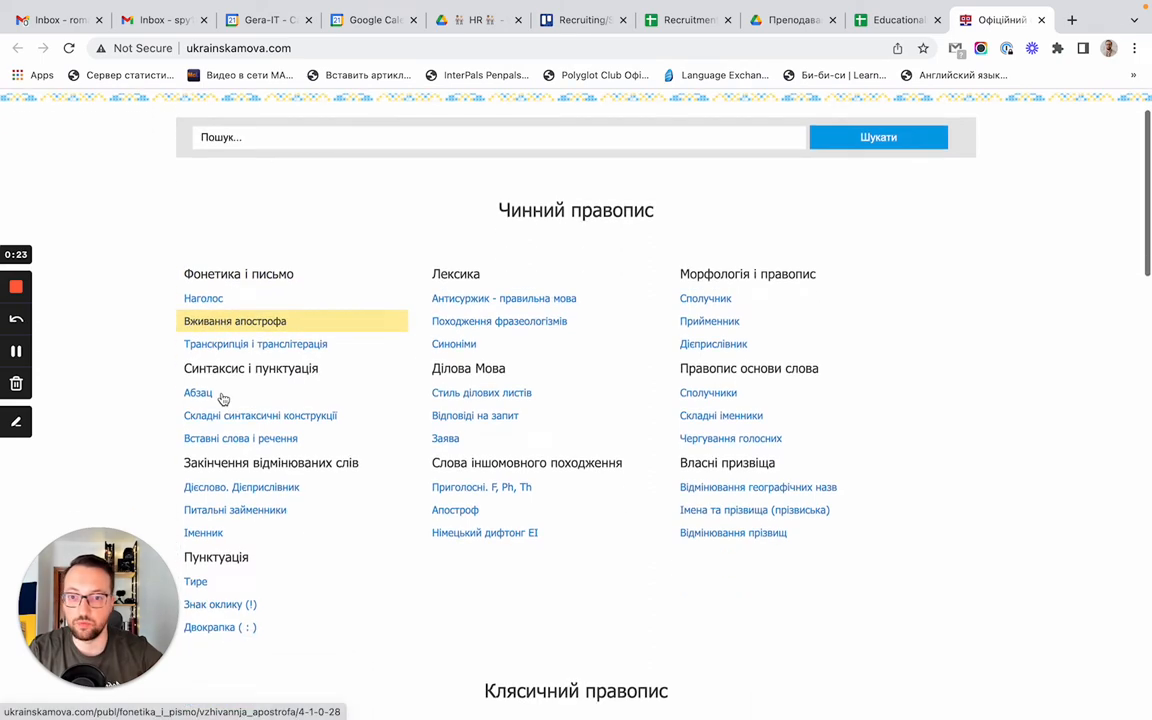
scroll("down", 3)
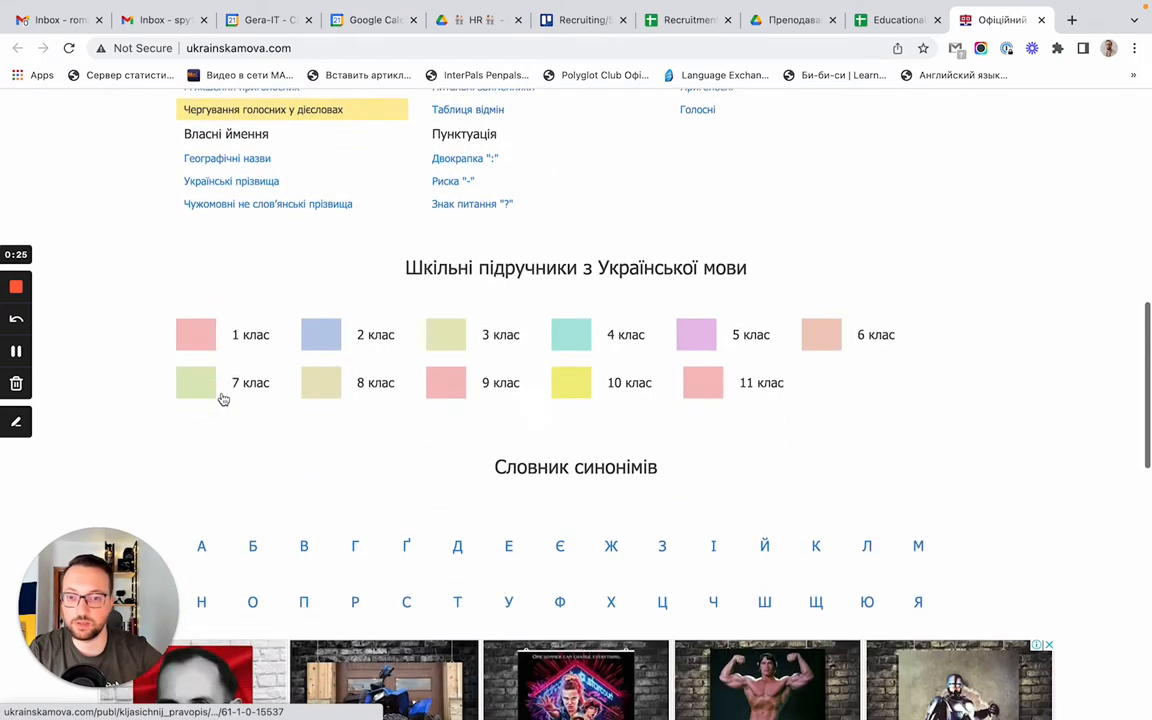
scroll("down", 3)
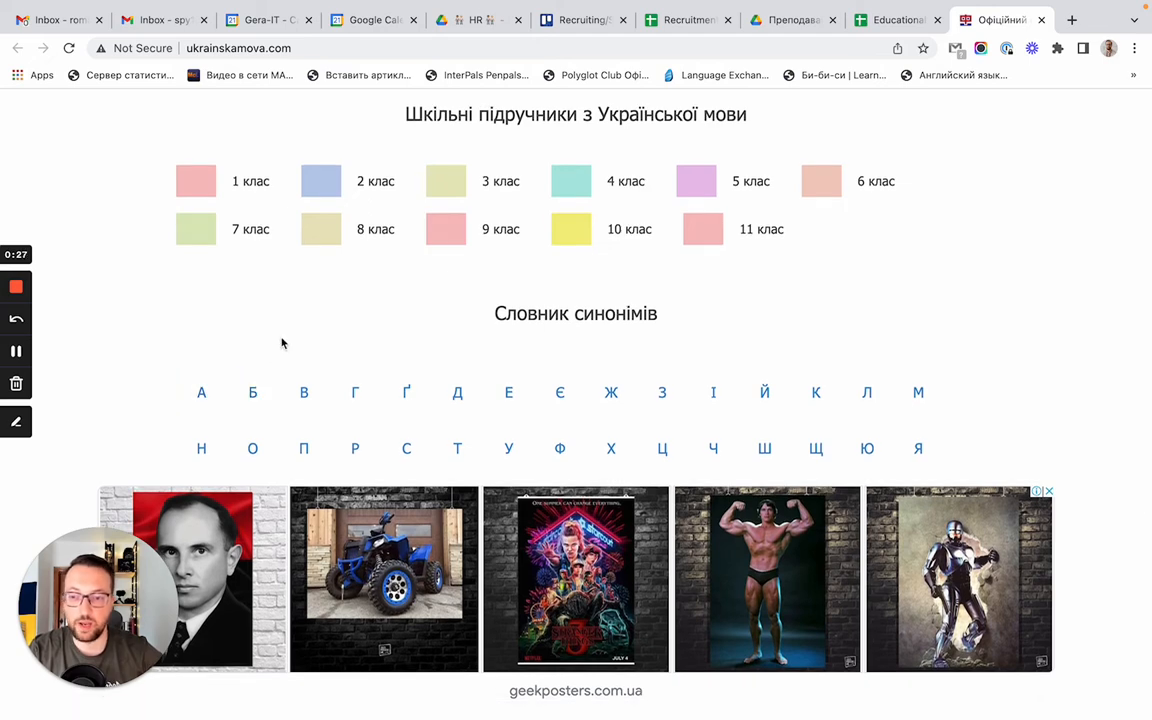
mouse_move(428, 326)
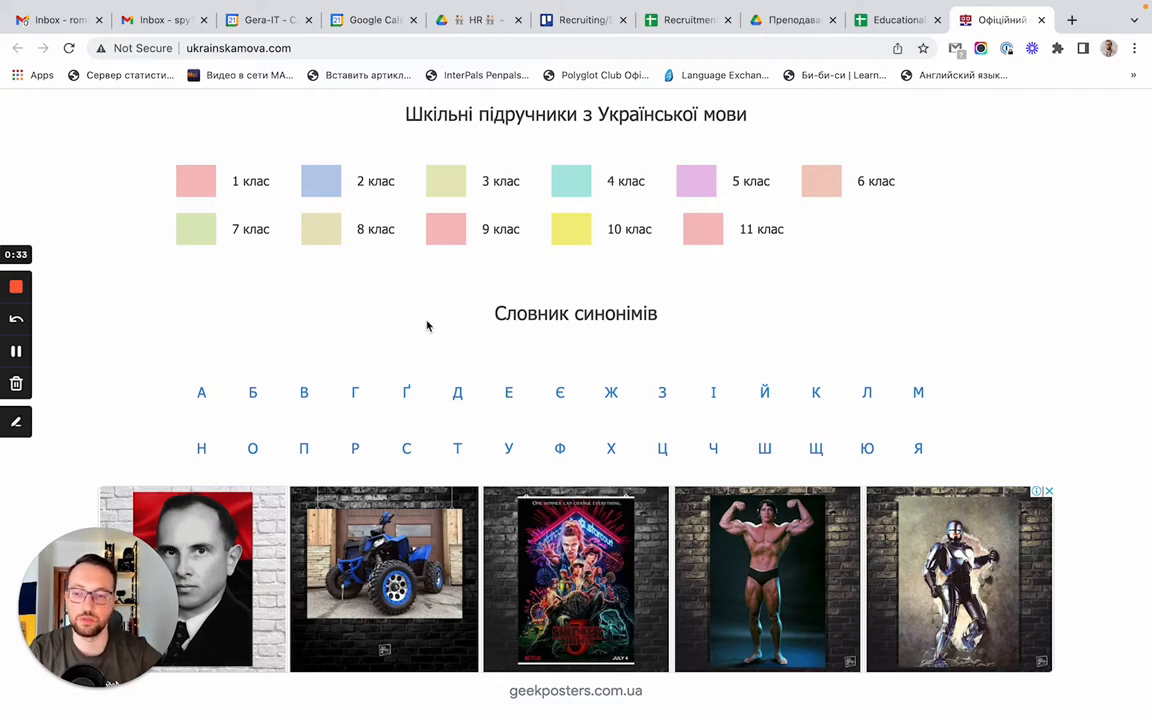
scroll("down", 3)
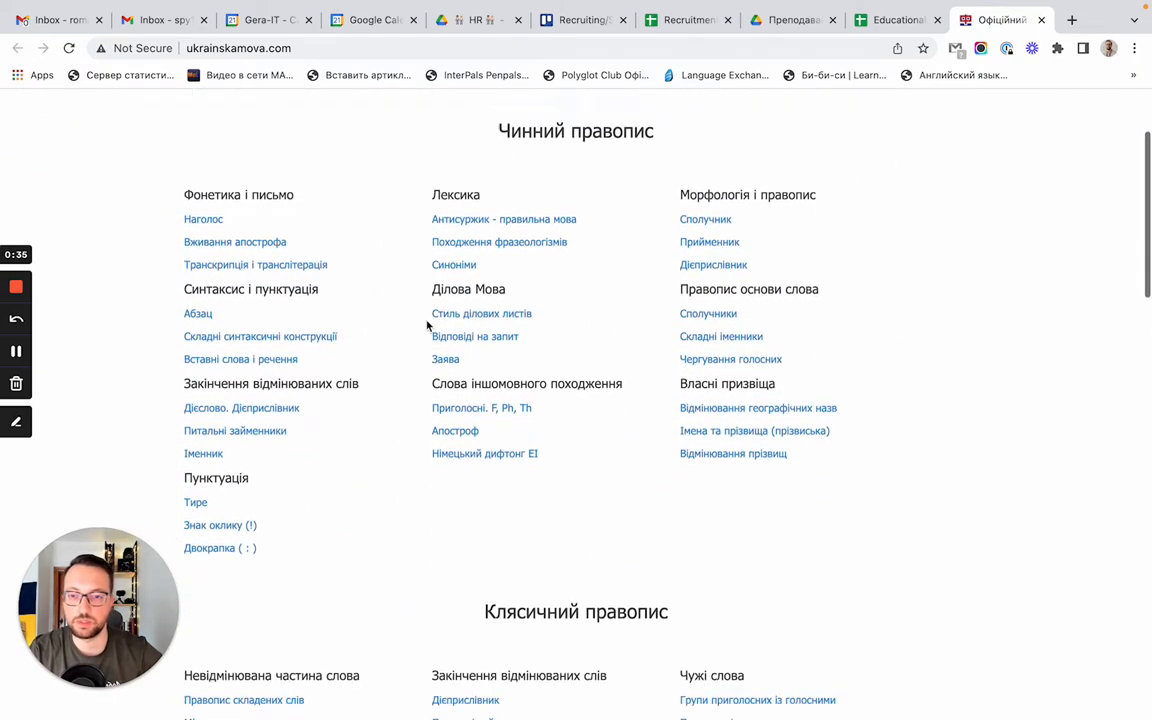
scroll("down", 3)
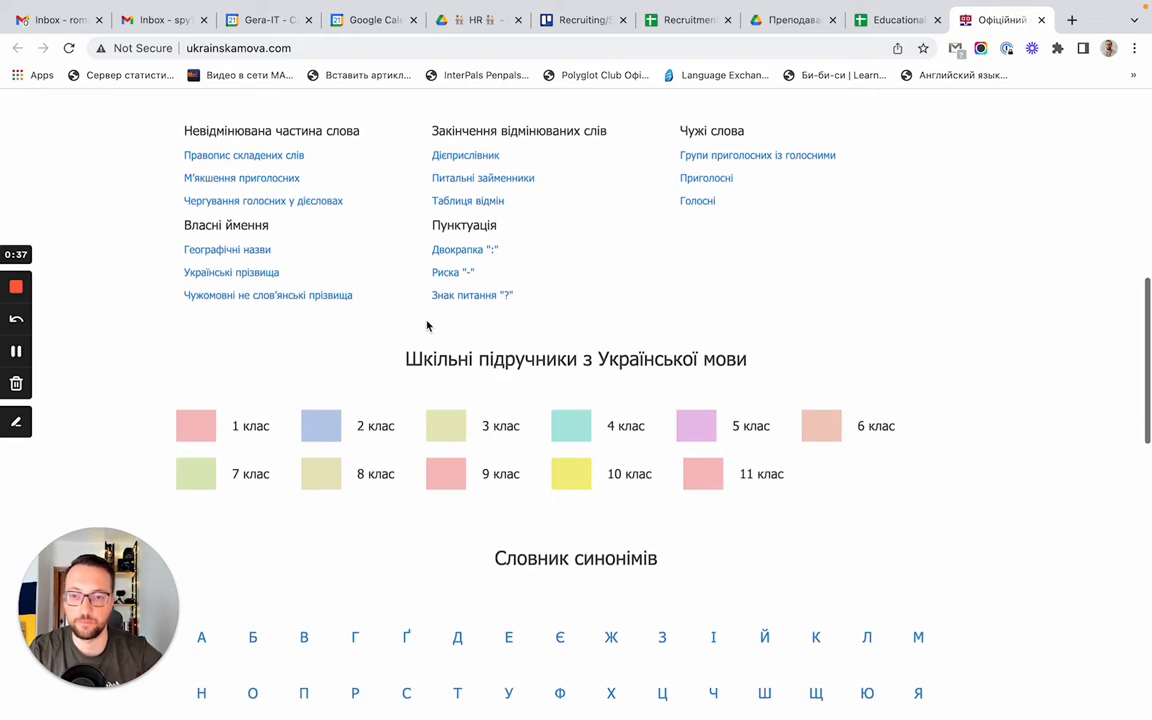
mouse_move(300, 340)
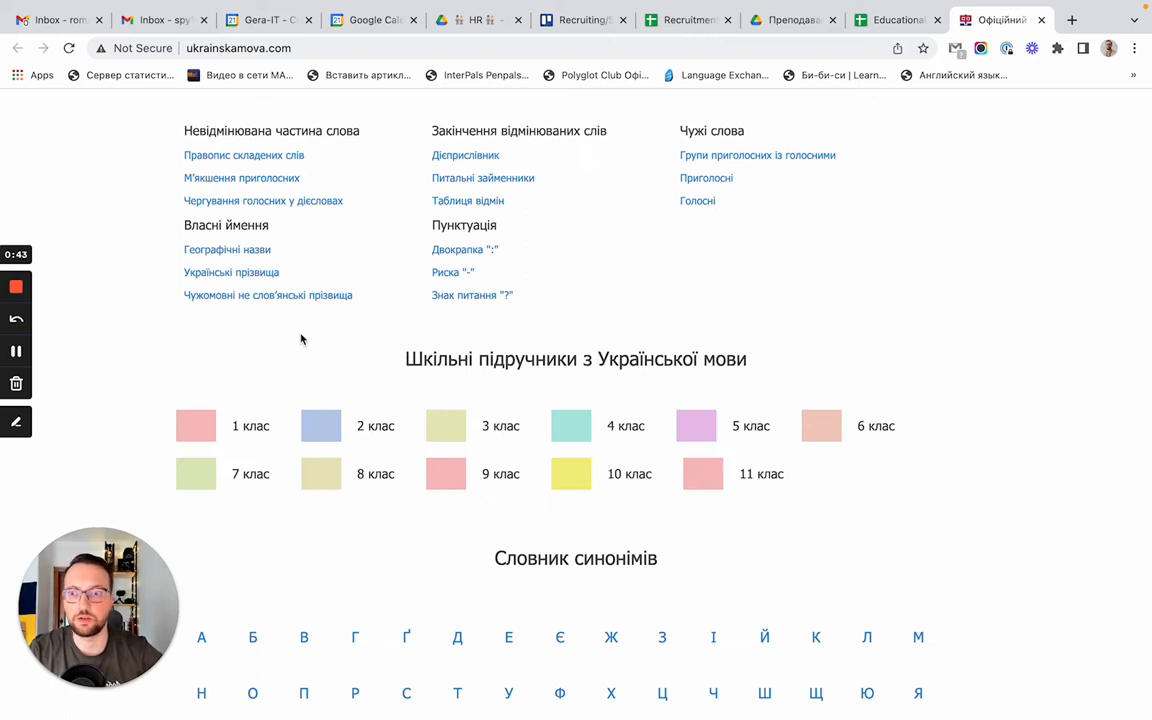
mouse_move(268, 380)
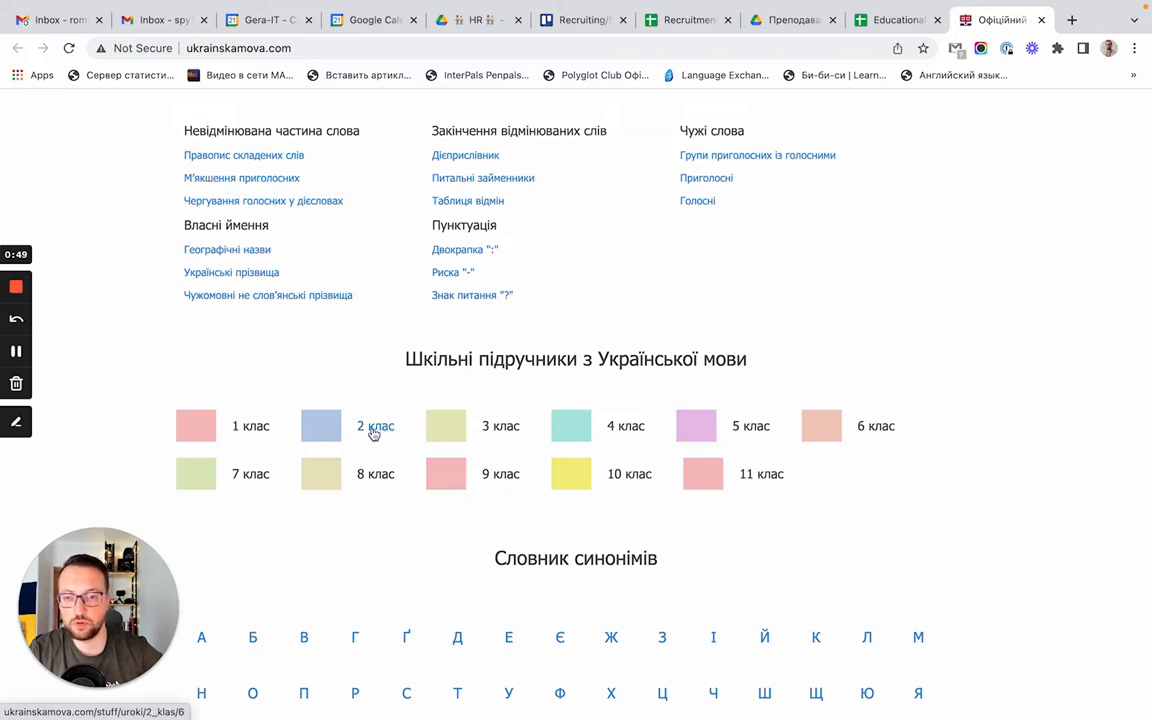
From the 2 клас collection, bring up Гавриш's Українська мова для 2 класу as a PDF
left_click(374, 424)
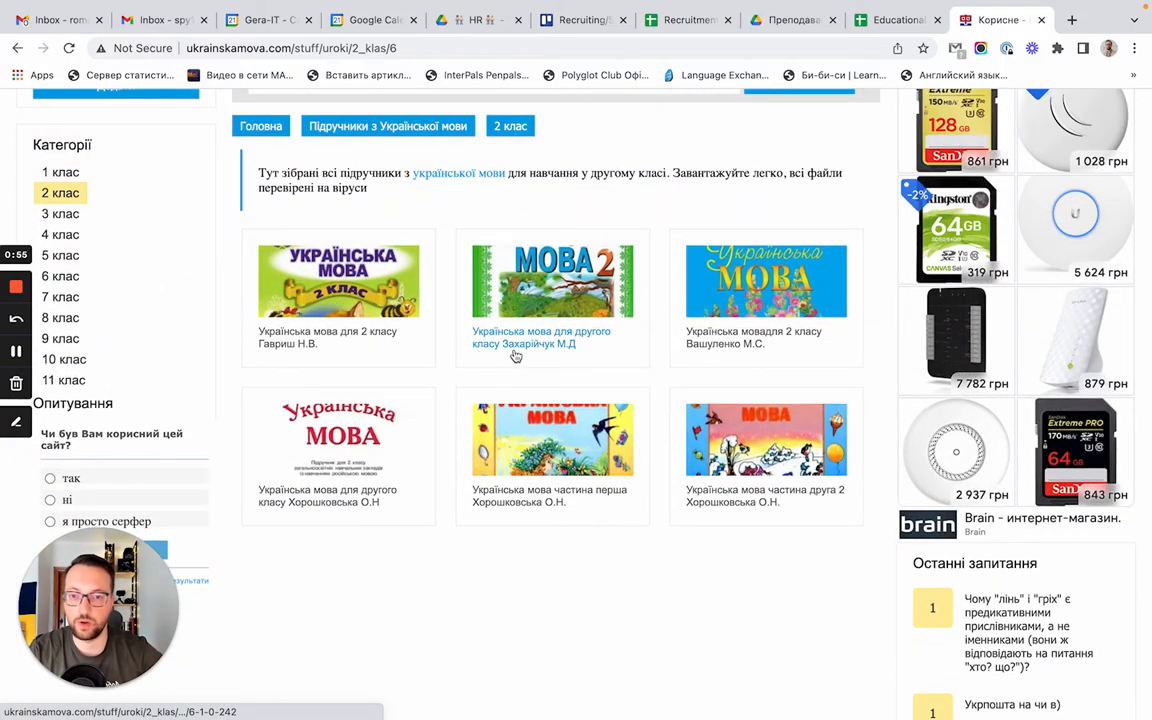
mouse_move(336, 354)
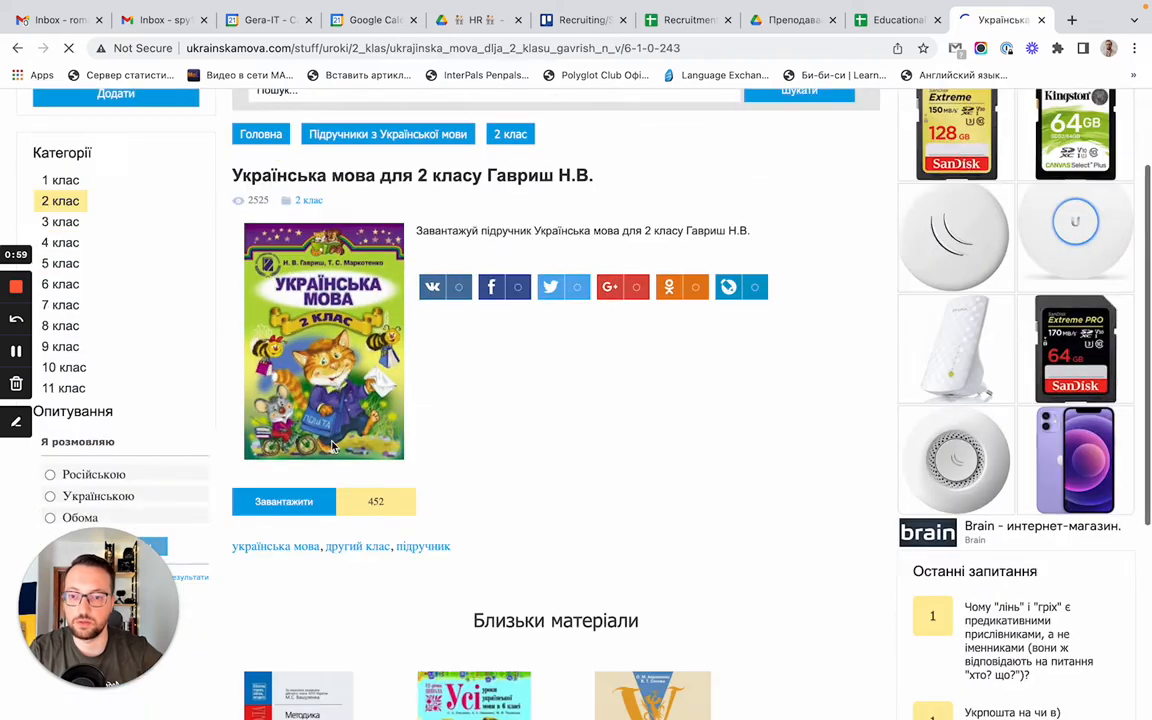
left_click(284, 502)
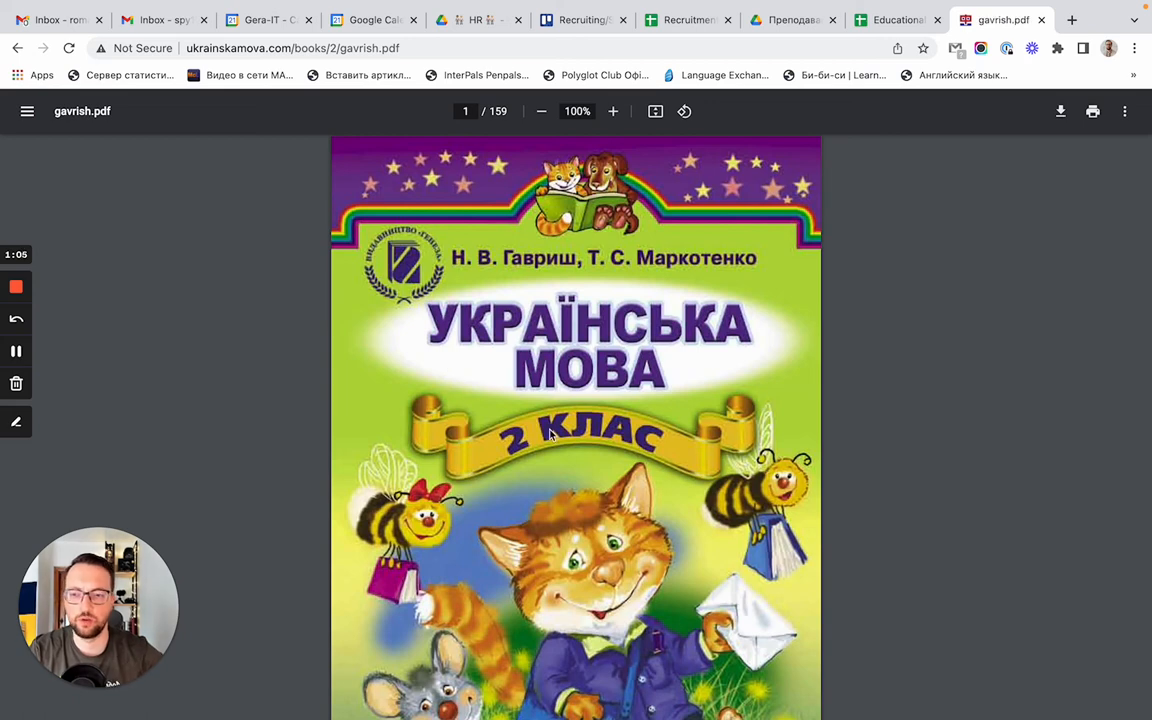
Browse down through the textbook's lesson pages
scroll("down", 3)
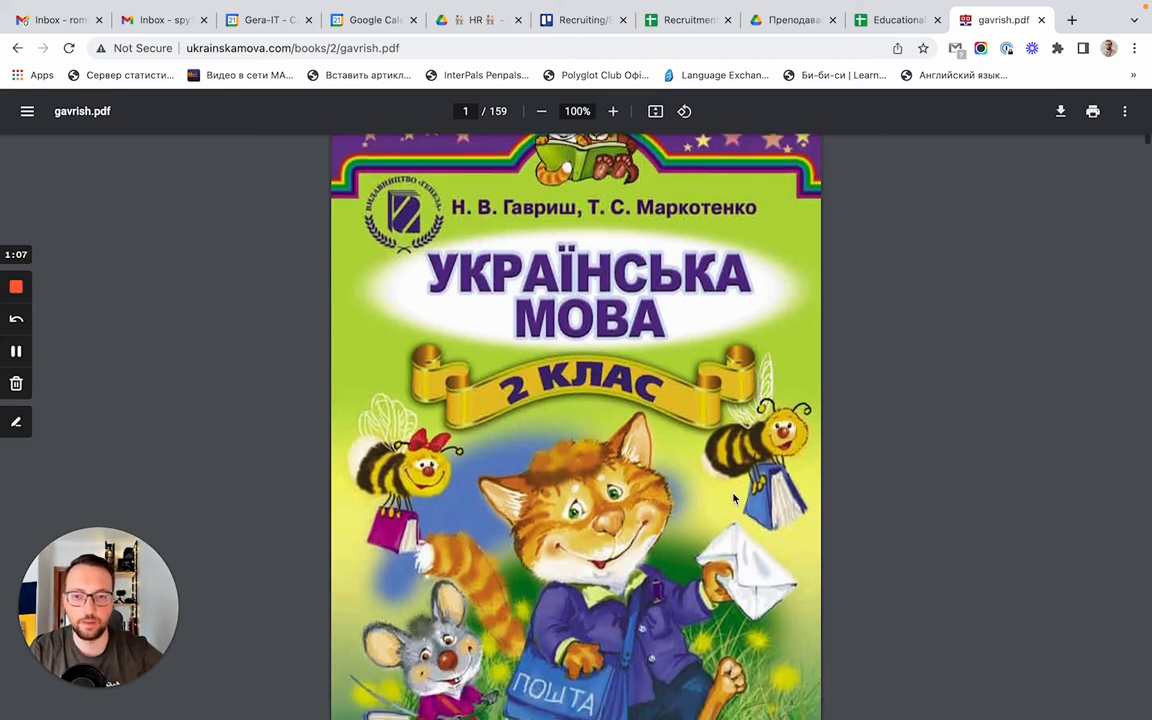
scroll("down", 3)
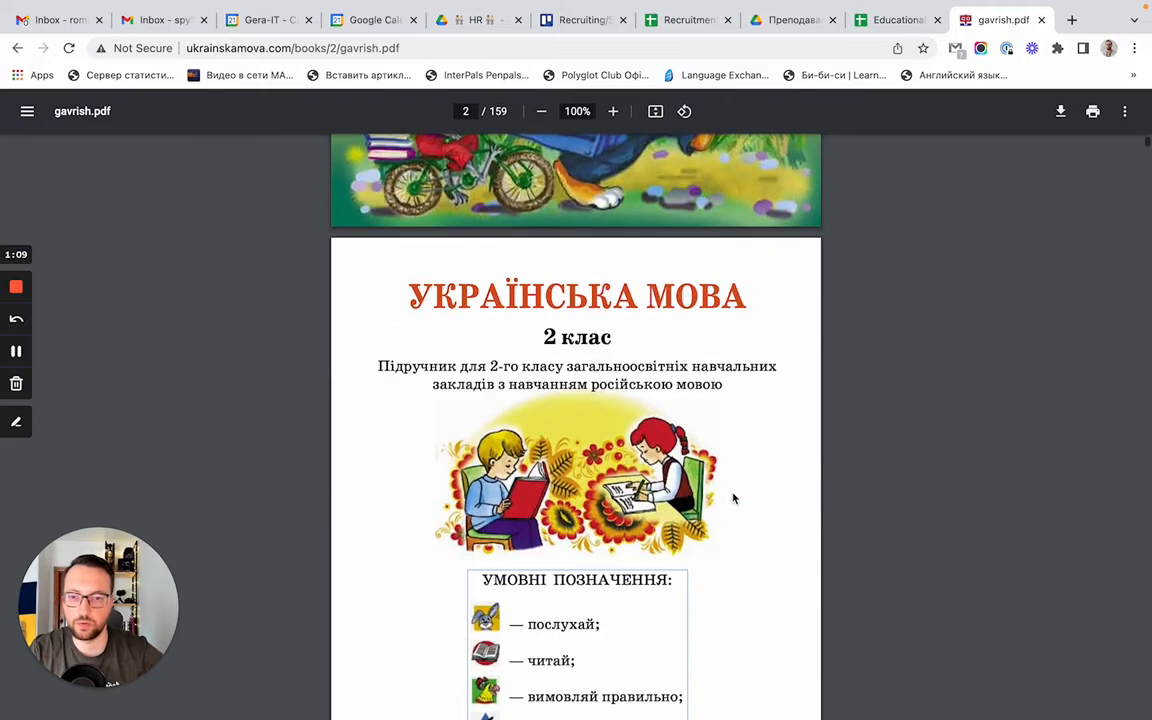
scroll("down", 3)
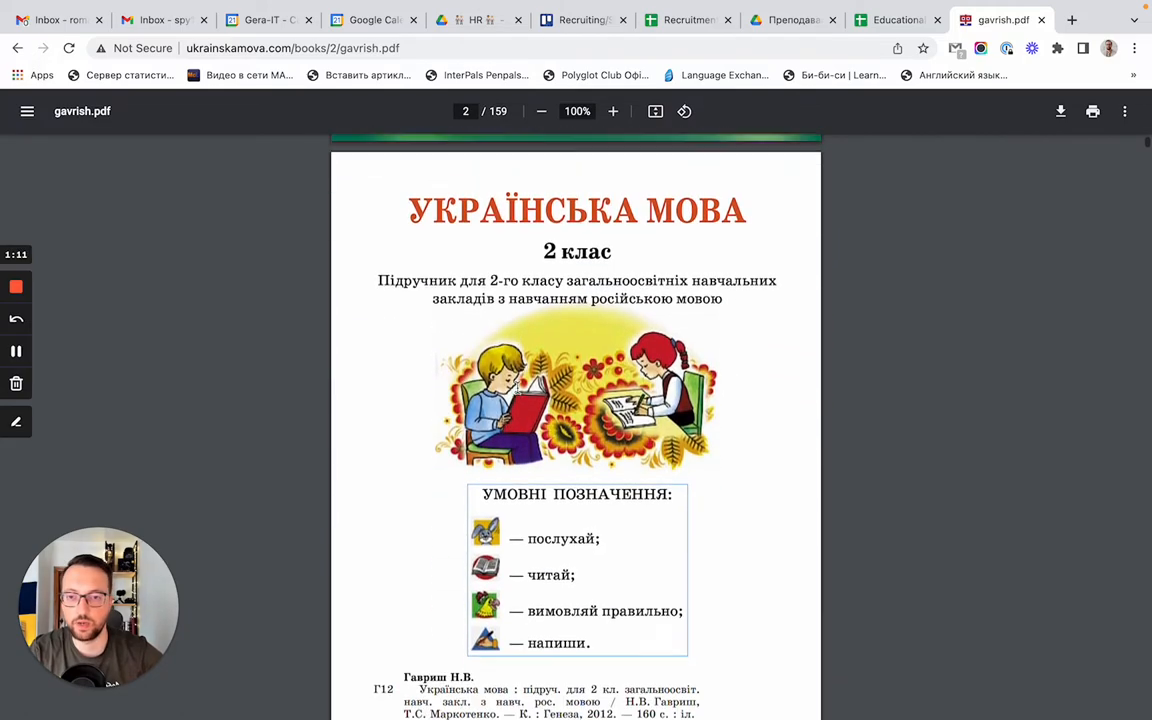
scroll("down", 3)
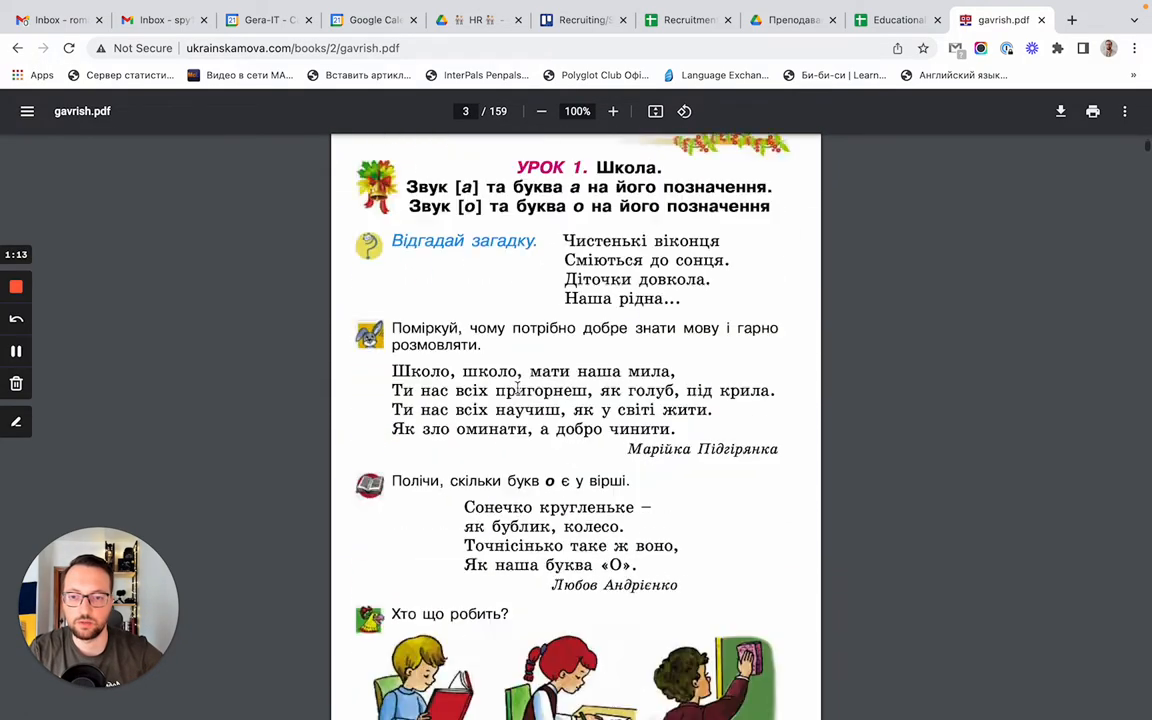
scroll("down", 3)
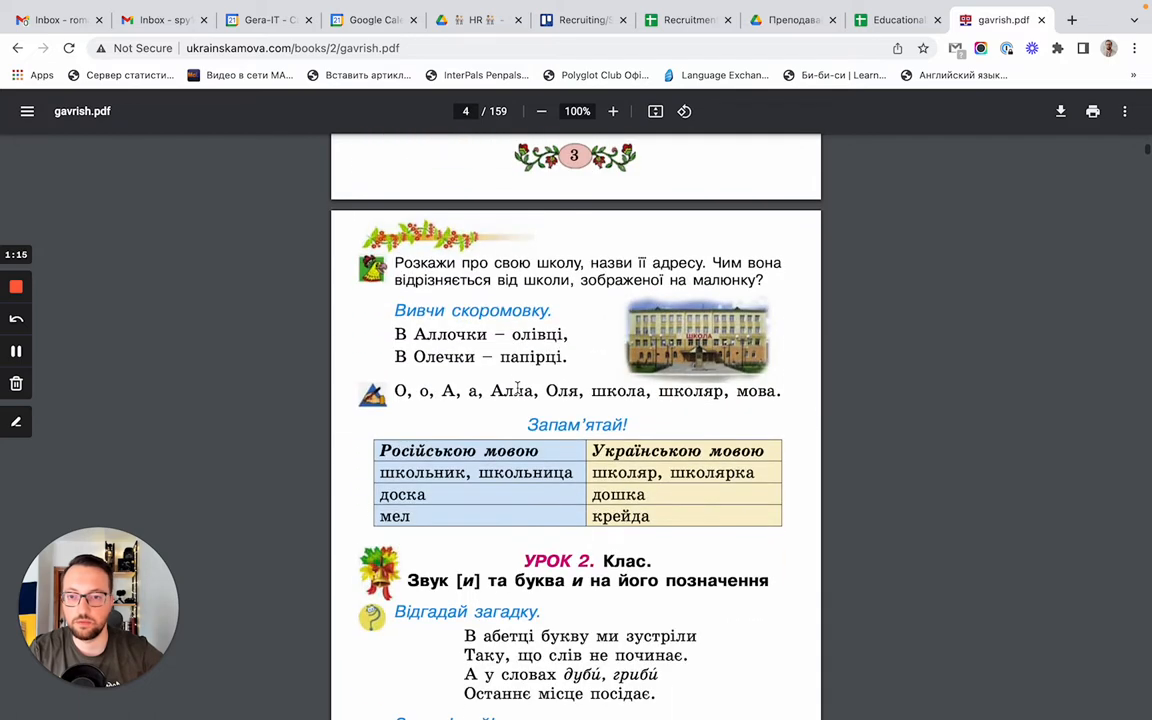
scroll("down", 3)
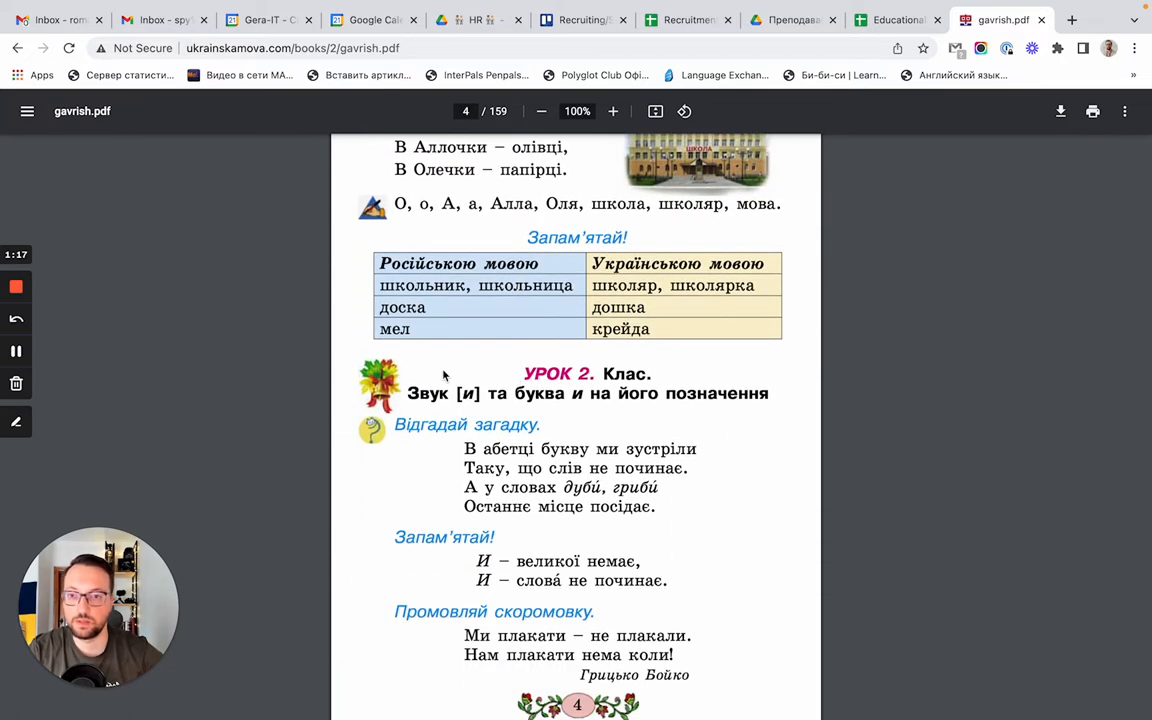
scroll("down", 3)
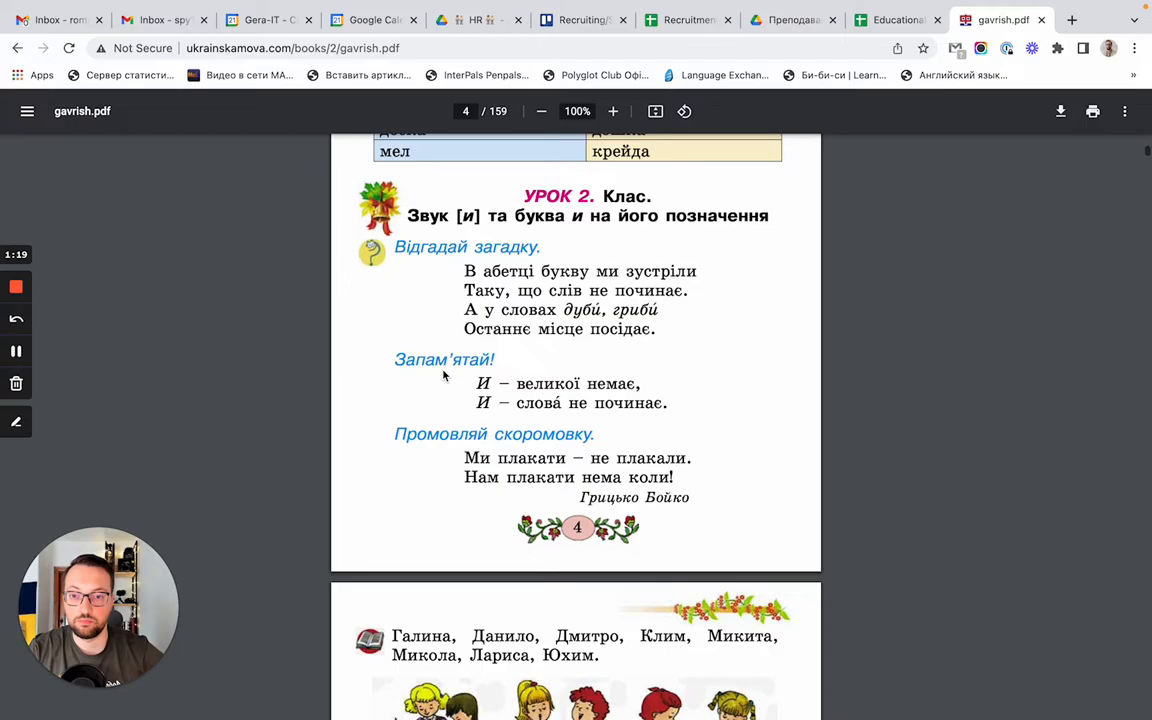
scroll("down", 3)
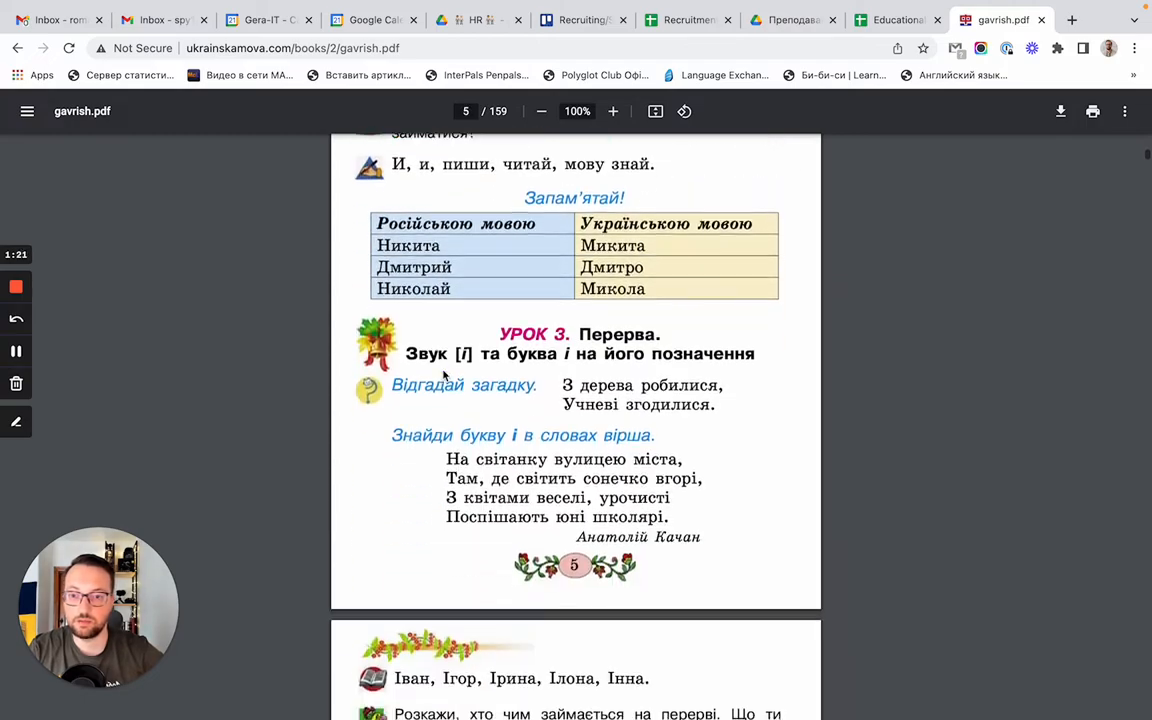
scroll("down", 3)
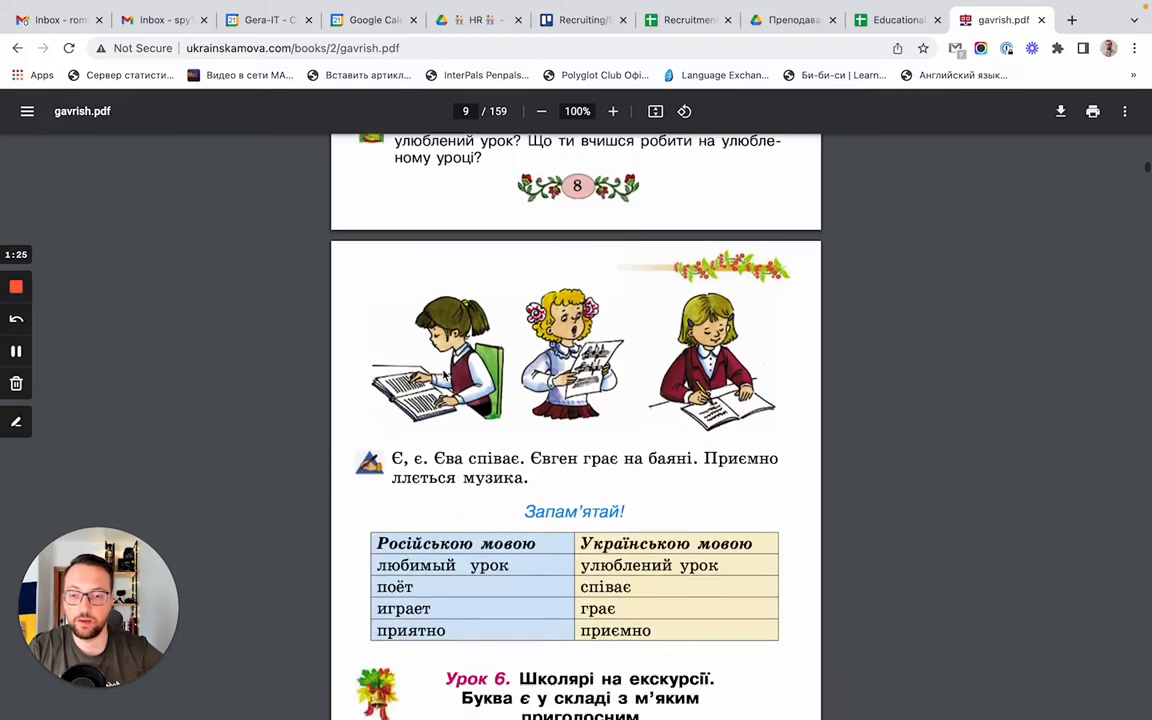
scroll("down", 3)
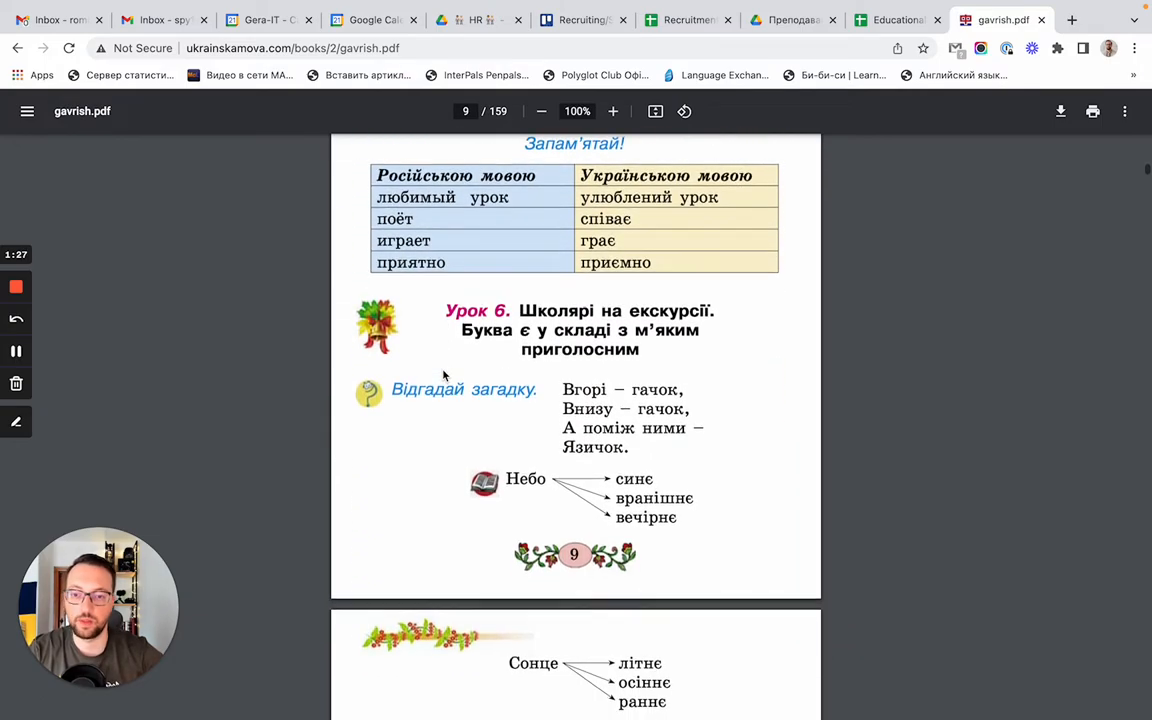
scroll("down", 3)
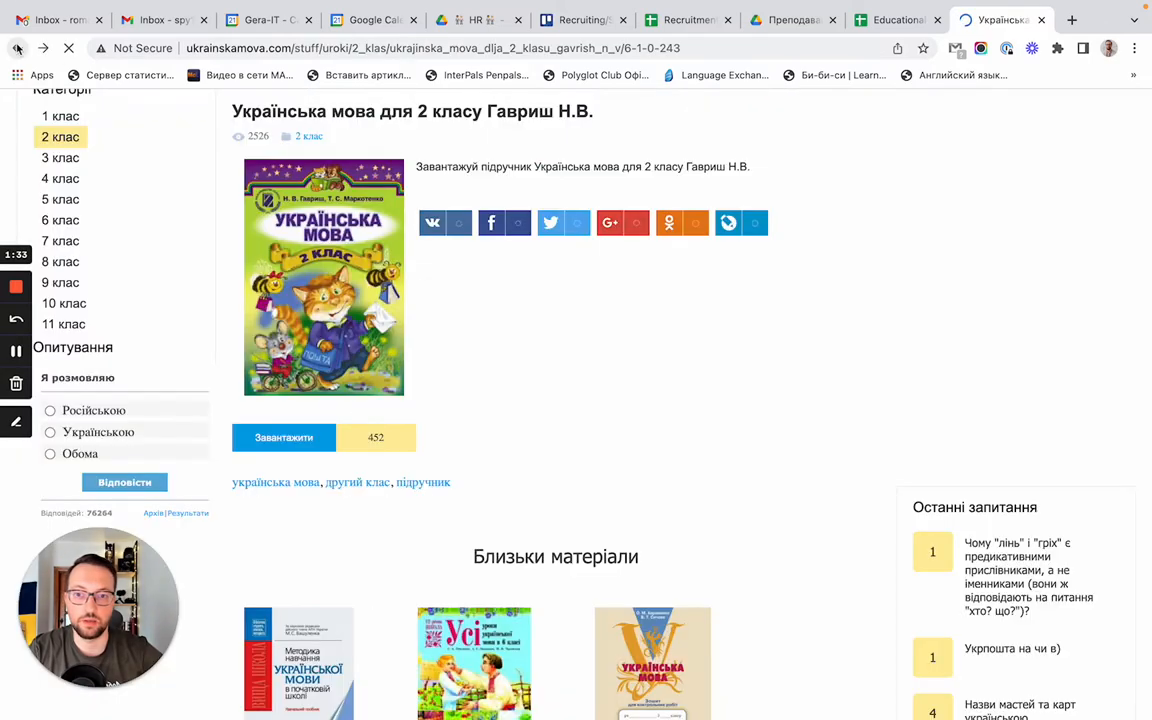
From Про мову > Діалекти, read the Середньонаддніпрянський говір article, then bring up the Корисне menu
left_click(272, 132)
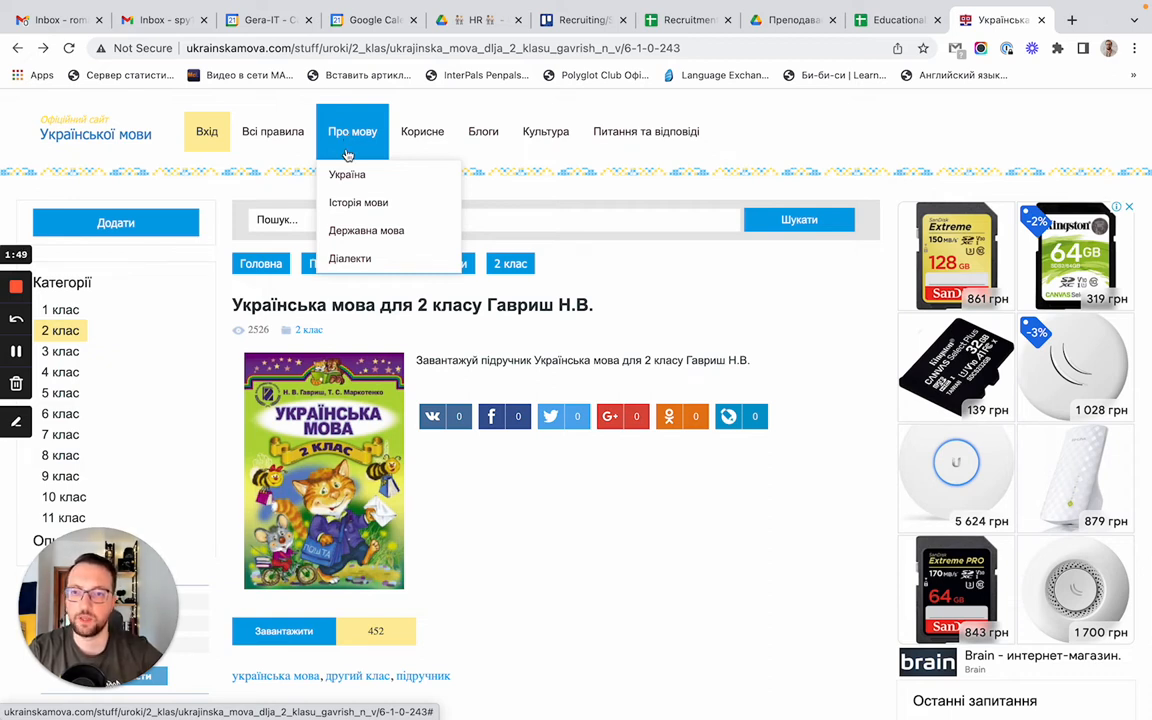
left_click(350, 258)
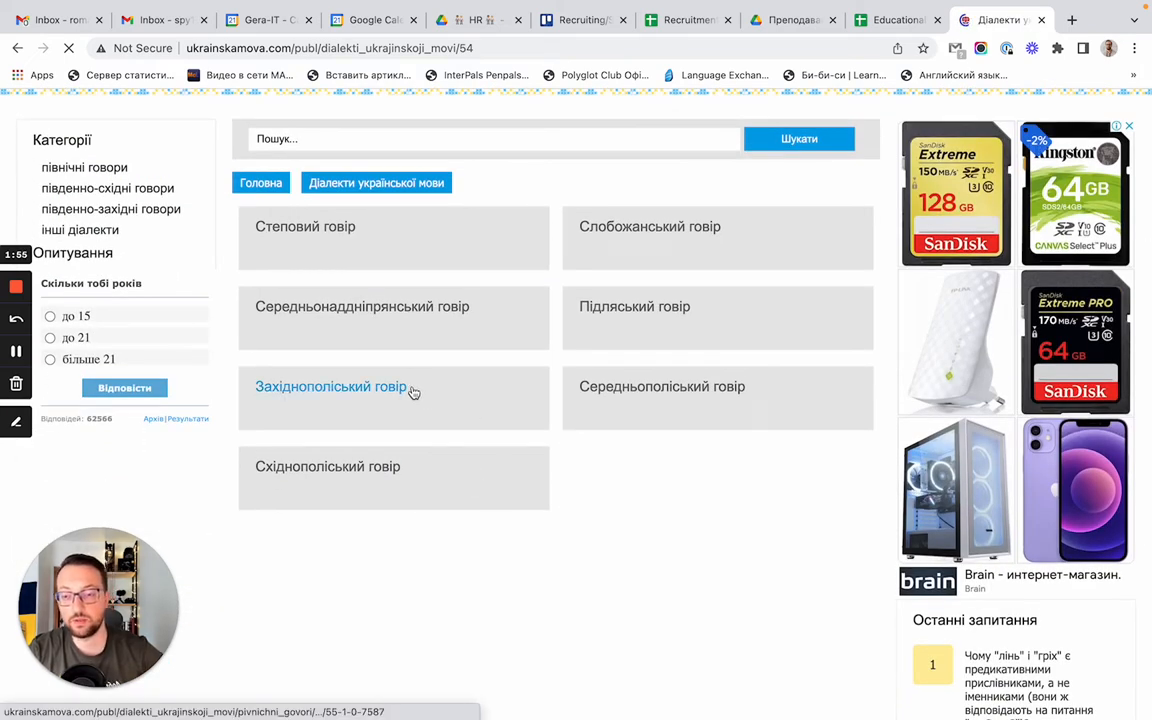
mouse_move(408, 312)
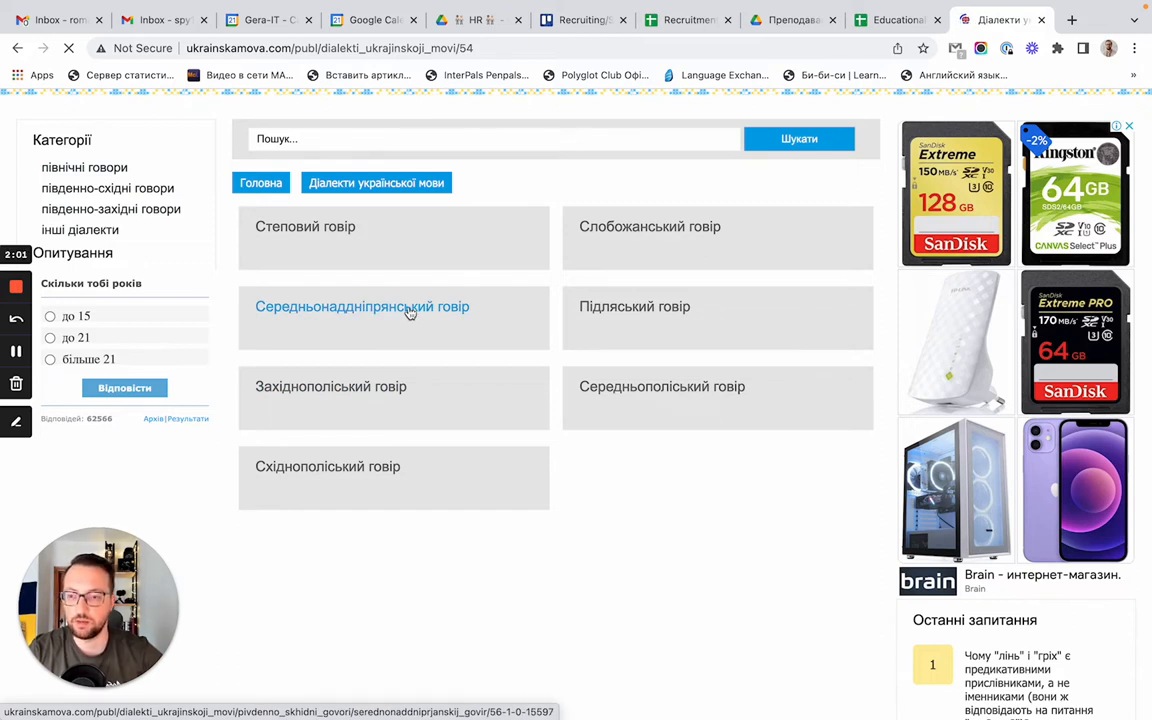
left_click(362, 306)
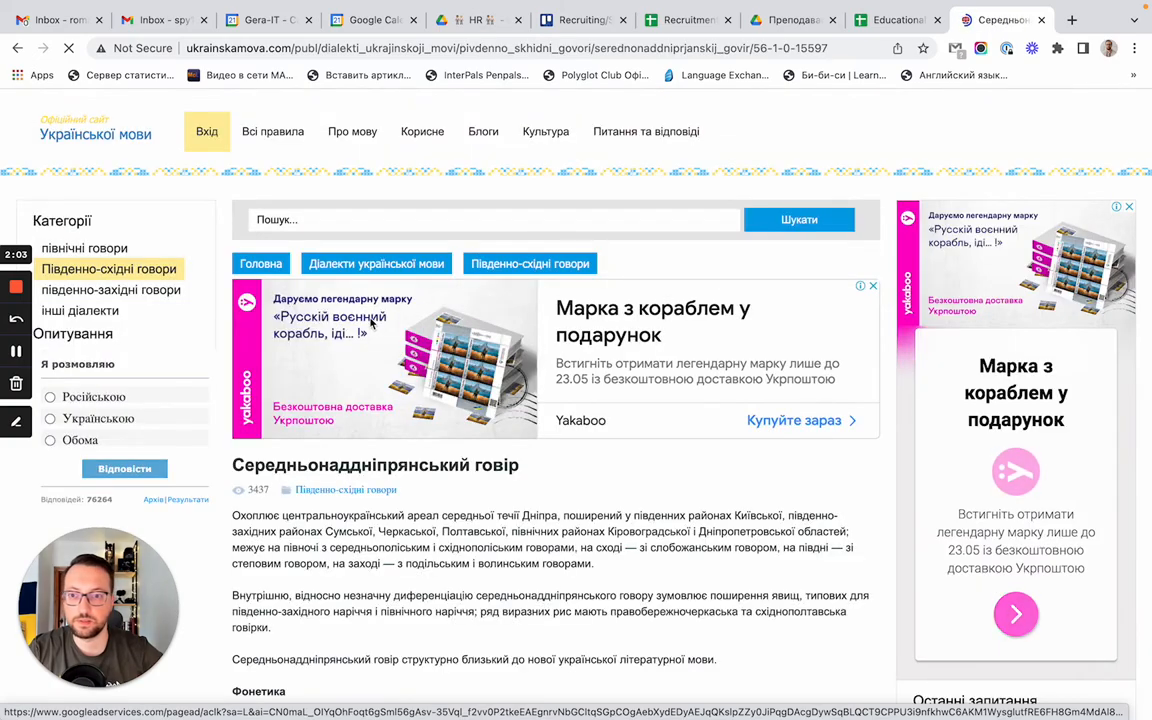
scroll("down", 3)
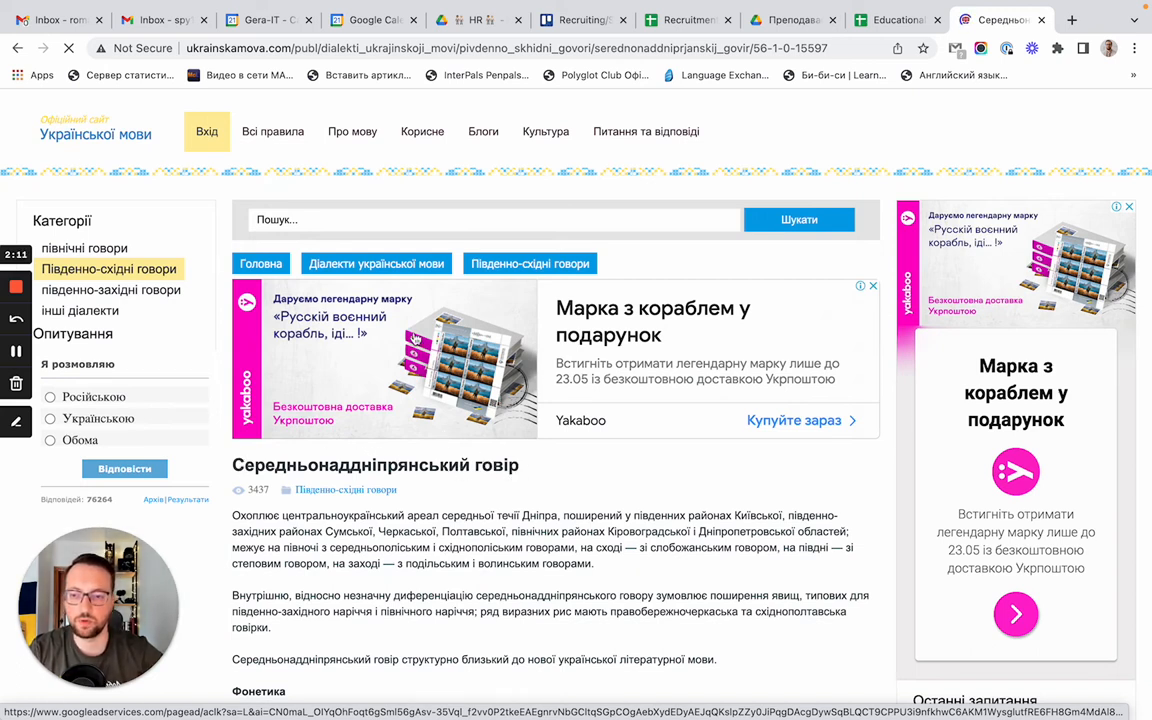
left_click(420, 132)
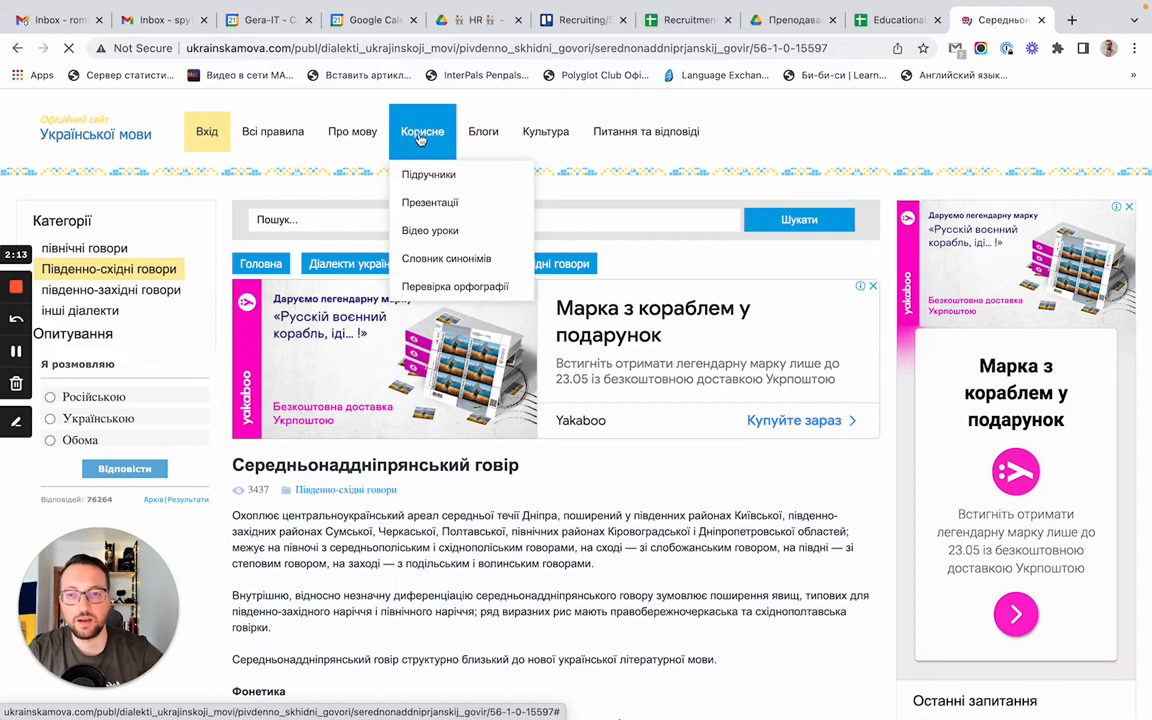
mouse_move(428, 182)
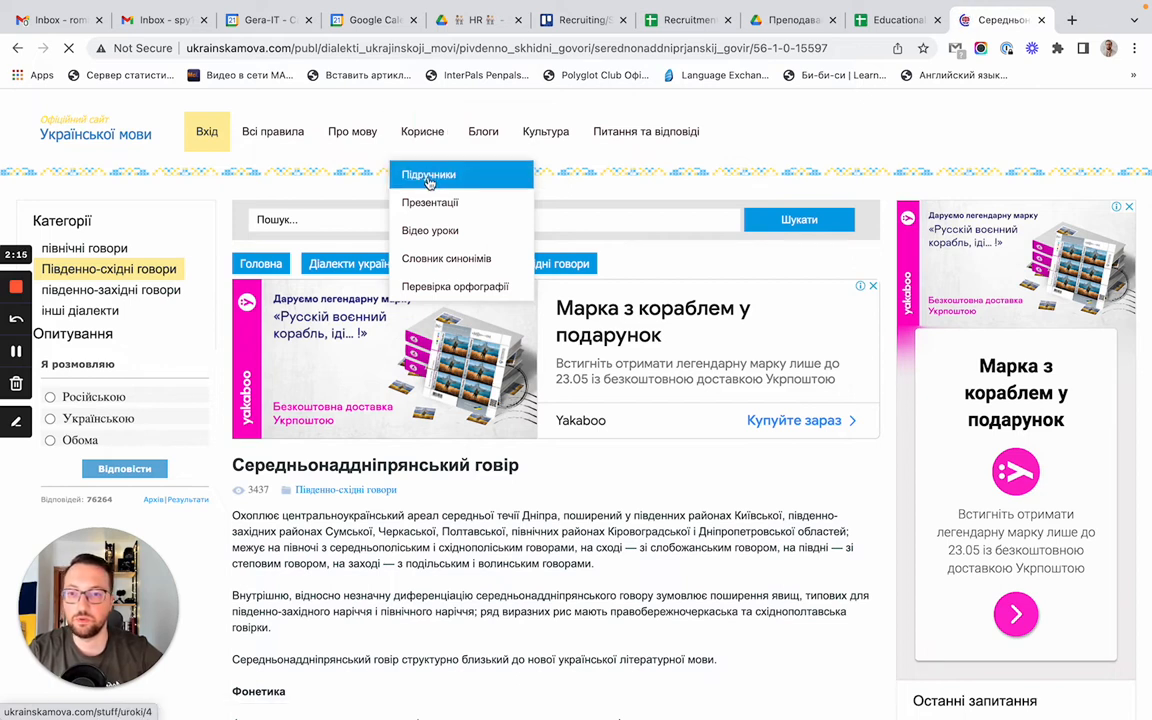
mouse_move(434, 230)
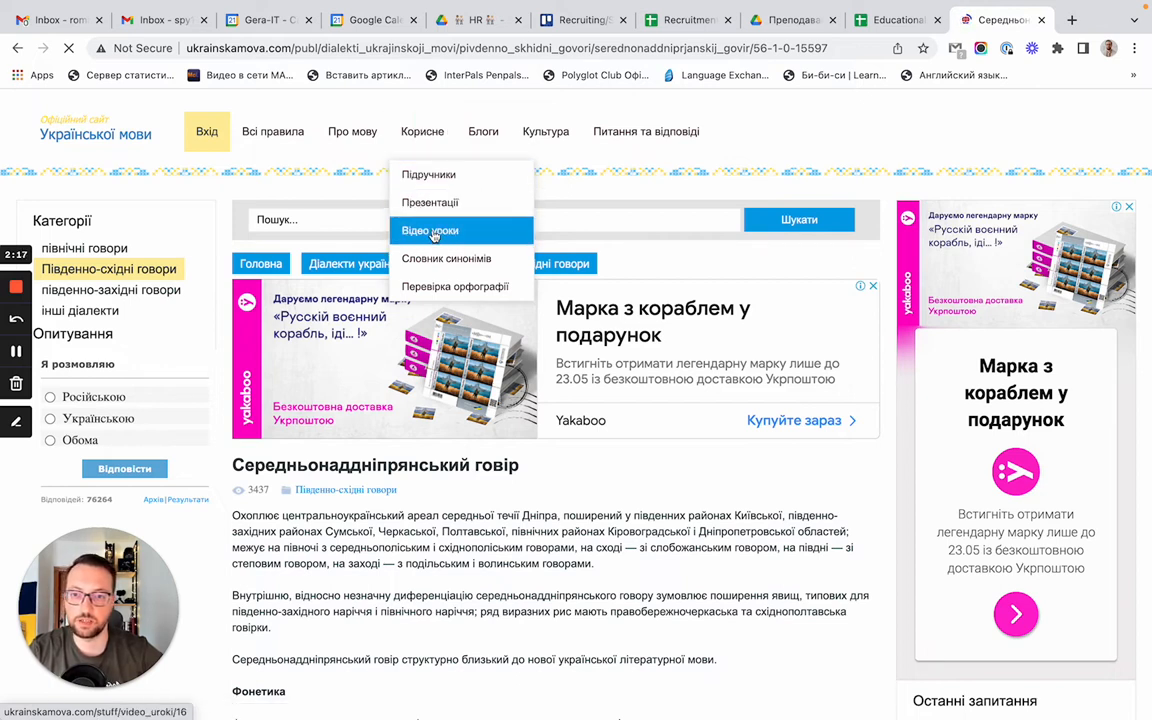
mouse_move(468, 268)
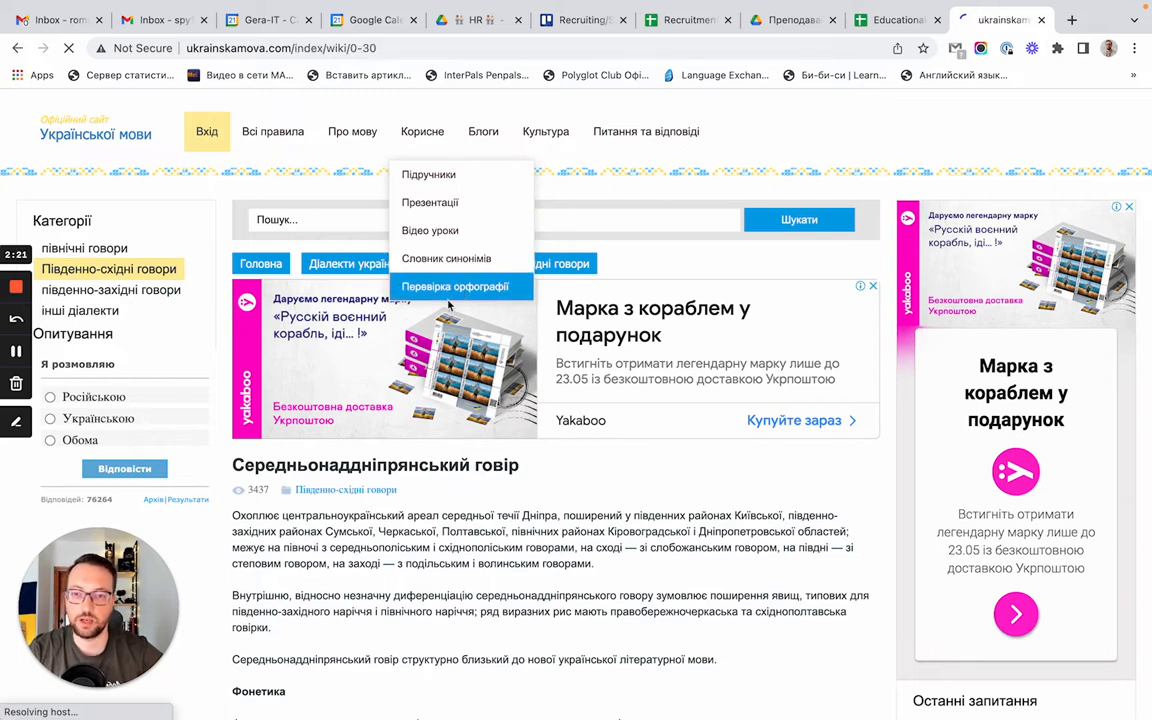
View the Перевірка орфографії spelling checker, then follow the footer link to the site's YouTube channel
left_click(460, 288)
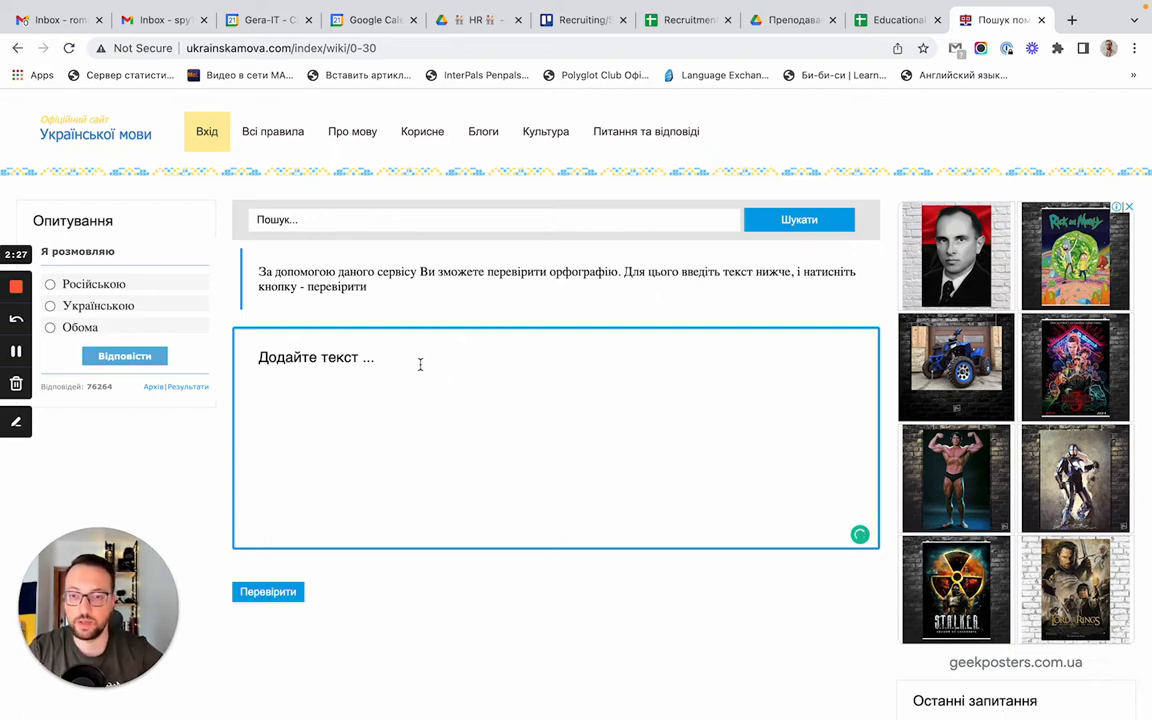
left_click(484, 132)
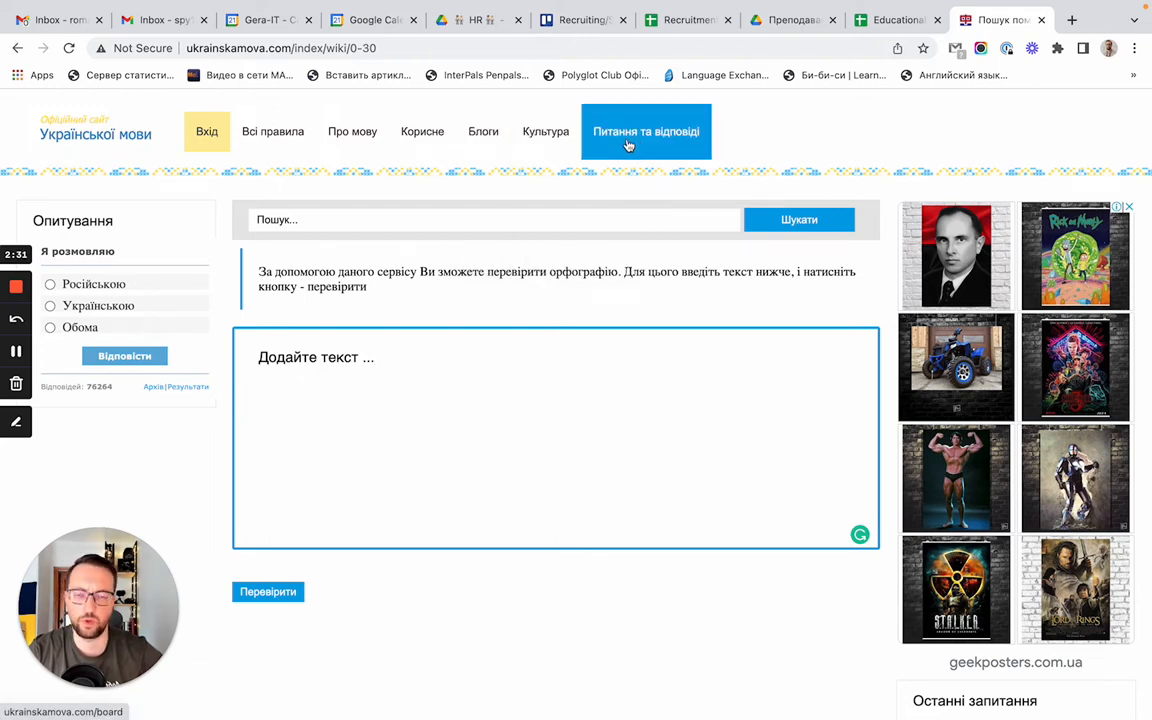
scroll("down", 3)
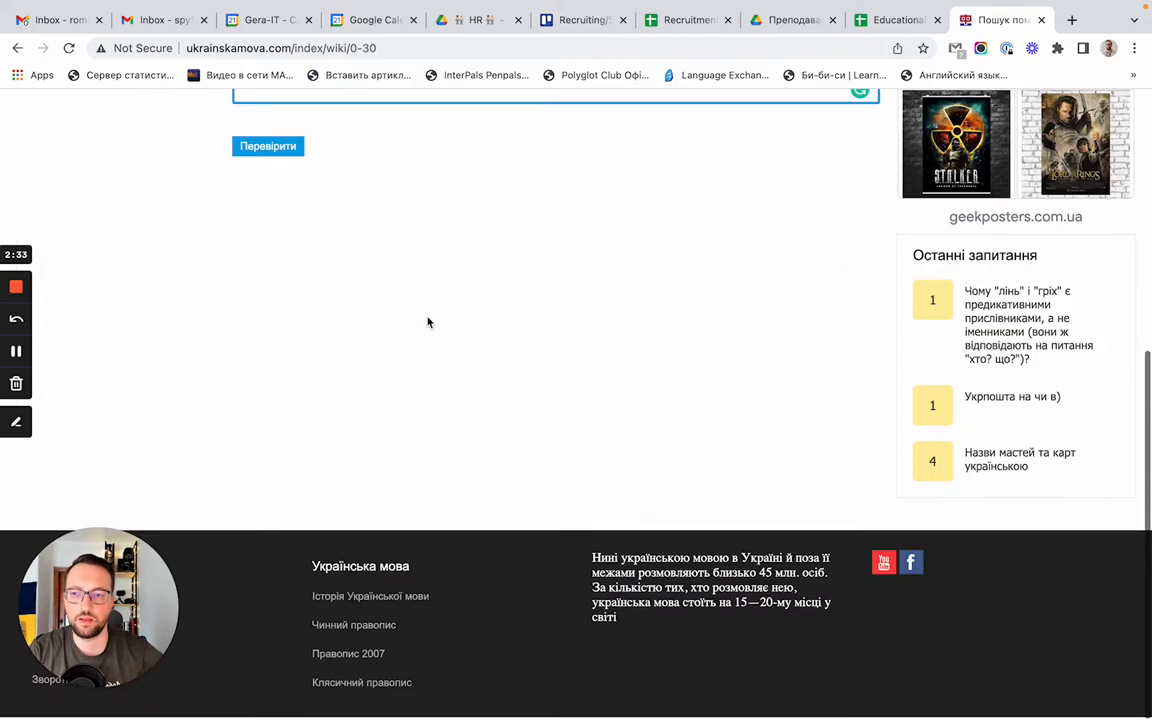
left_click(880, 562)
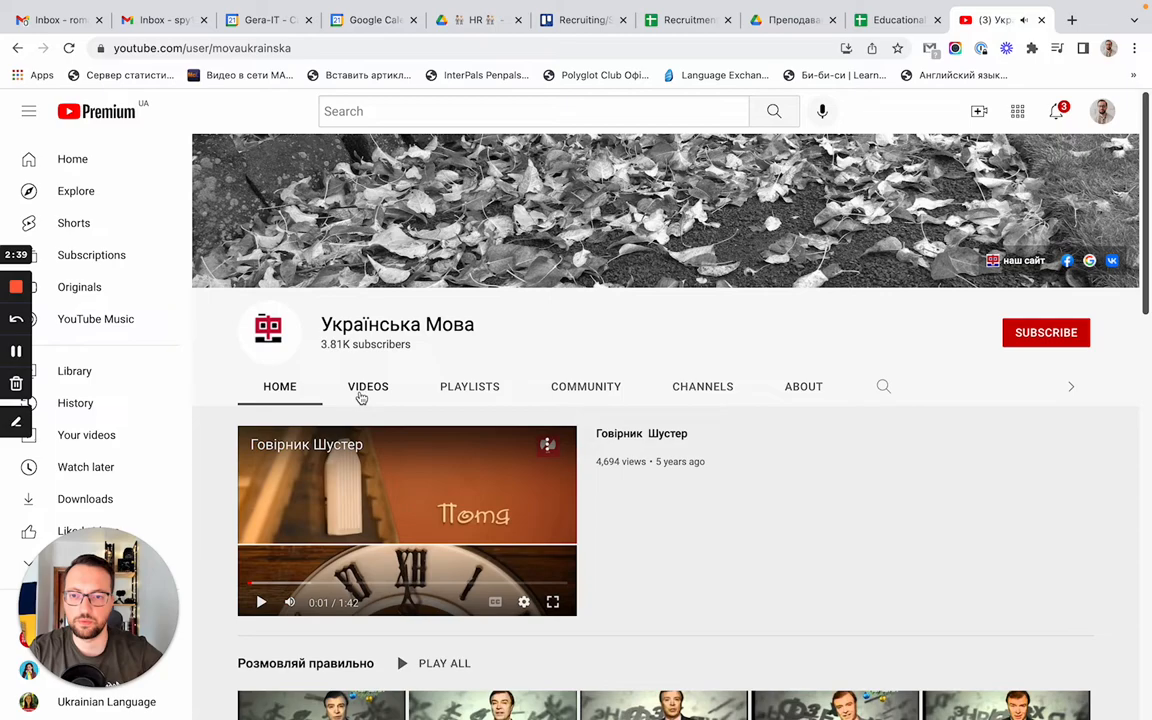
Show the Українська Мова channel's Videos list and browse its uploads
left_click(368, 386)
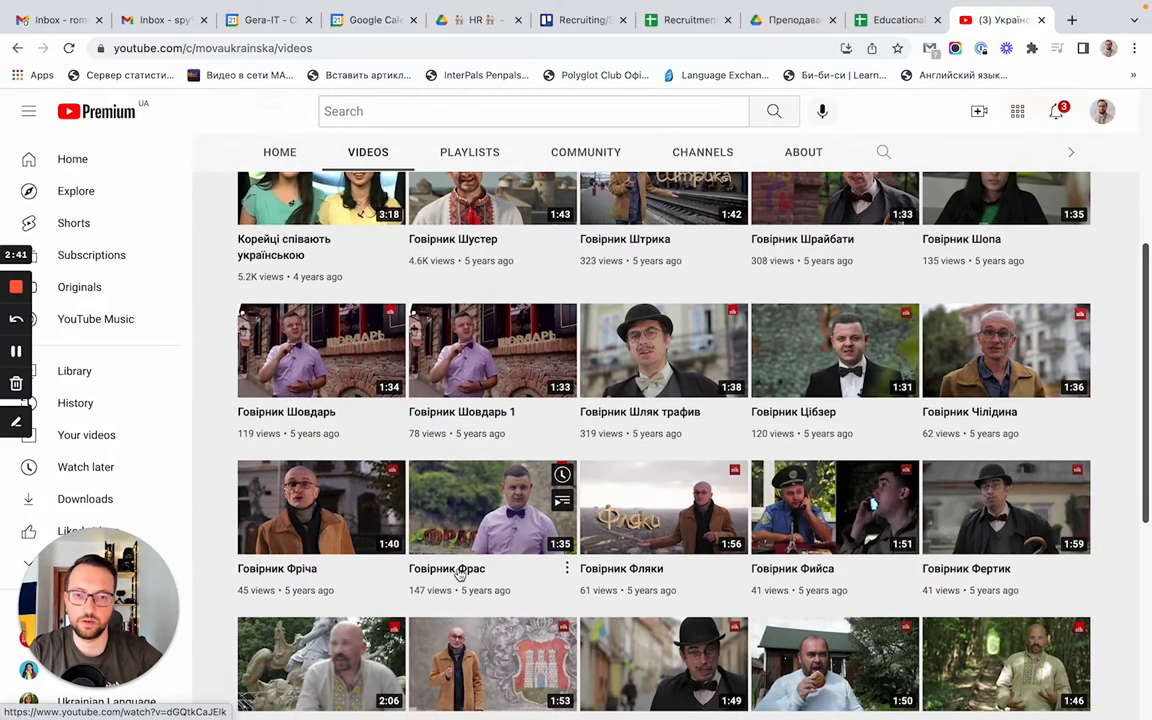
scroll("down", 3)
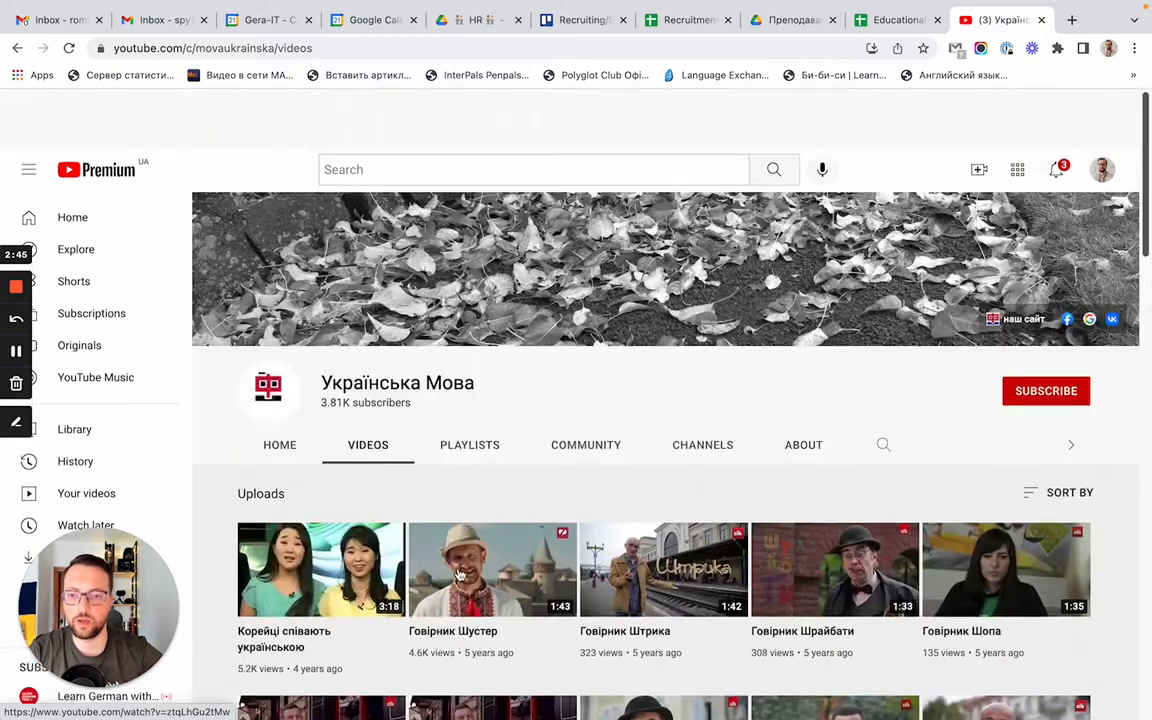
scroll("down", 3)
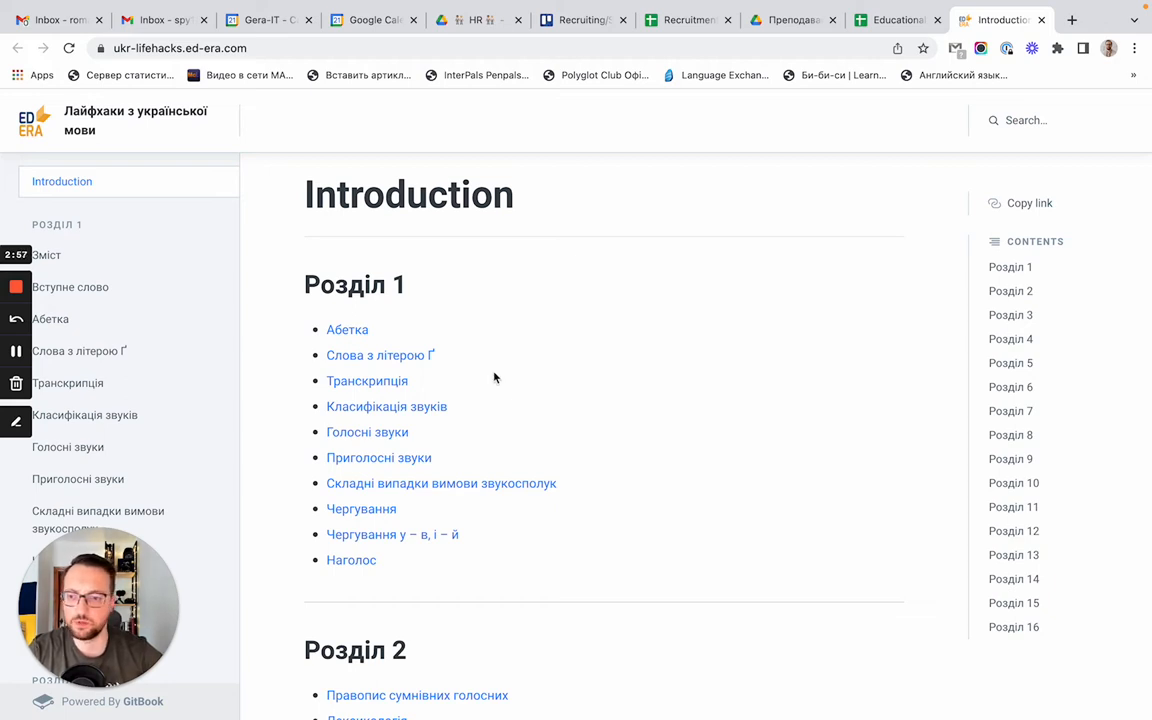
Browse the Introduction chapter list, then close the ukr-lifehacks tab to return to the spreadsheet
scroll("down", 3)
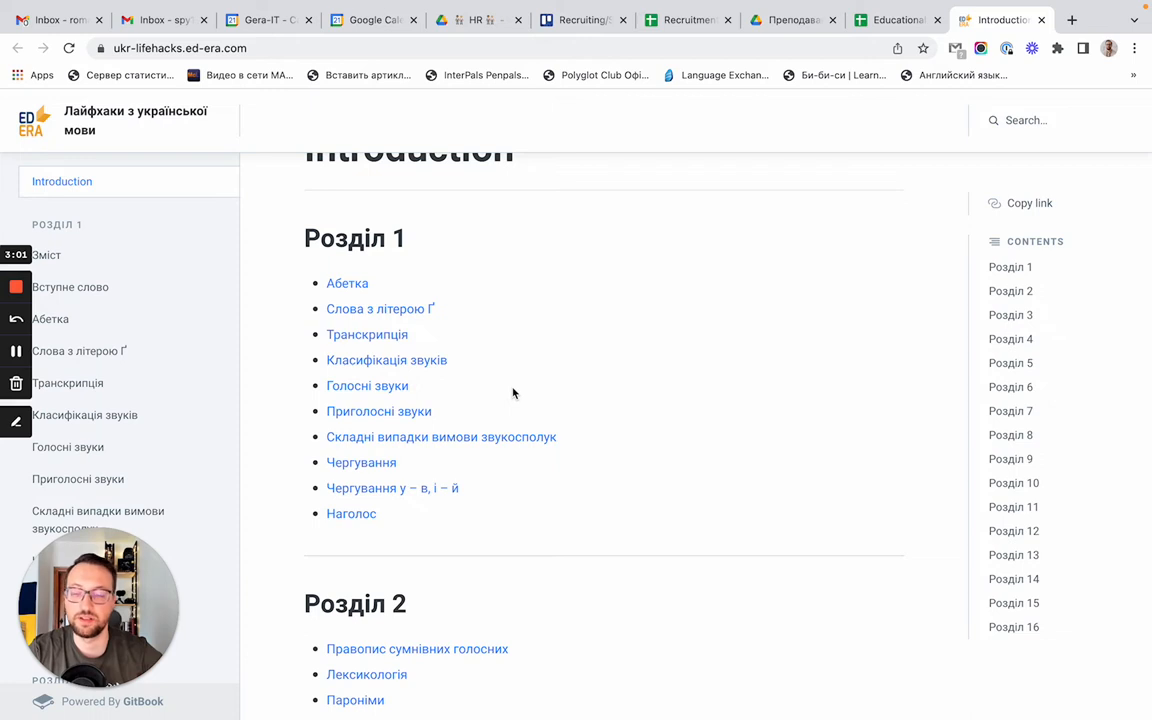
mouse_move(248, 390)
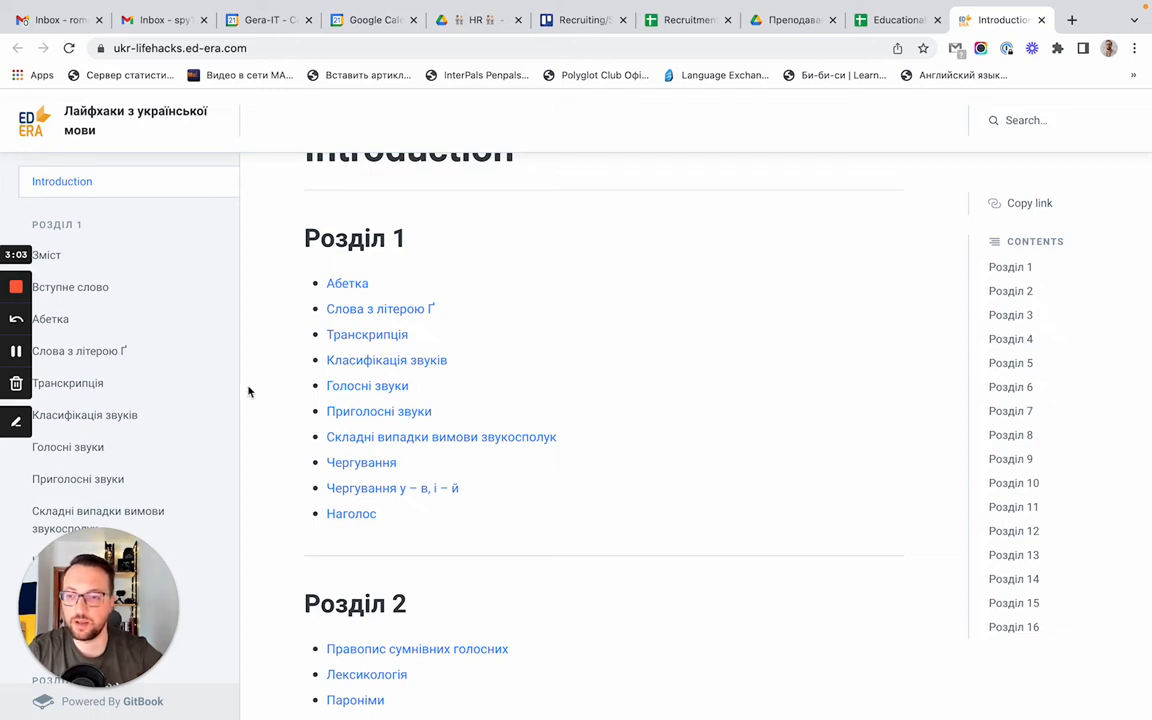
mouse_move(372, 460)
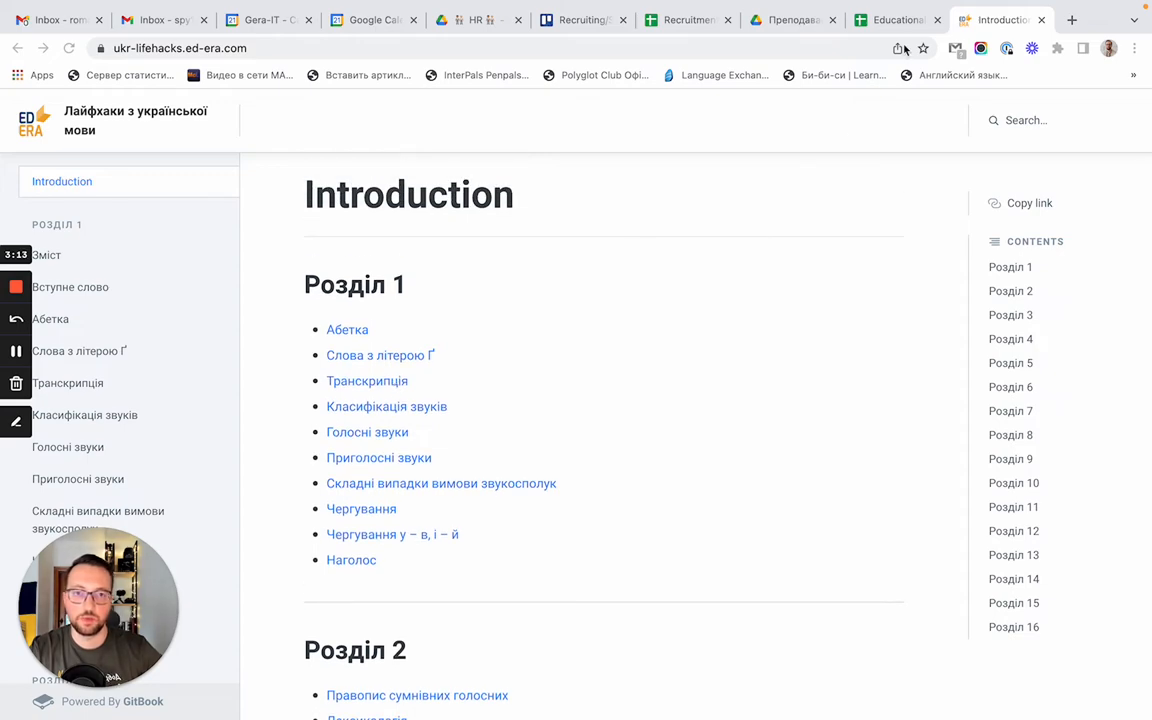
left_click(892, 20)
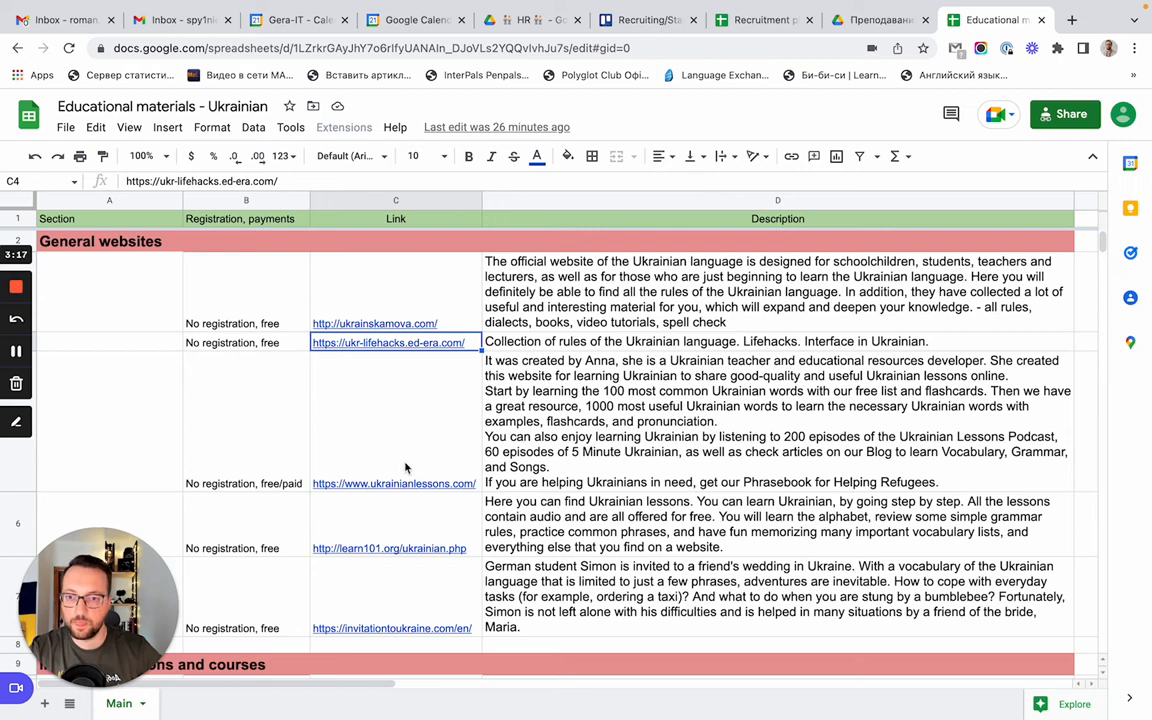
left_click(392, 484)
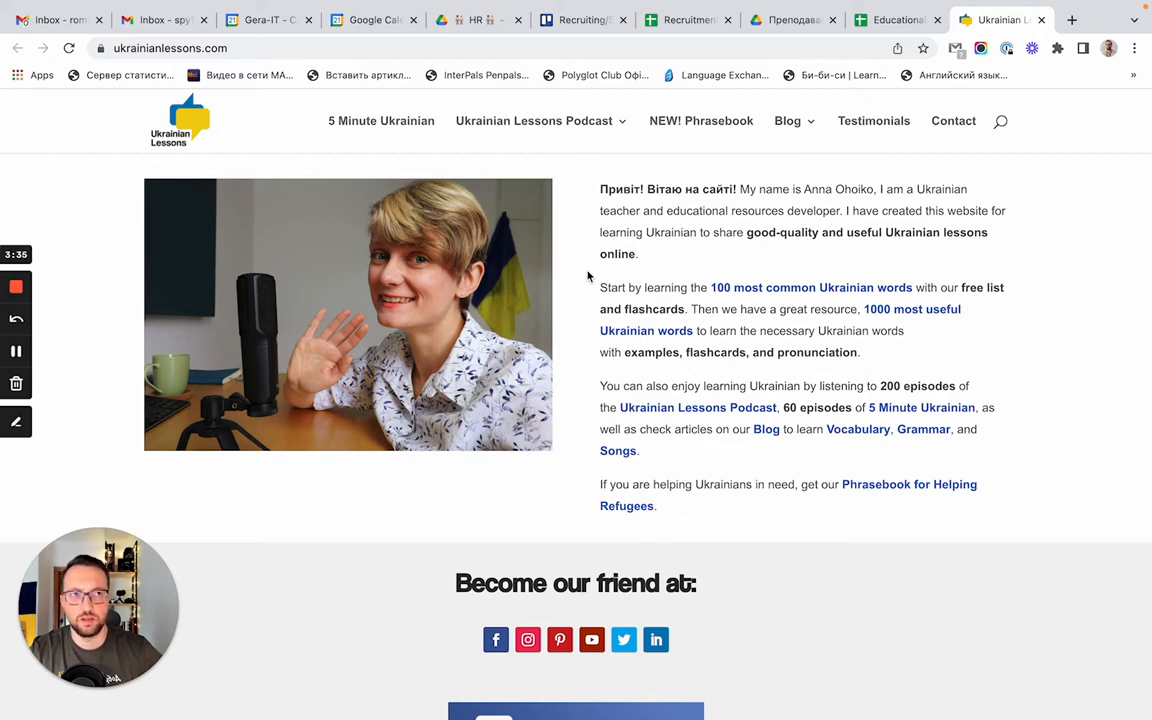
mouse_move(562, 256)
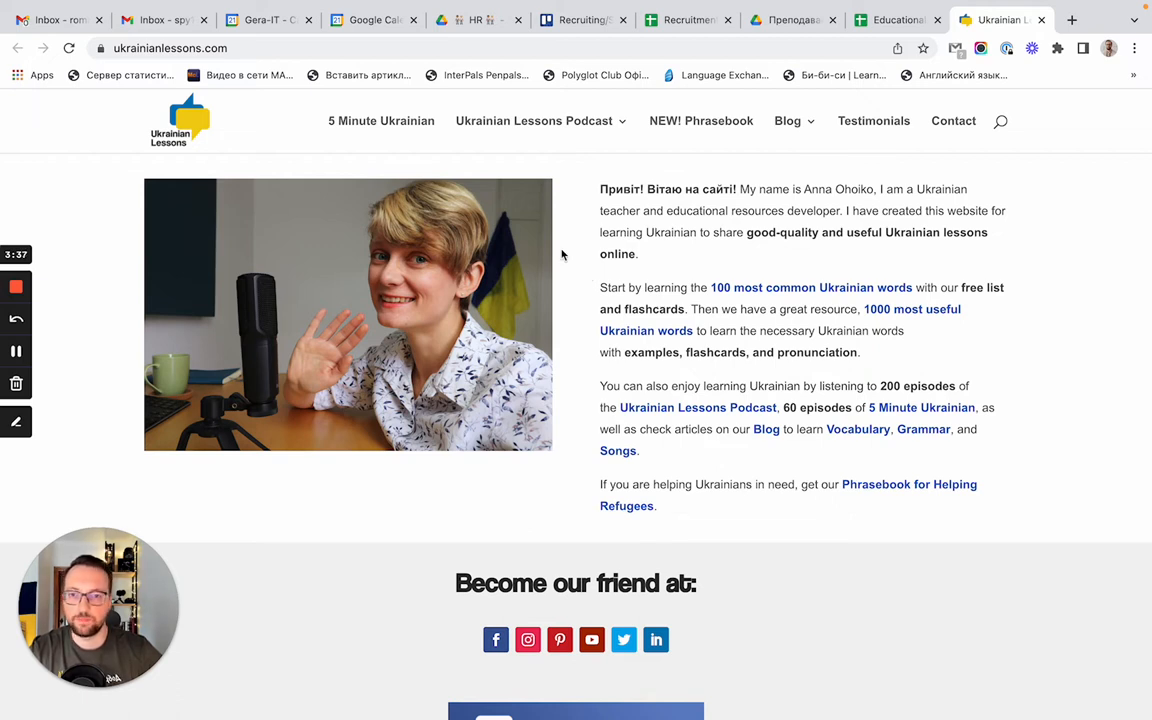
left_click(532, 120)
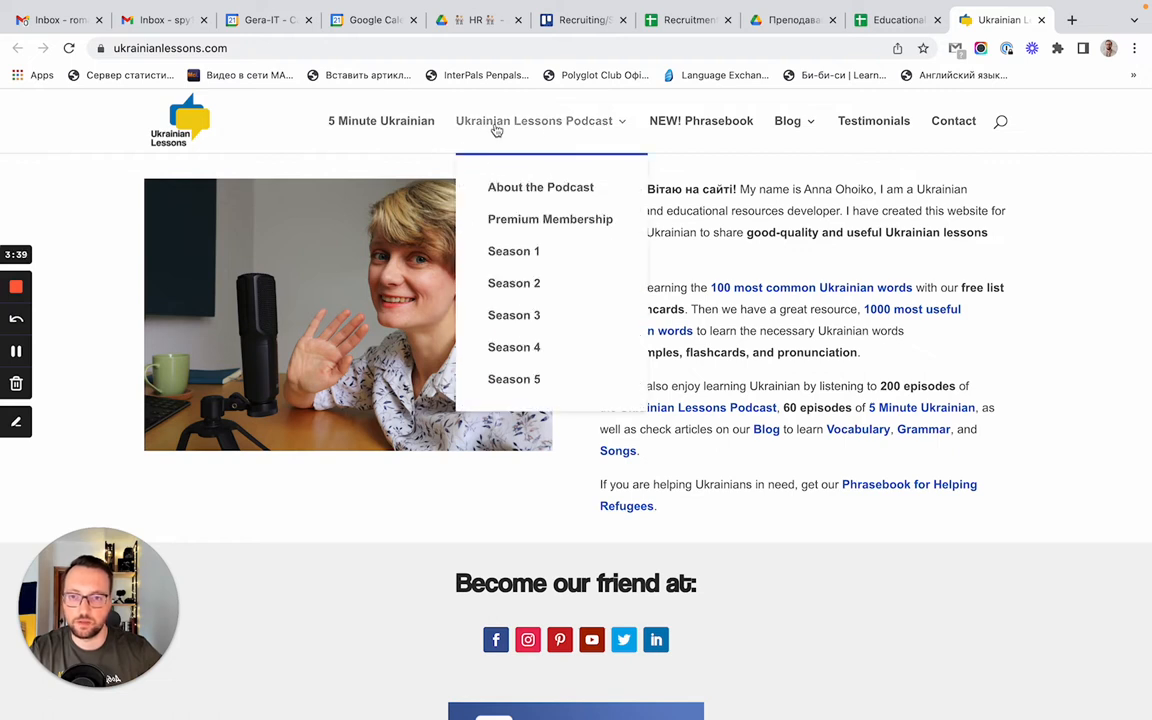
mouse_move(540, 258)
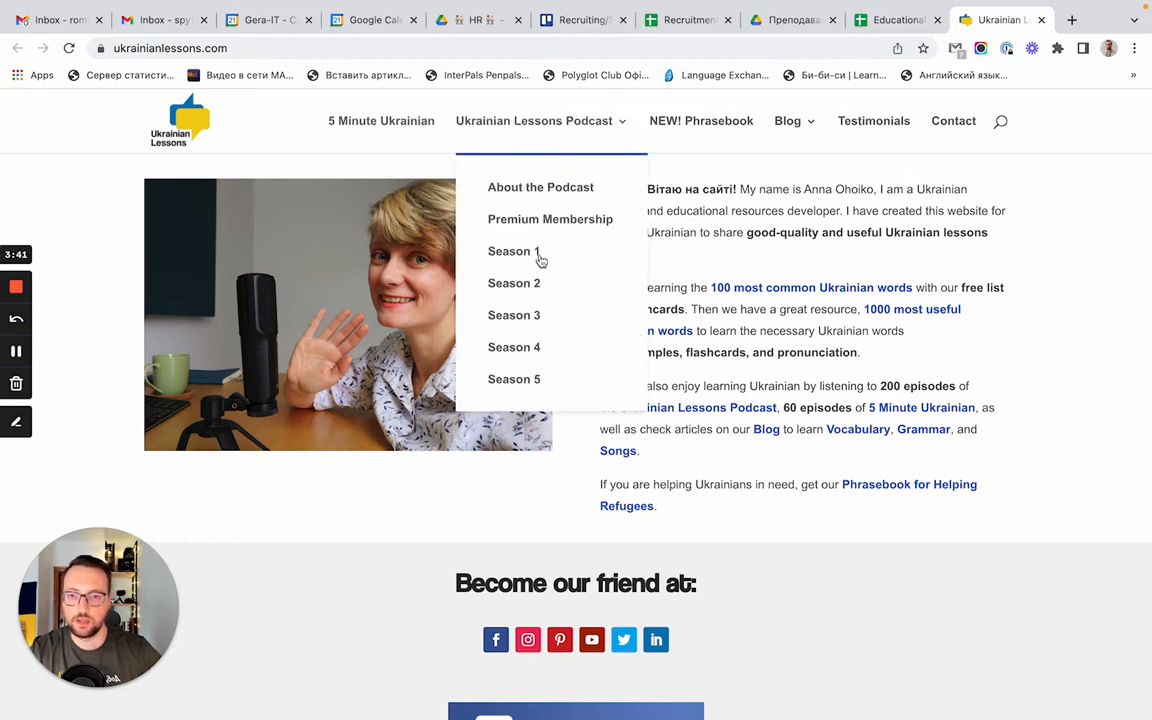
mouse_move(538, 256)
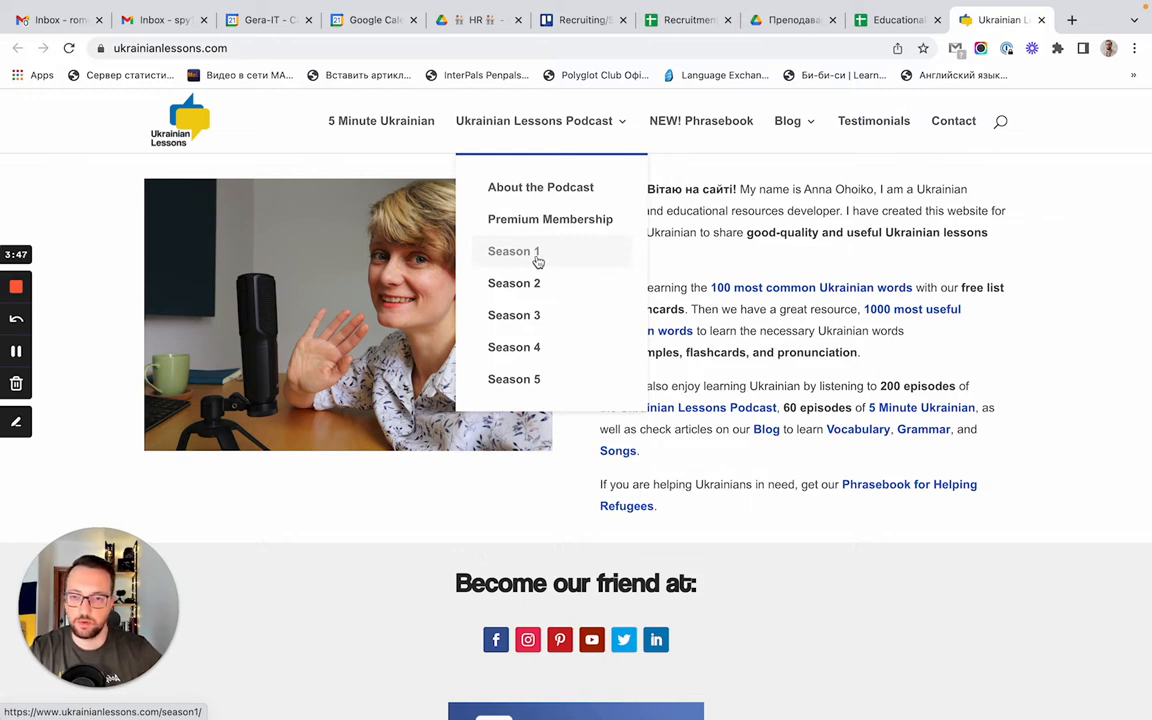
mouse_move(570, 218)
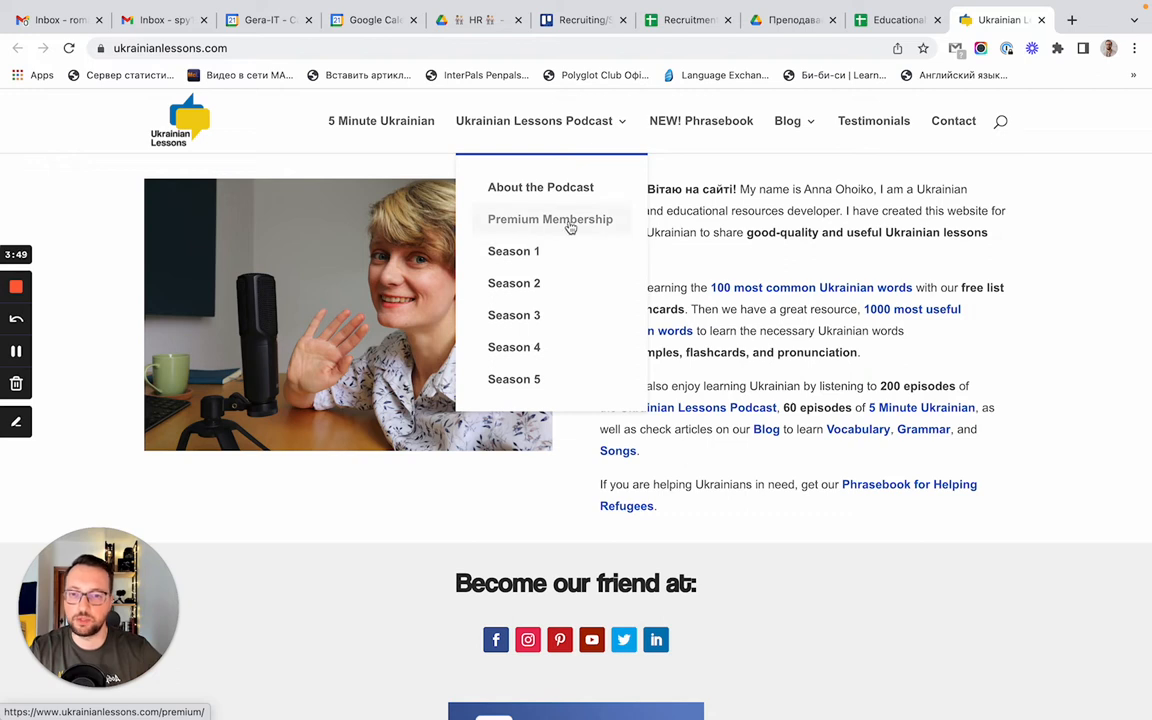
mouse_move(528, 258)
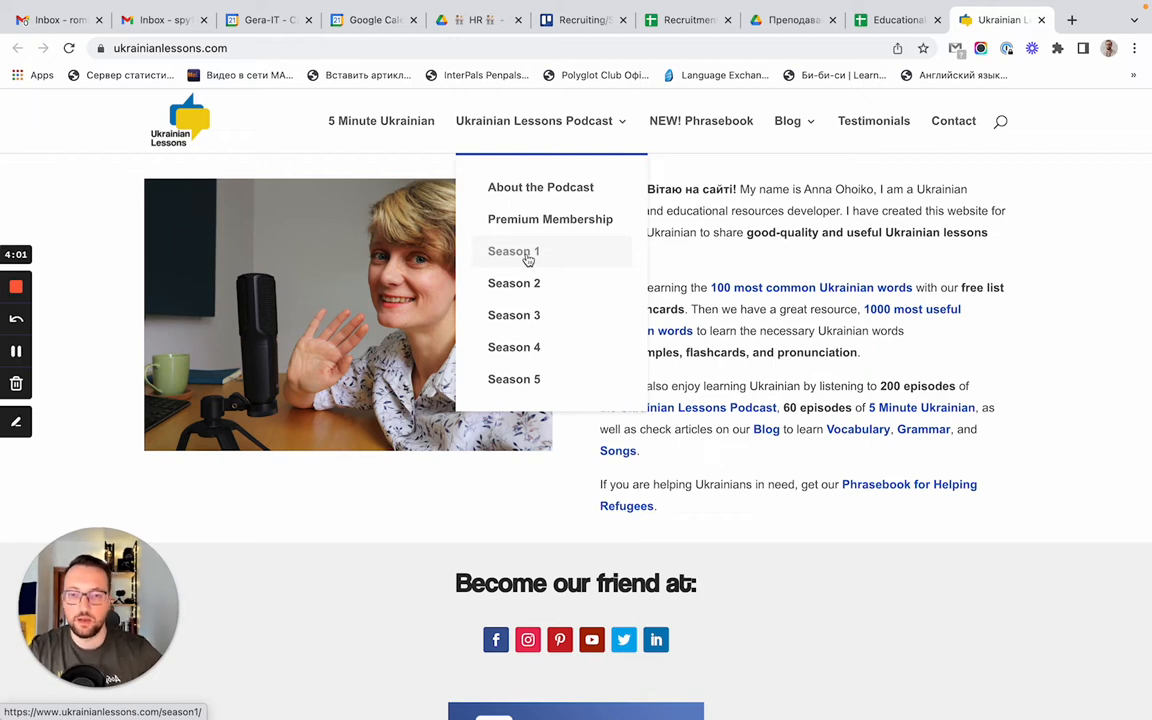
mouse_move(592, 262)
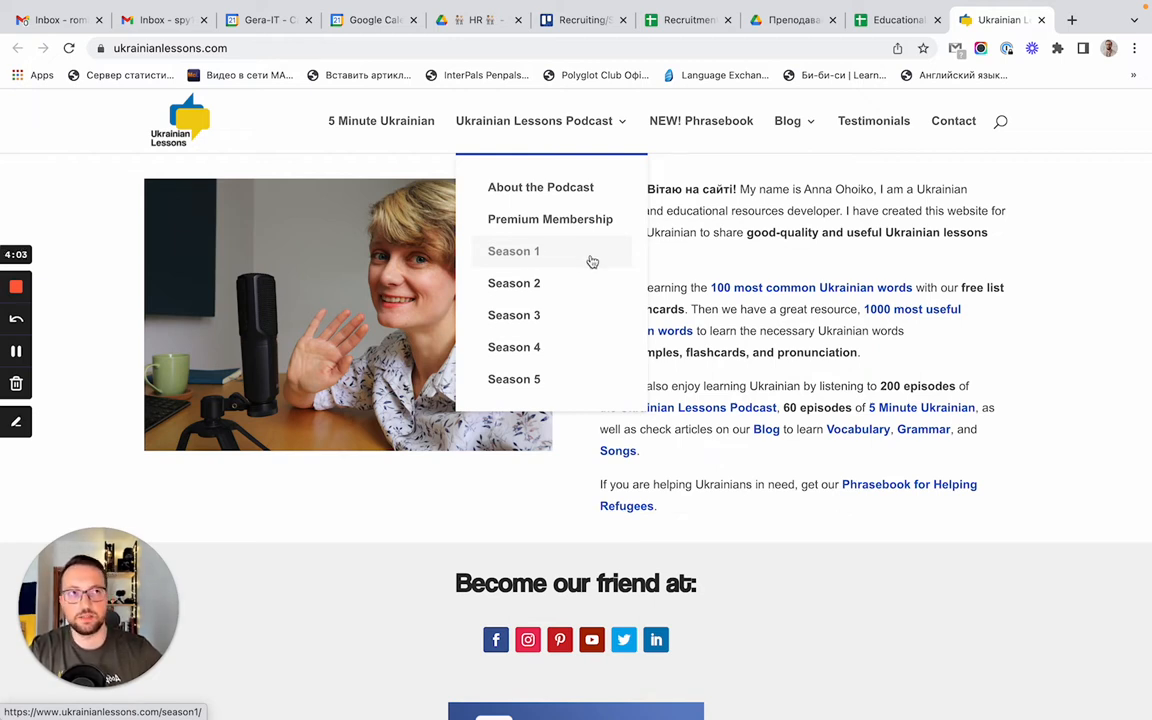
mouse_move(620, 260)
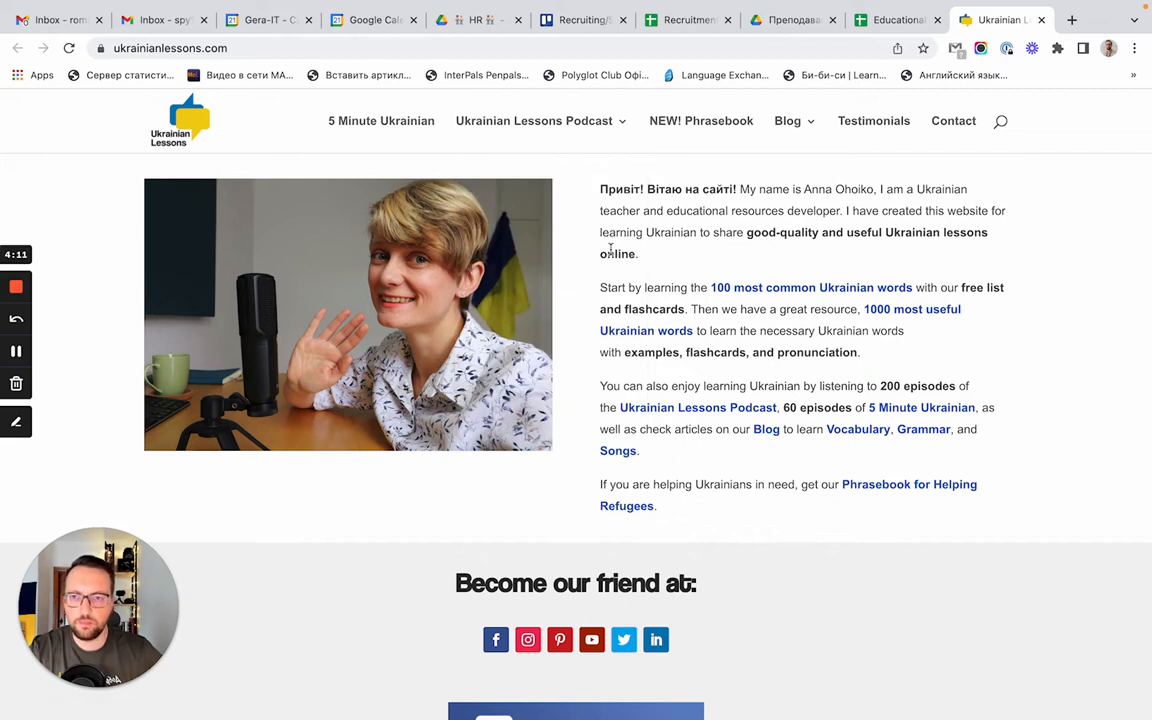
mouse_move(384, 164)
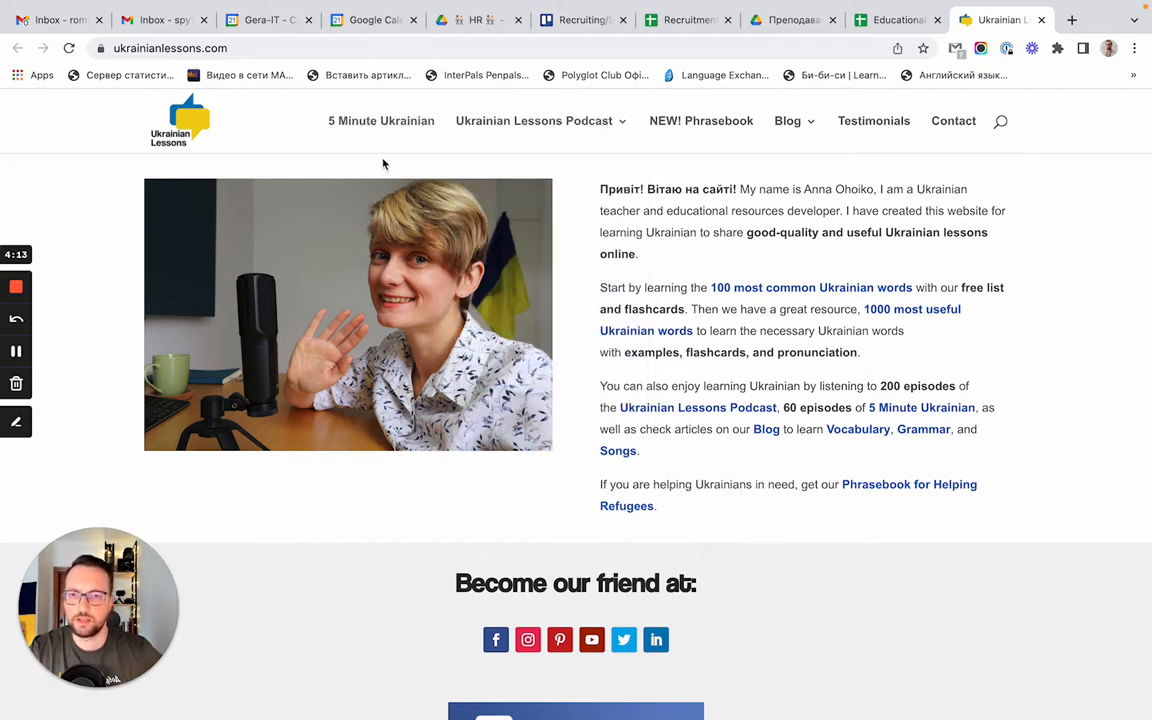
mouse_move(360, 132)
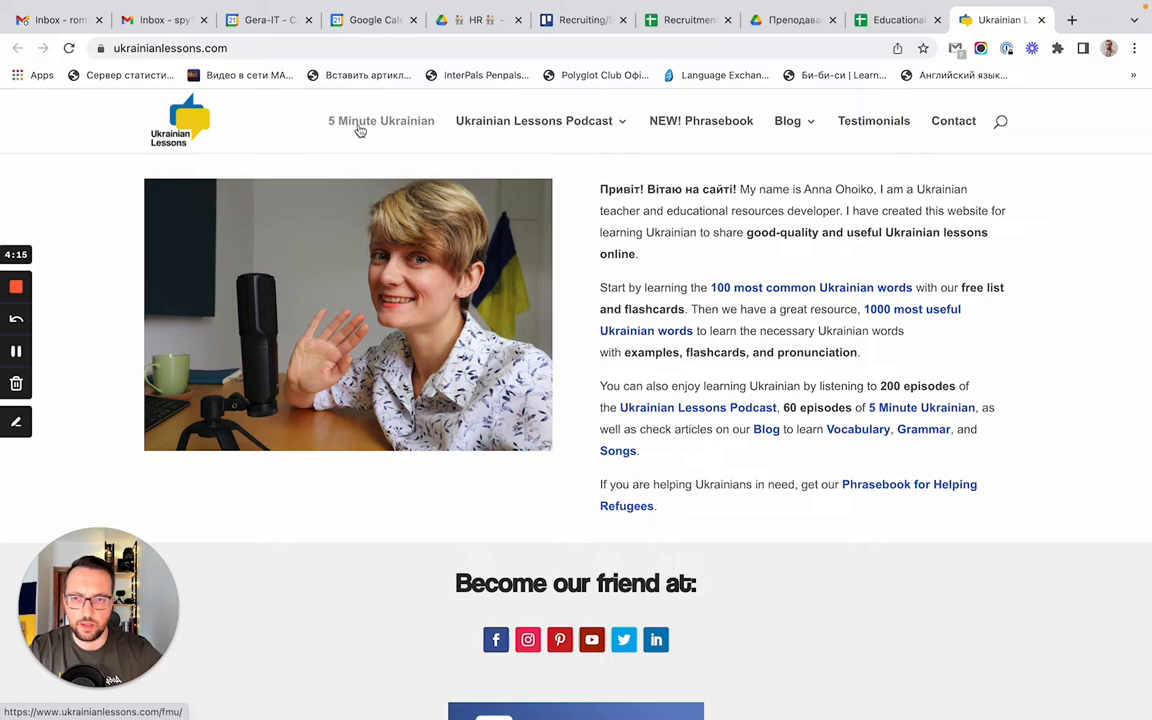
left_click(380, 120)
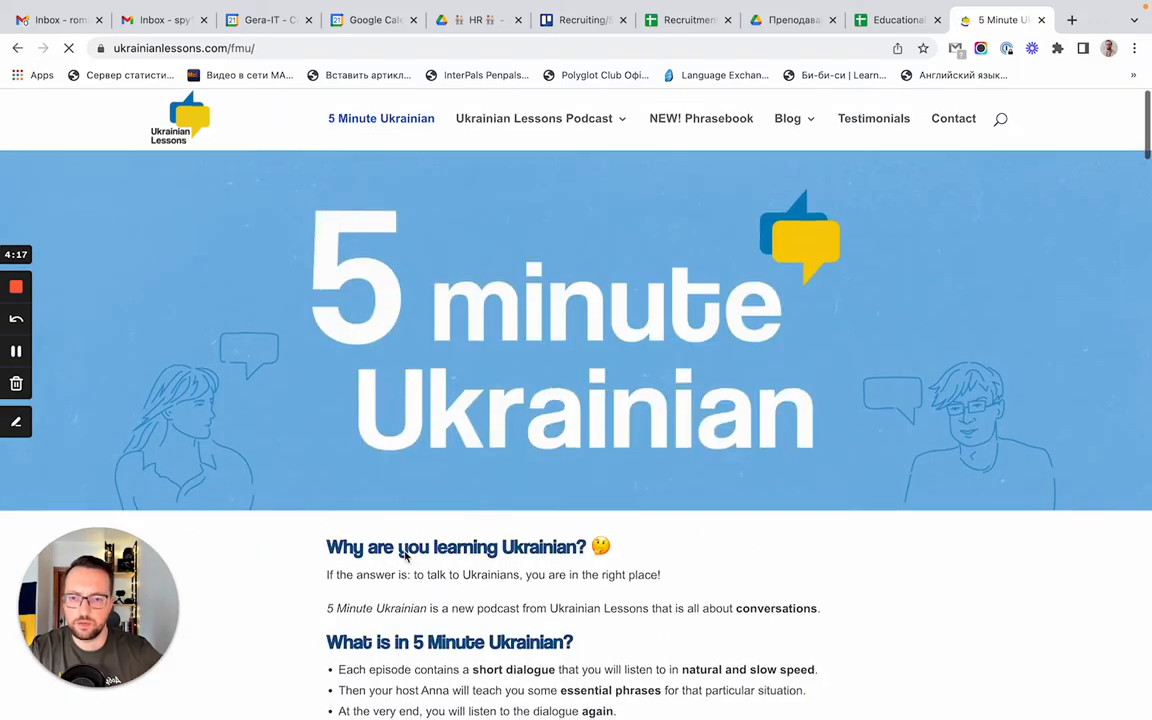
scroll("down", 3)
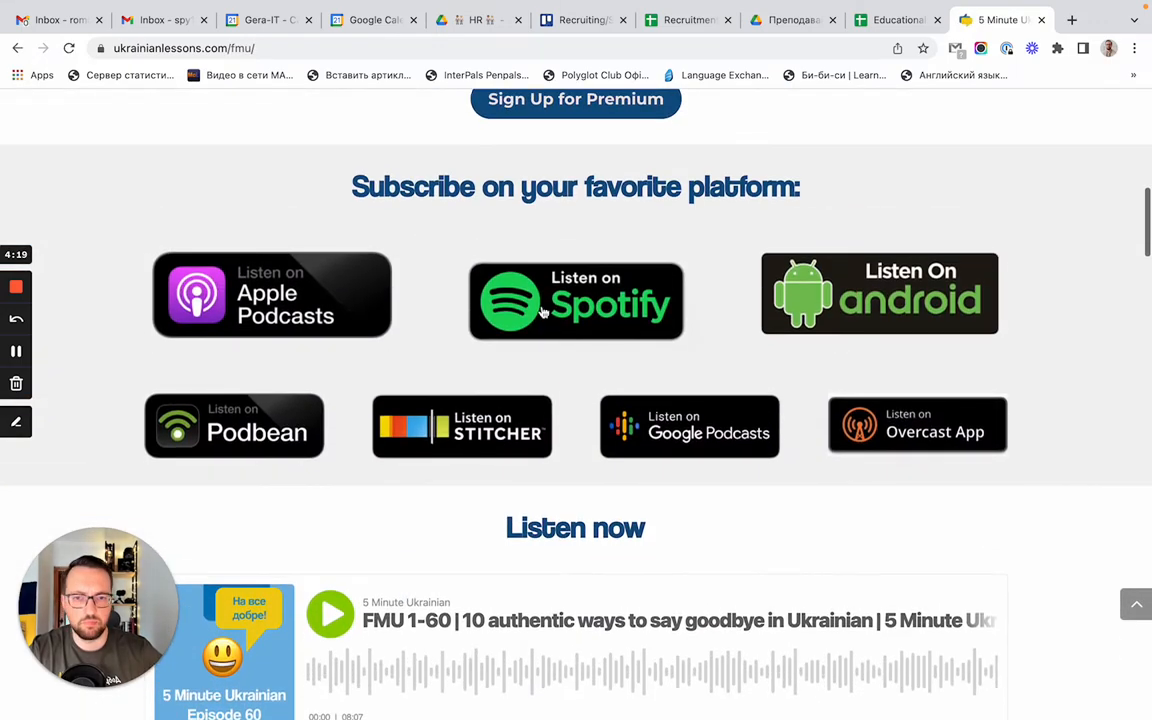
mouse_move(404, 374)
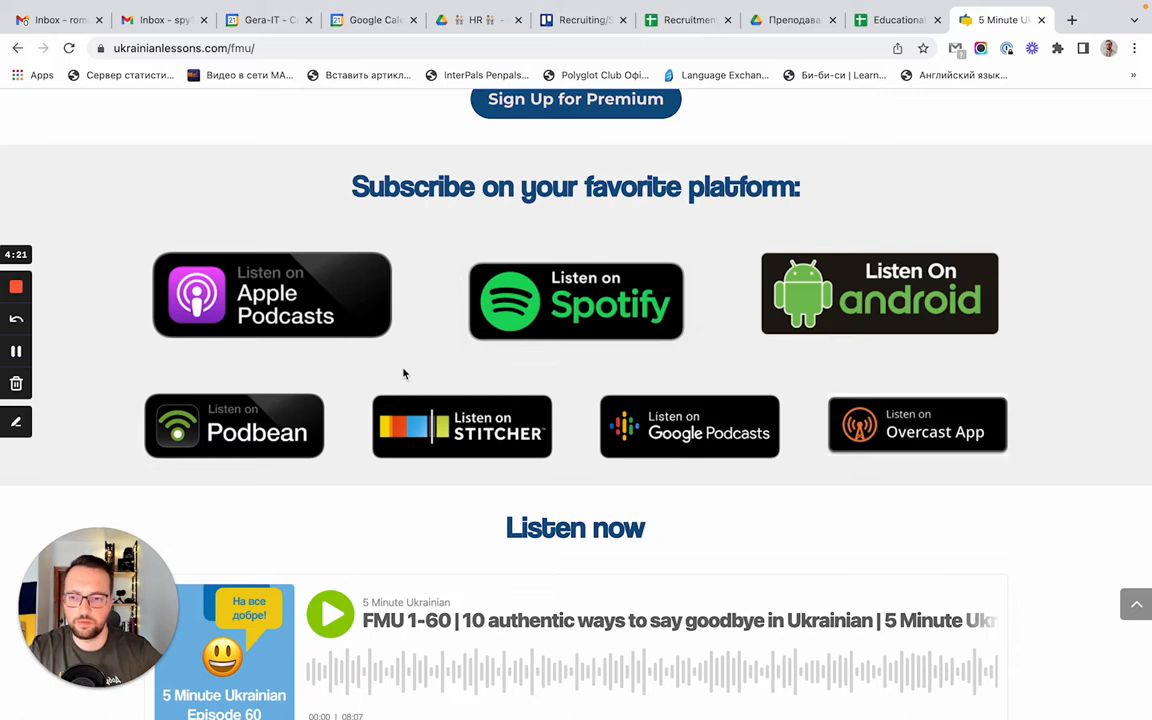
scroll("down", 3)
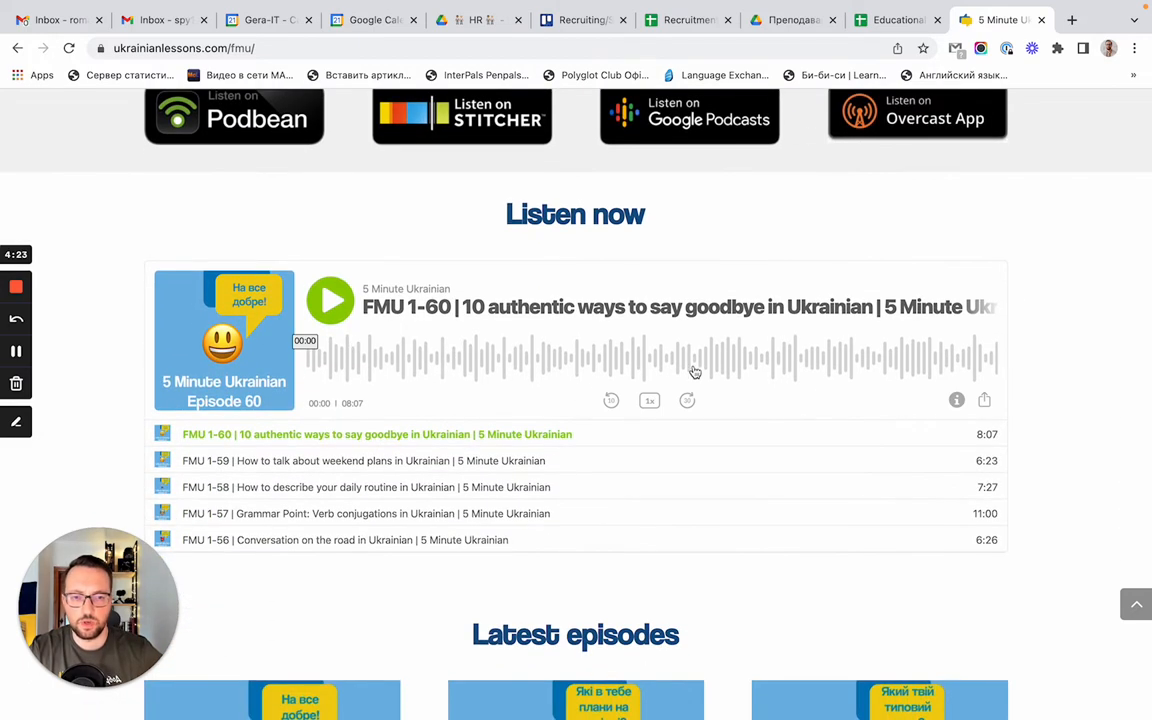
scroll("down", 3)
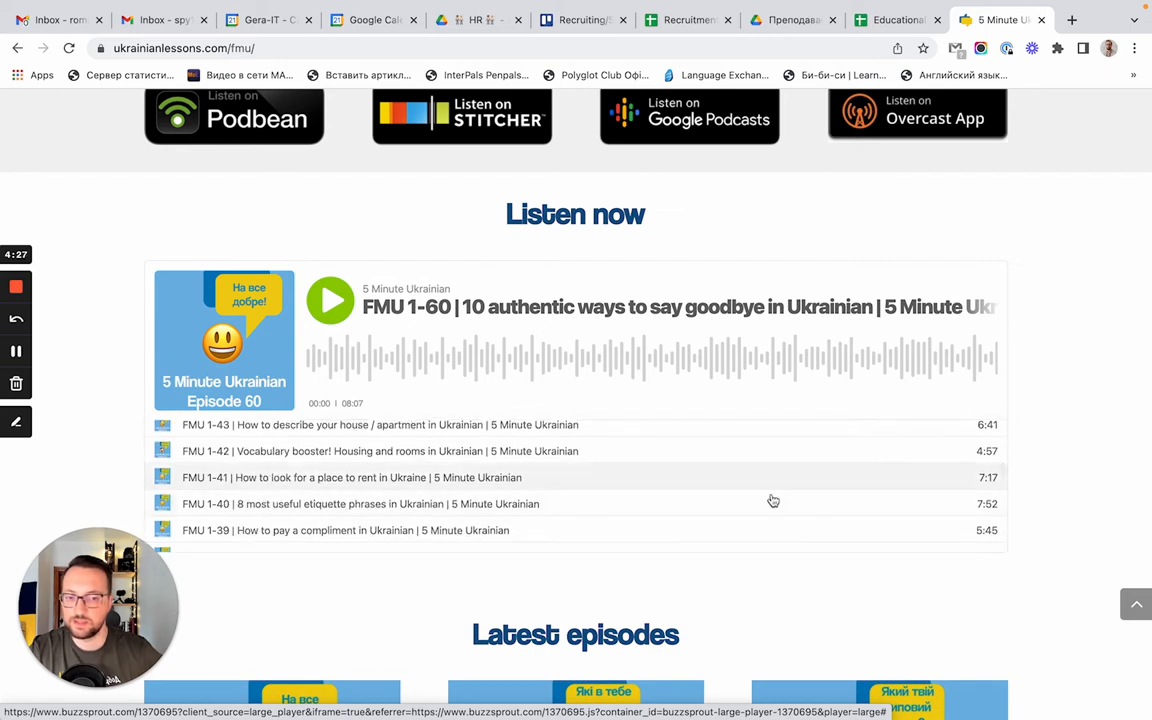
mouse_move(312, 504)
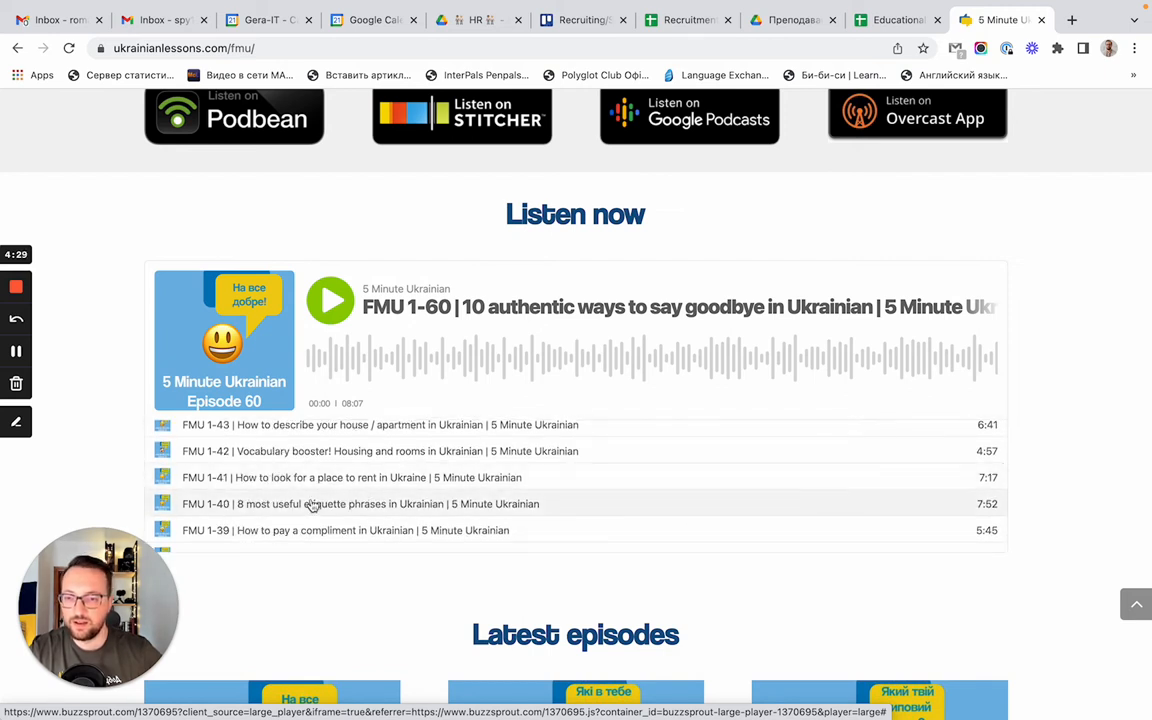
scroll("down", 3)
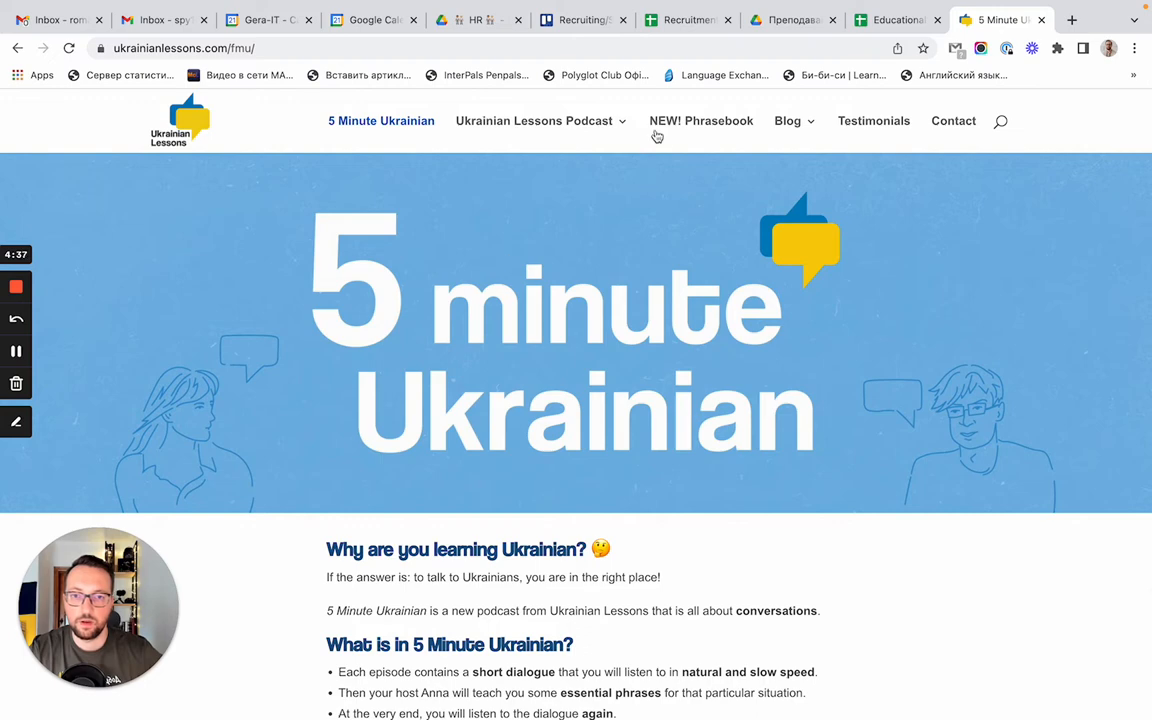
Go to Blog > Grammar and browse '10 Uses of the Genitive Case in Ukrainian', returning to its top
left_click(788, 122)
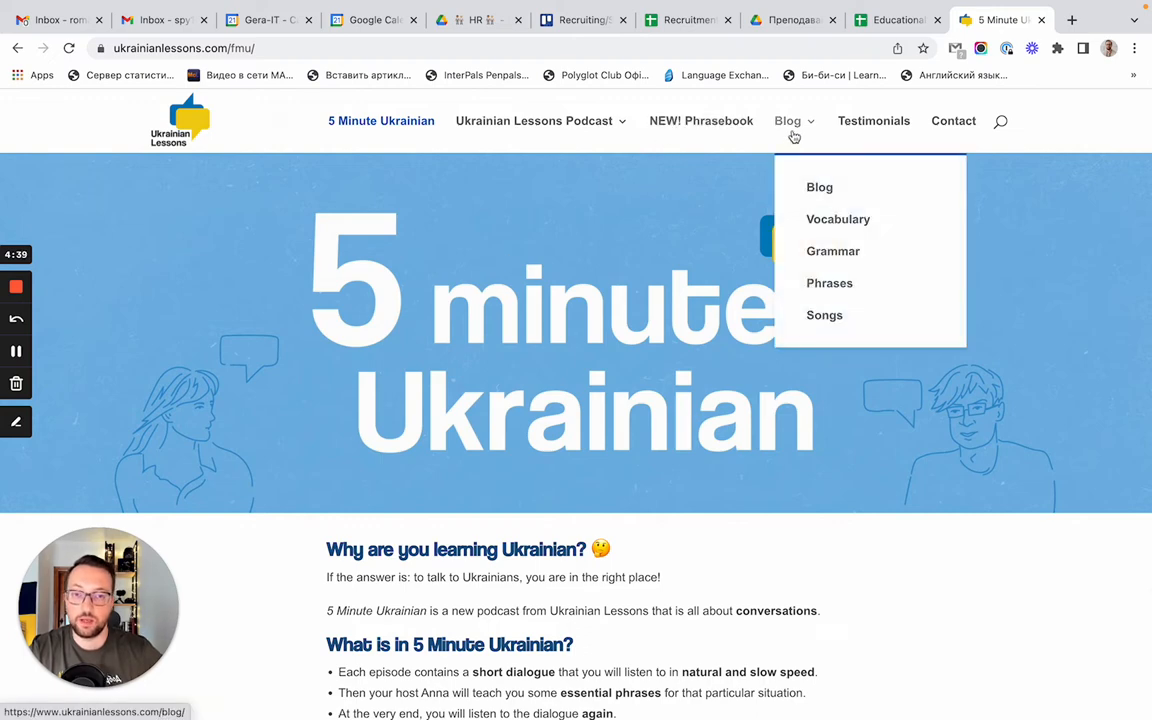
mouse_move(828, 222)
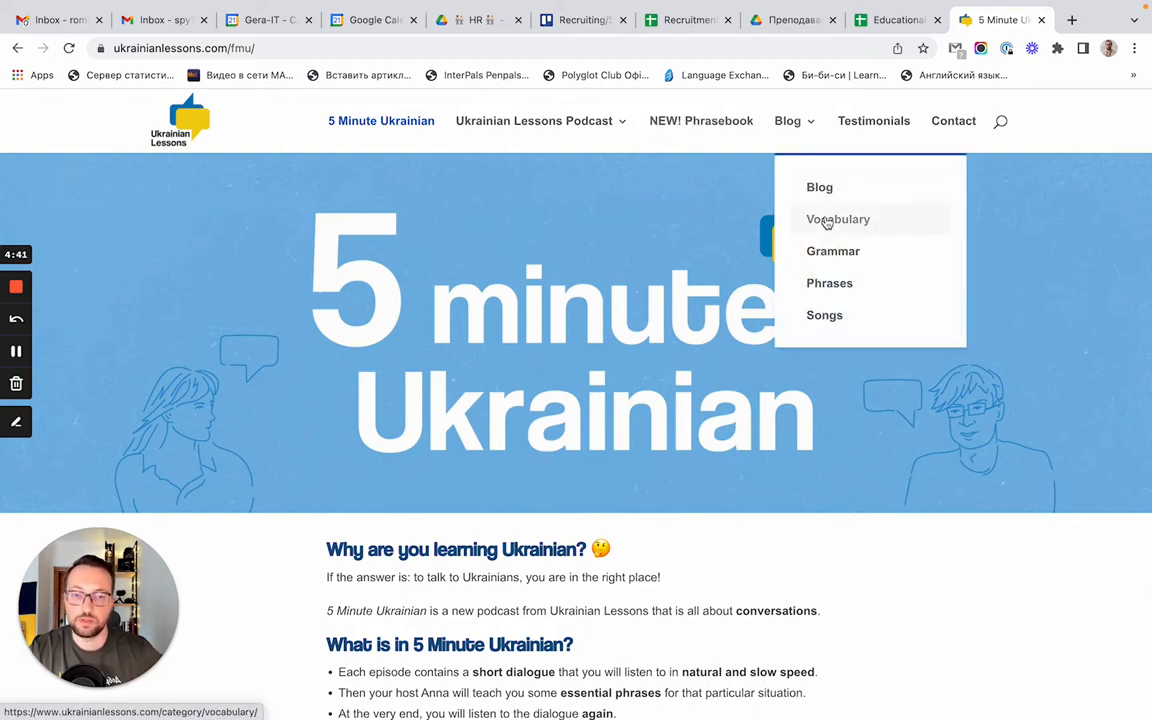
mouse_move(832, 236)
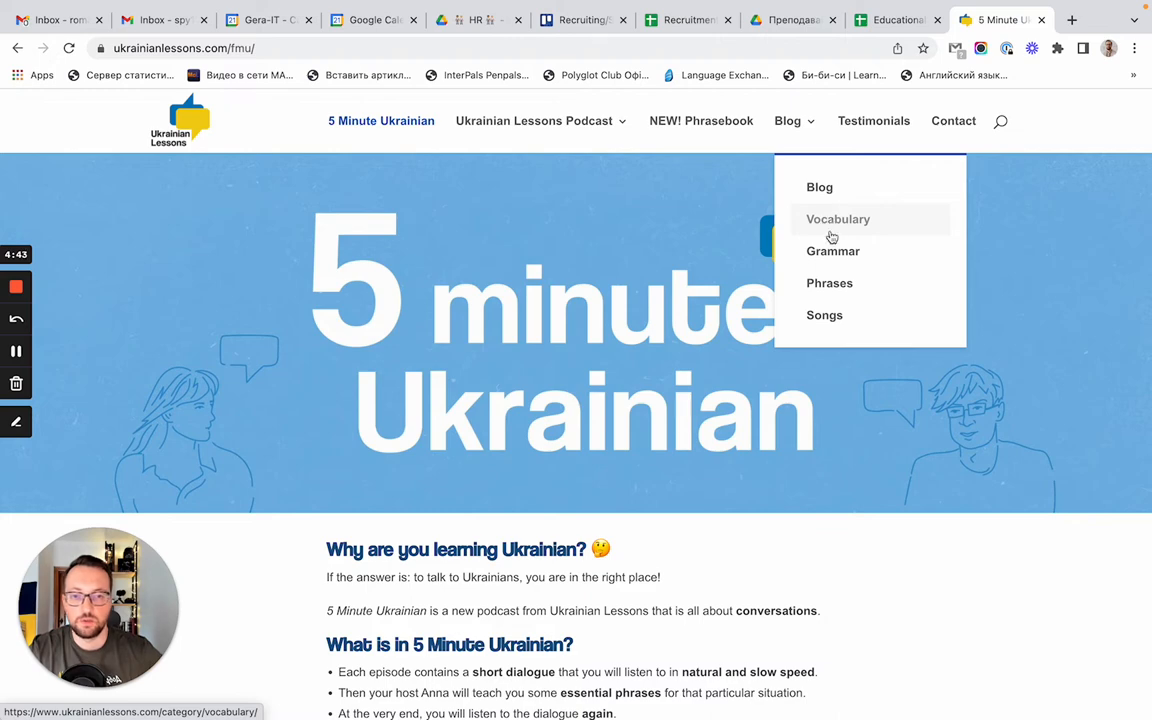
mouse_move(832, 252)
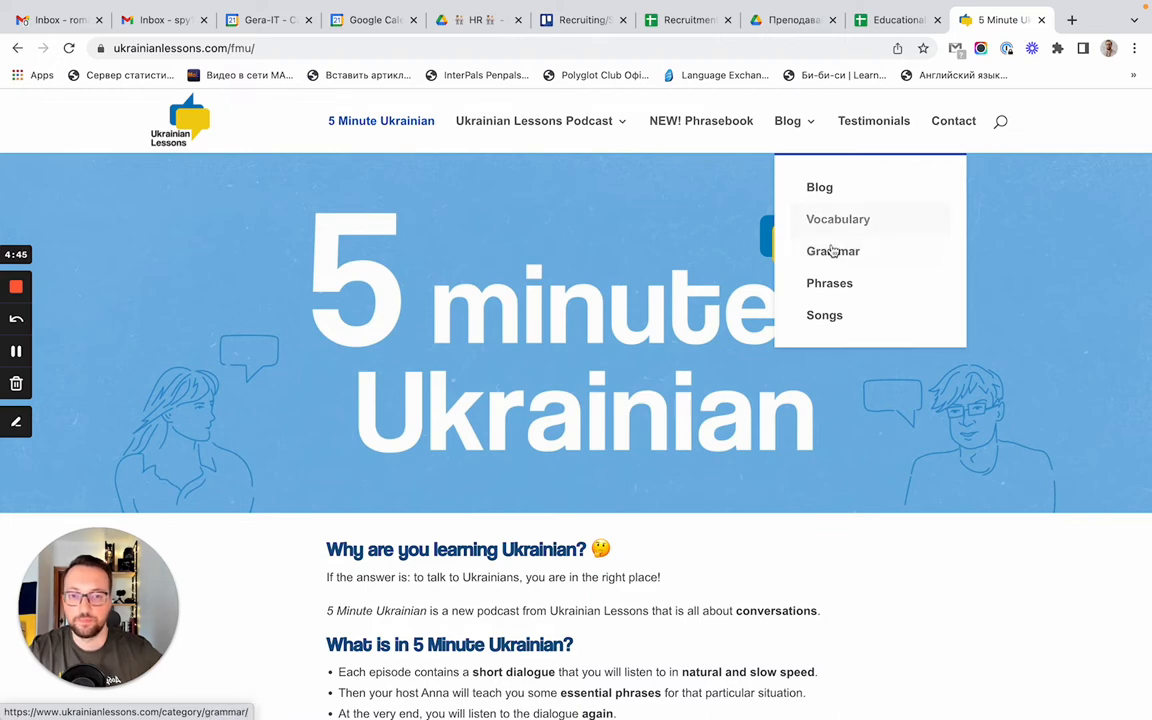
left_click(832, 252)
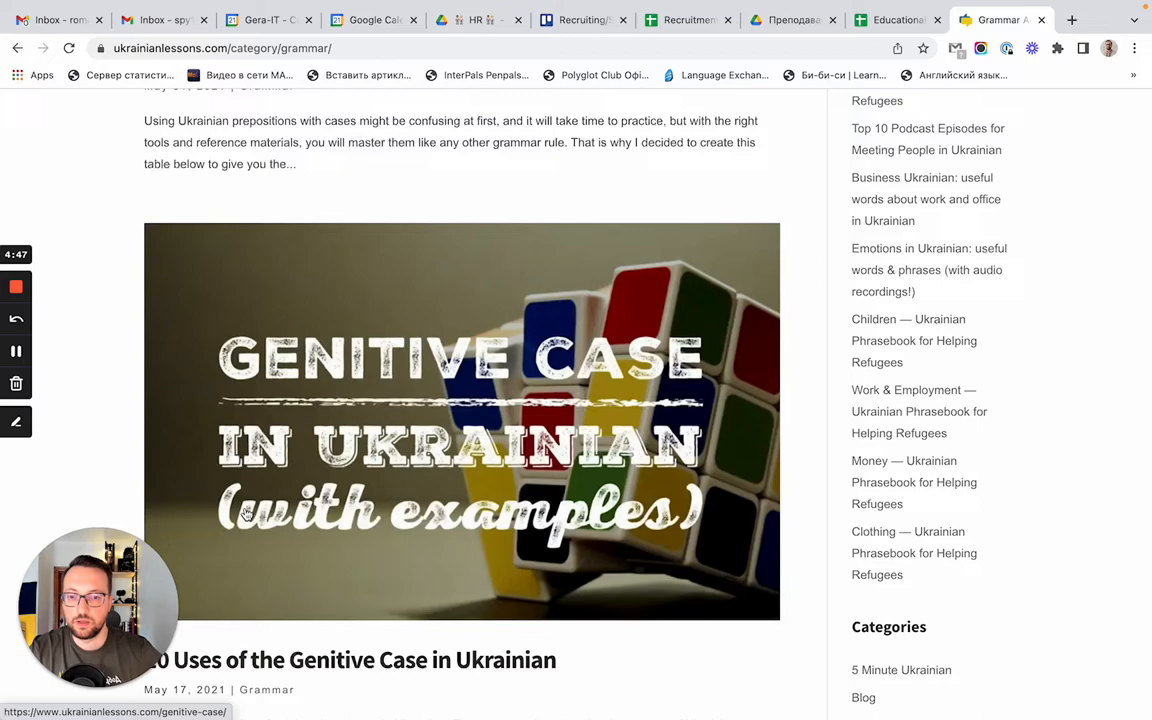
scroll("down", 3)
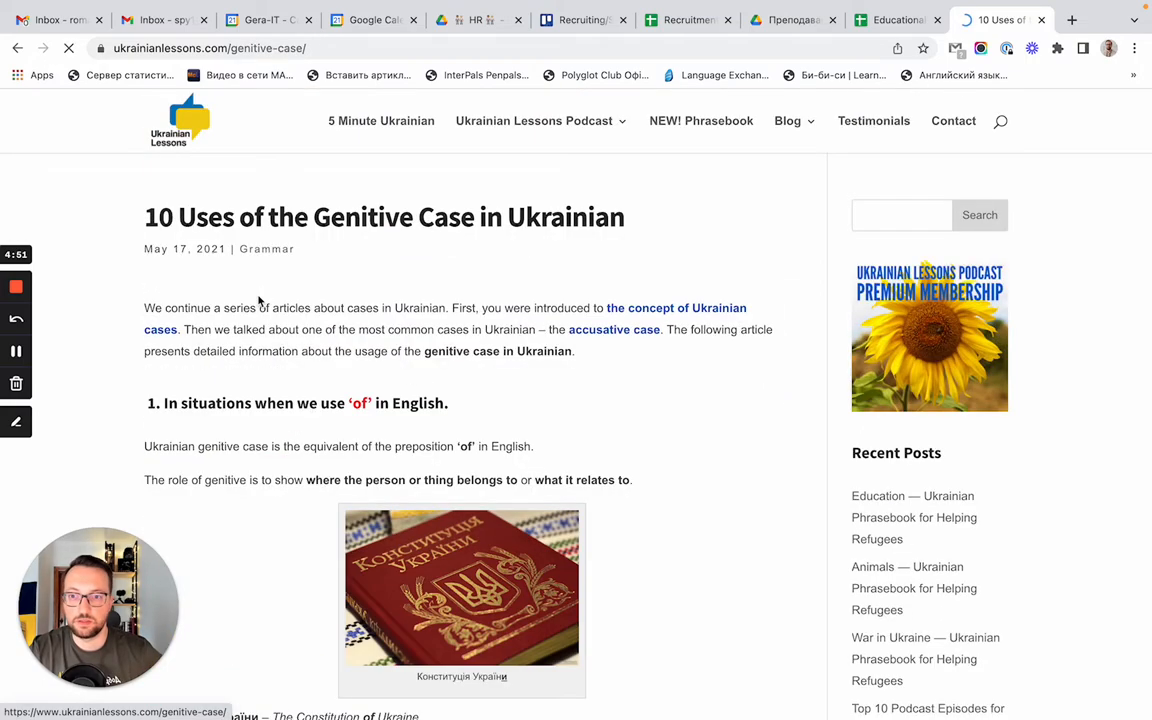
scroll("down", 3)
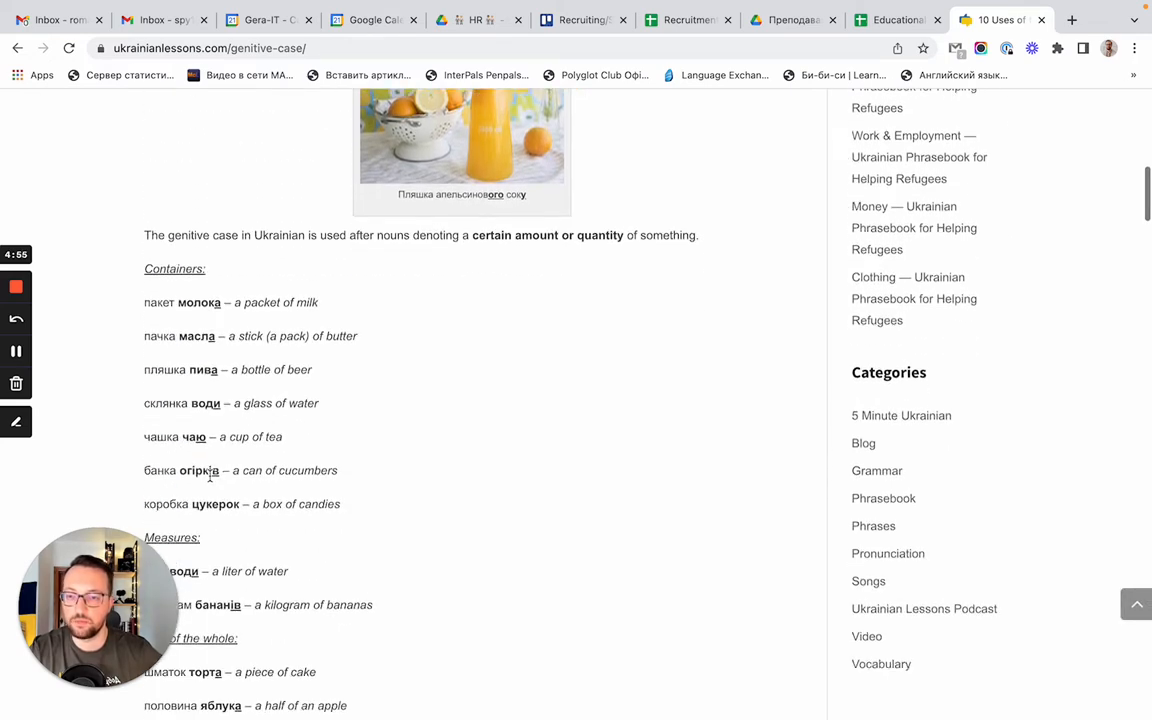
scroll("down", 3)
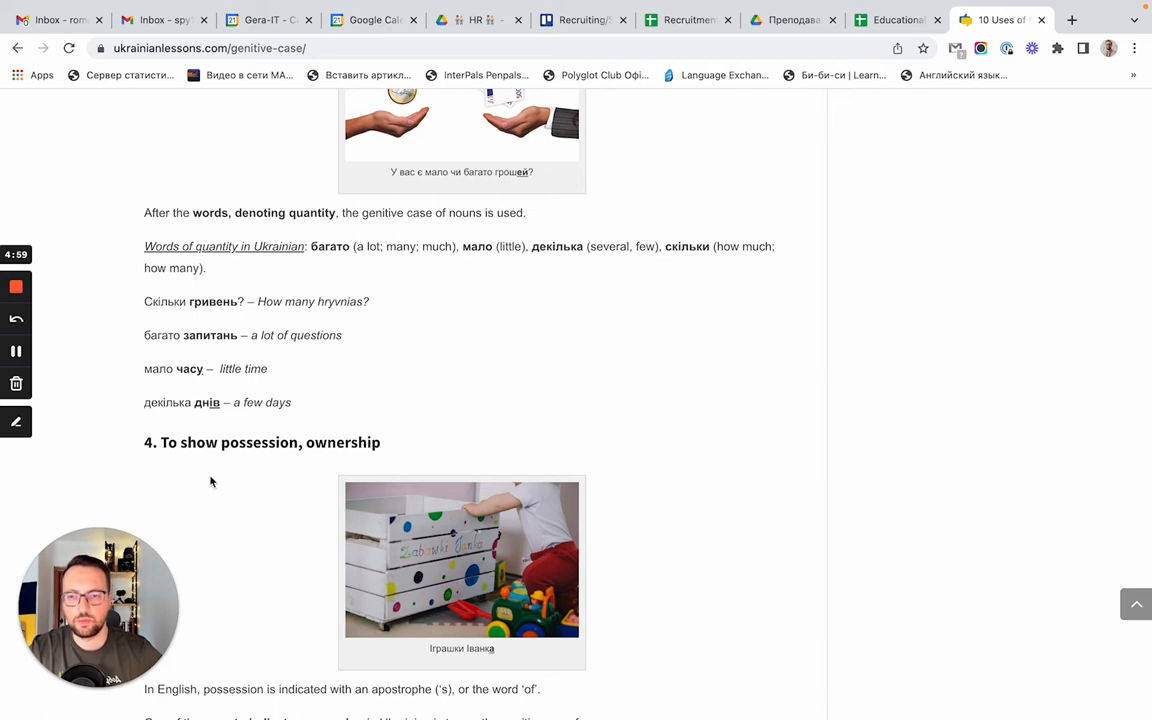
scroll("up", 3)
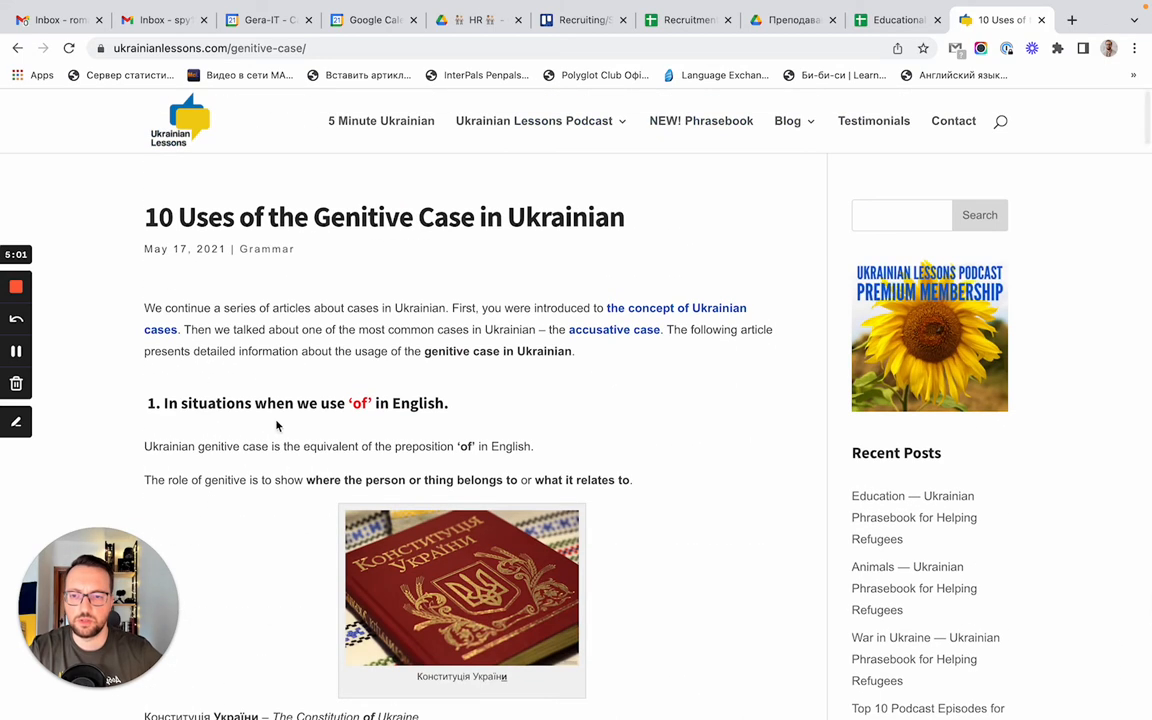
mouse_move(356, 376)
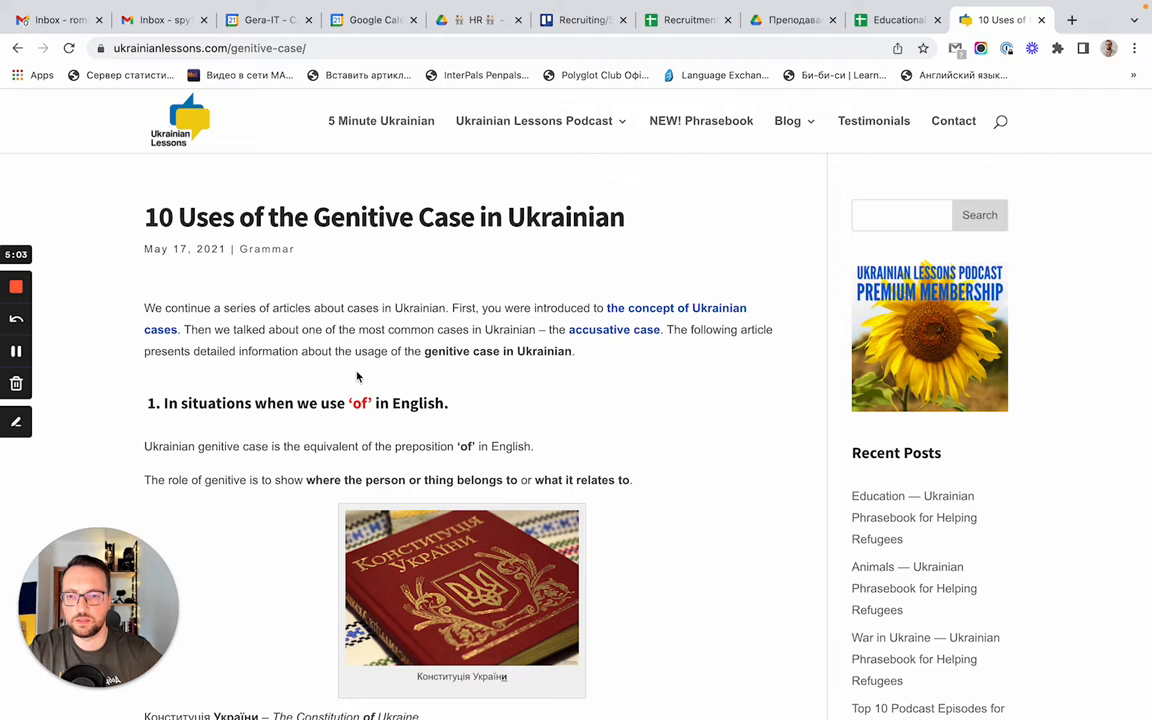
mouse_move(428, 378)
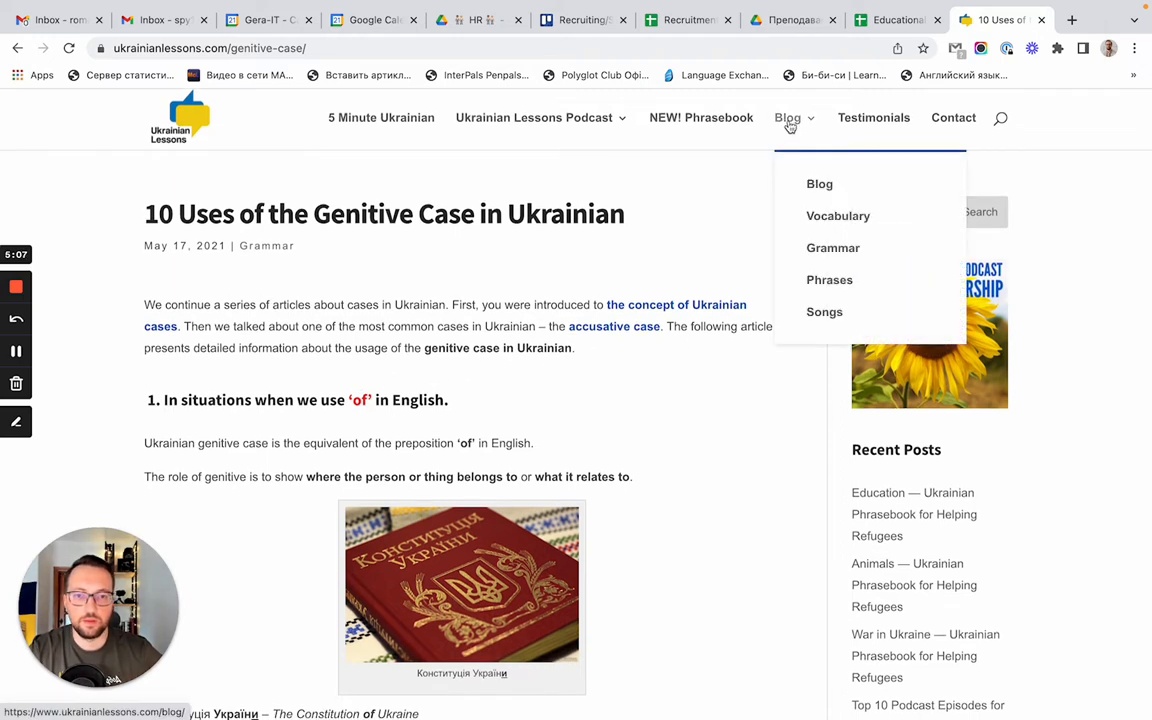
mouse_move(828, 284)
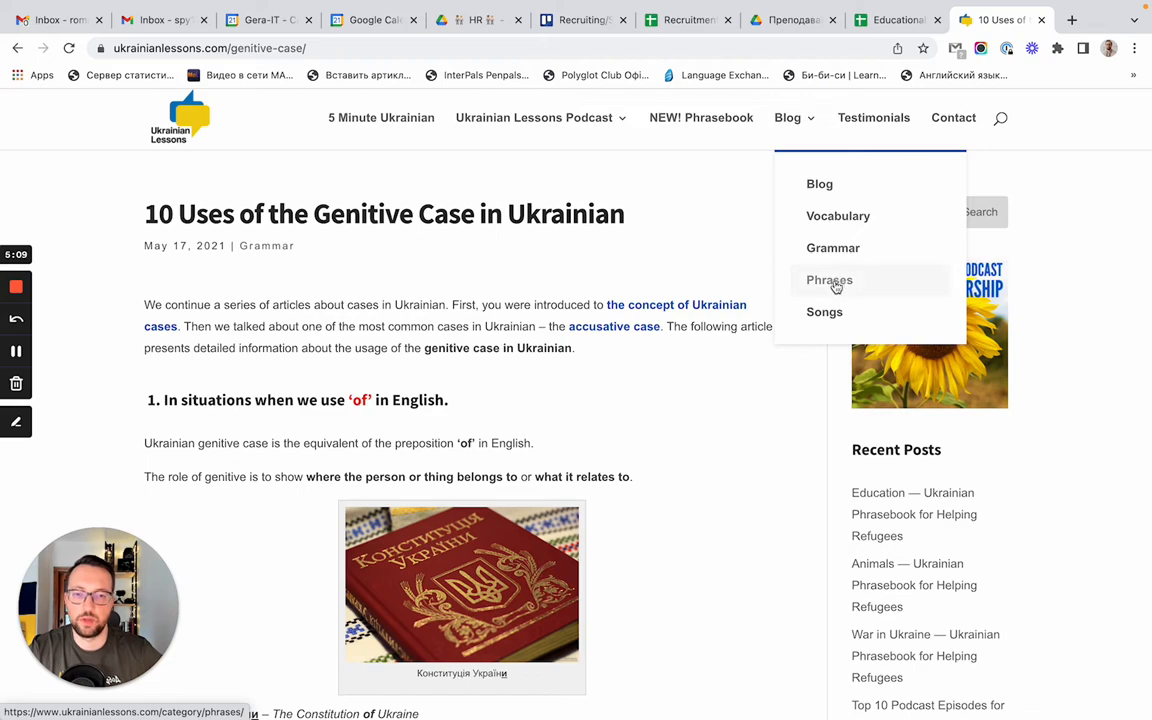
Browse the Blog > Phrases article list and peek at the Podcast menu's seasons and membership options
left_click(828, 280)
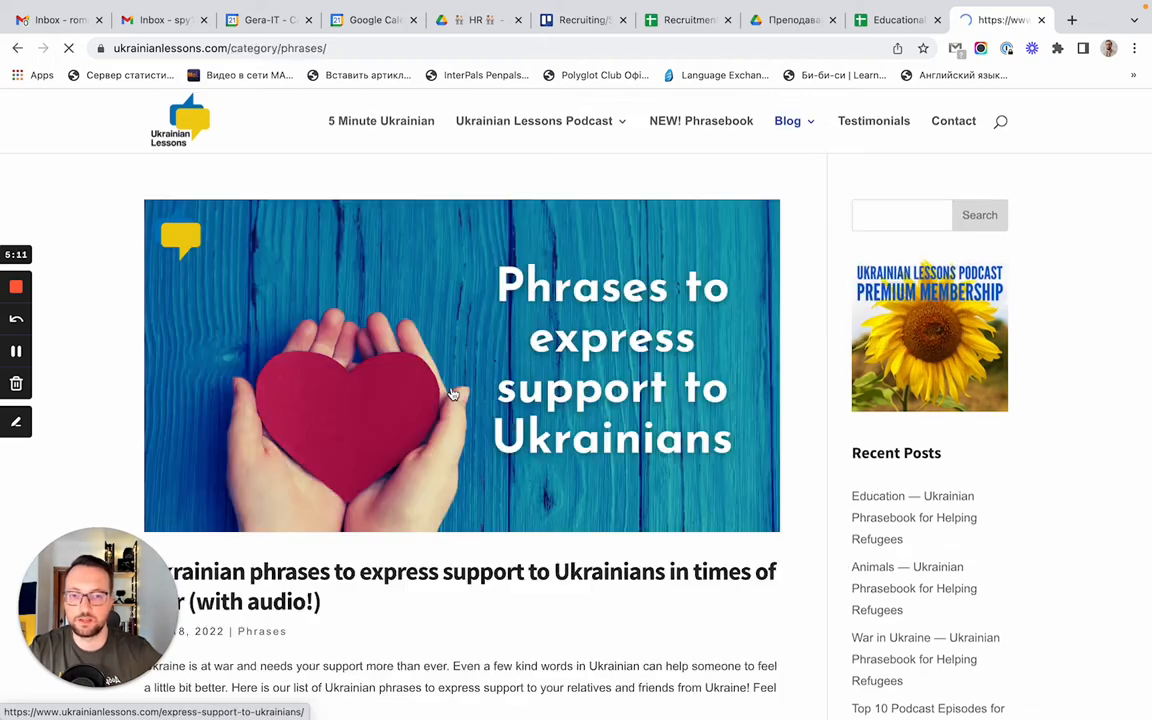
scroll("down", 3)
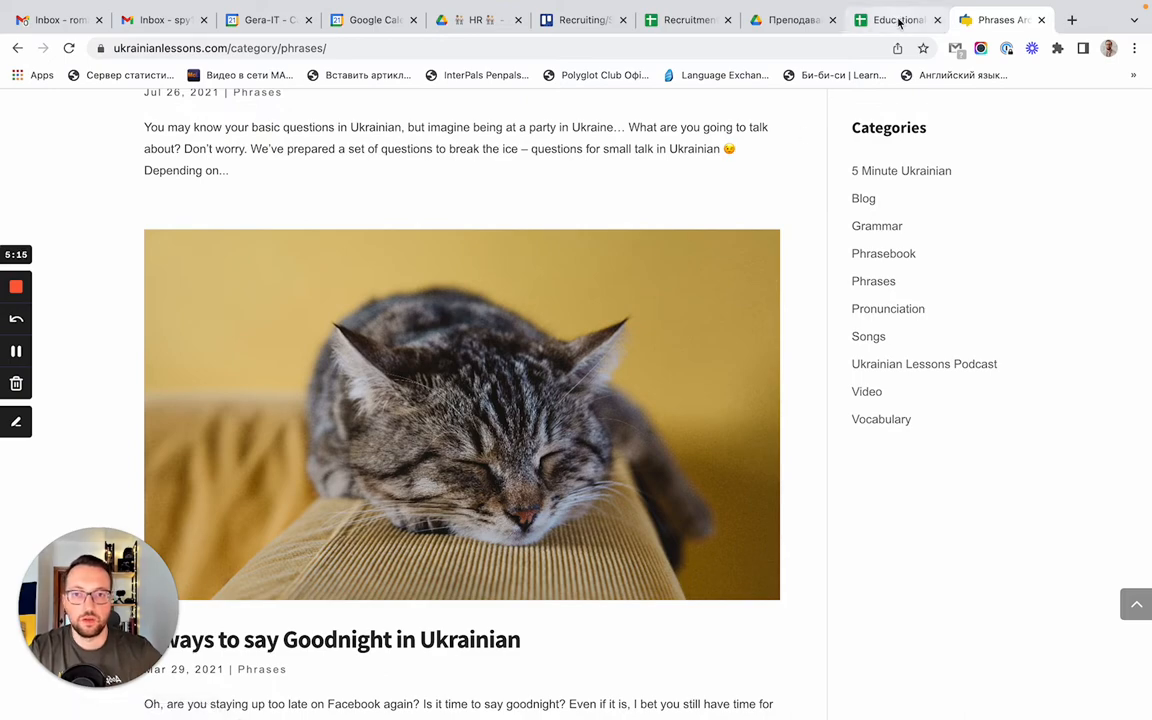
scroll("up", 3)
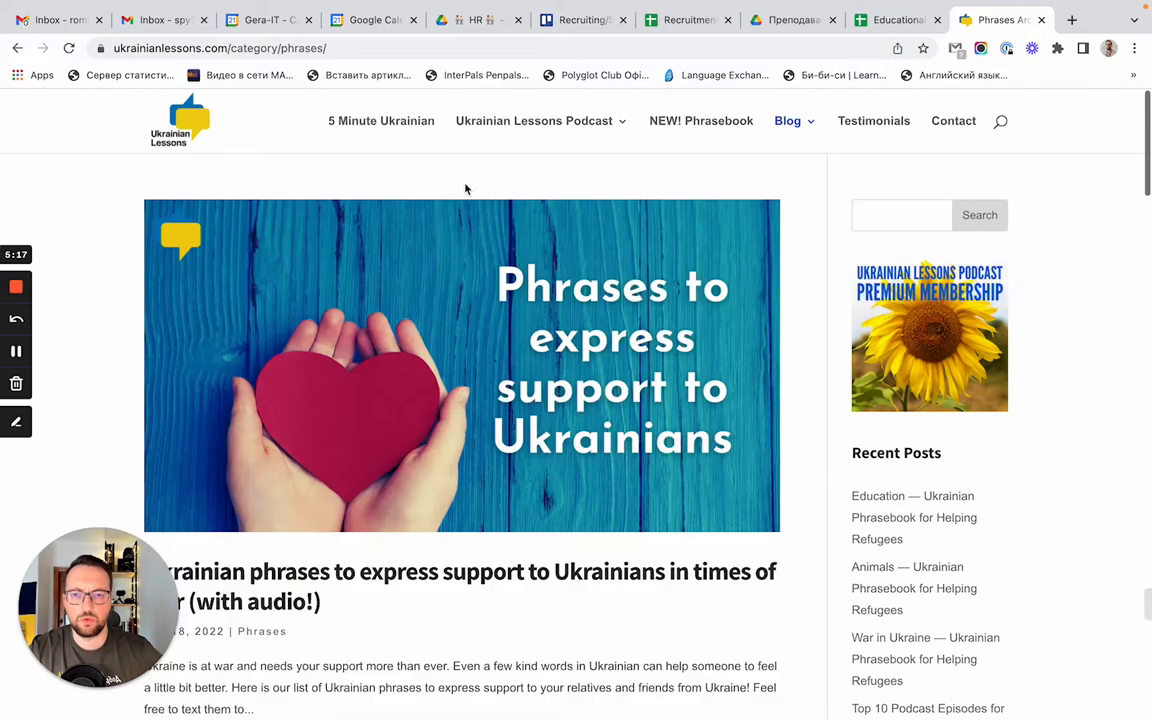
mouse_move(508, 176)
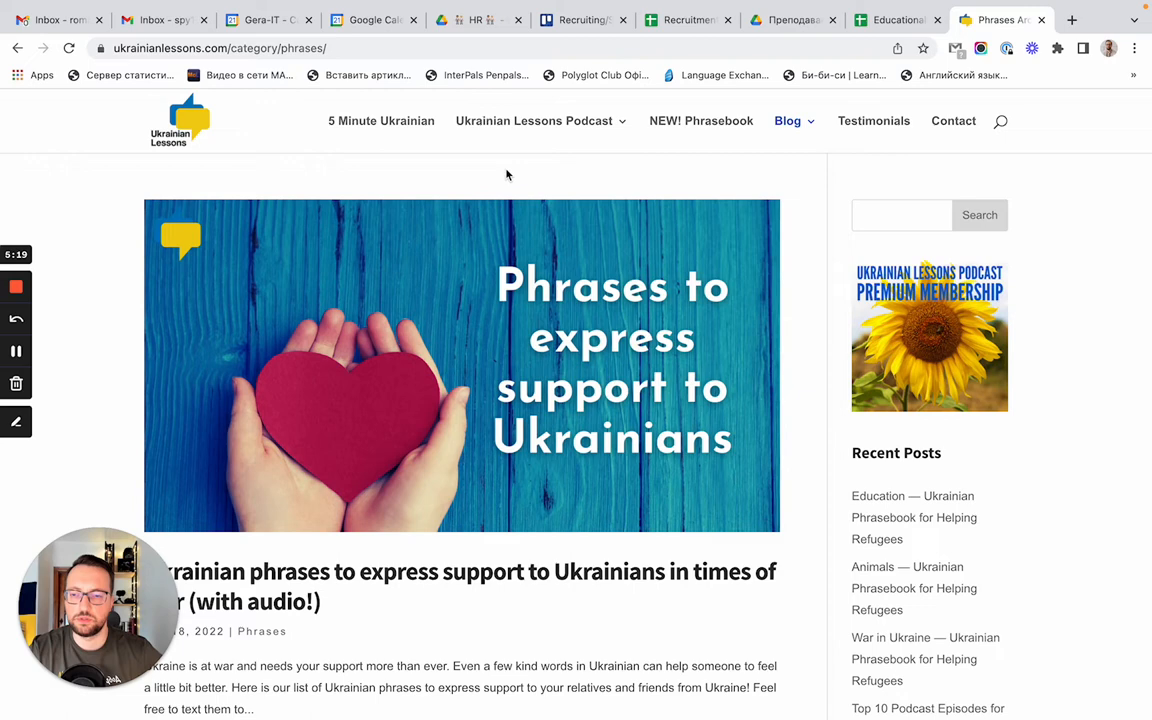
mouse_move(644, 176)
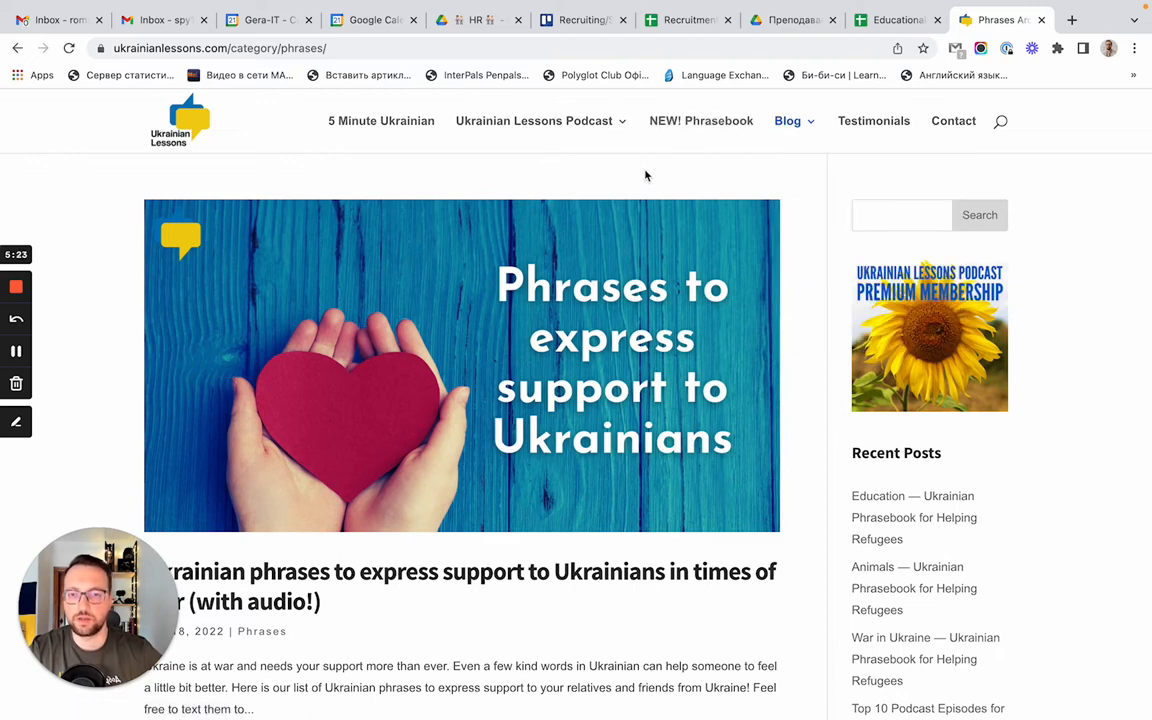
mouse_move(520, 178)
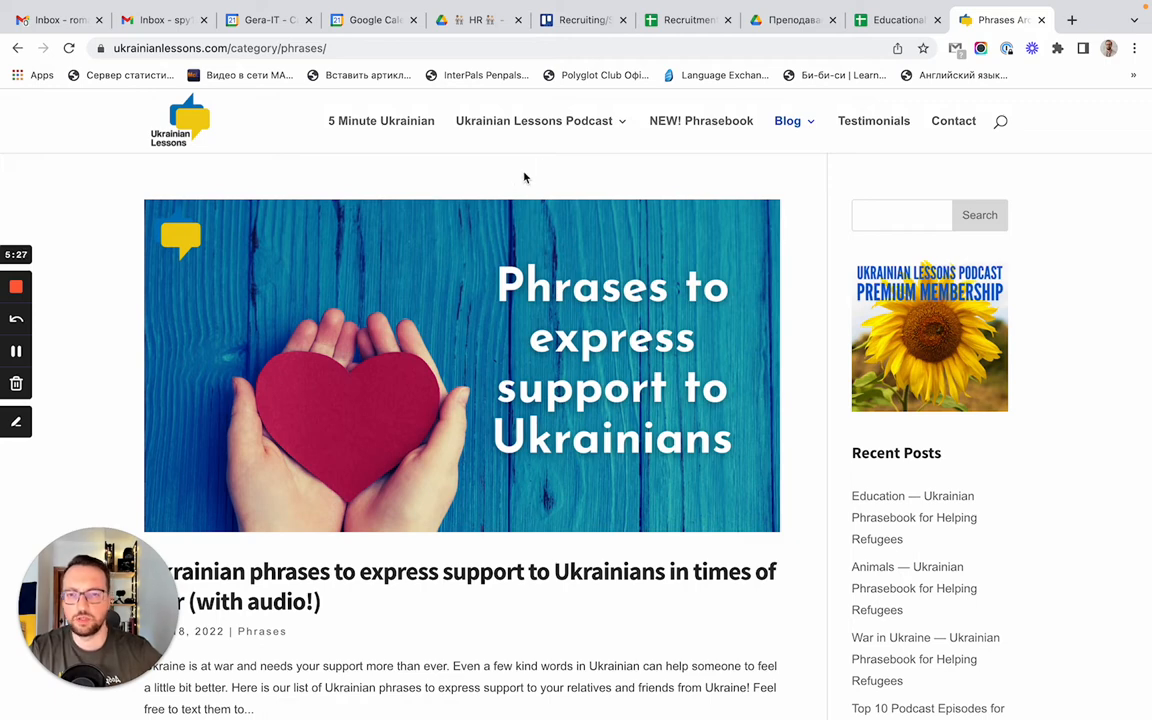
left_click(532, 120)
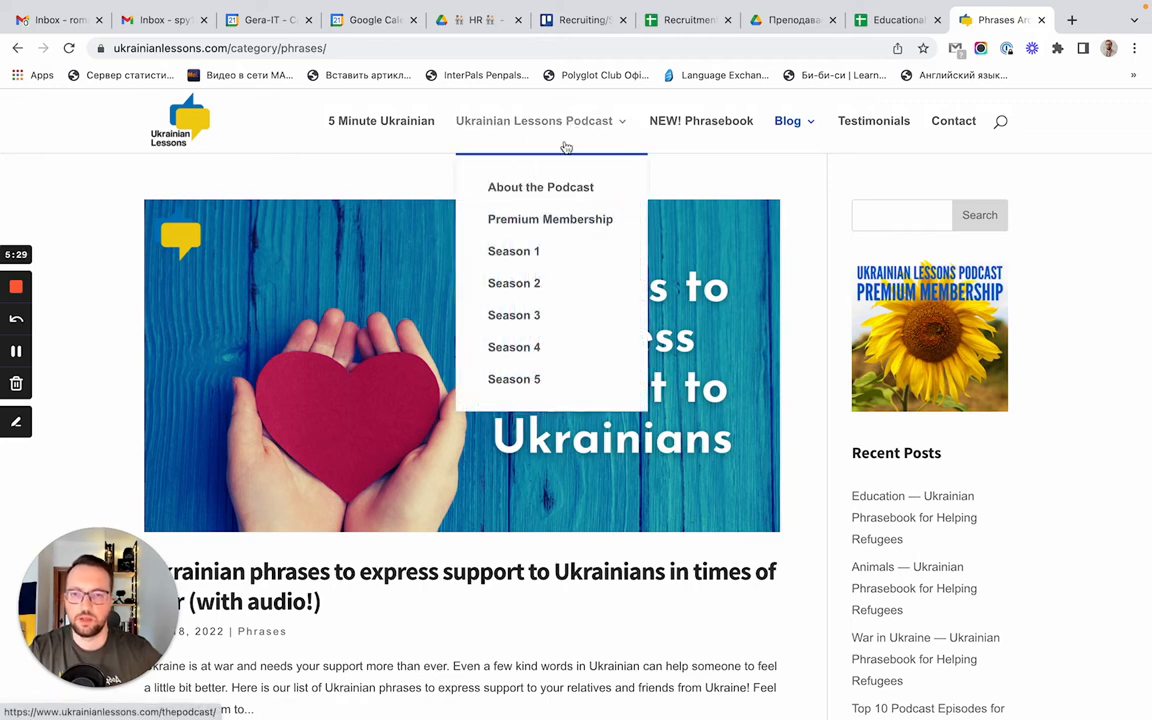
mouse_move(644, 174)
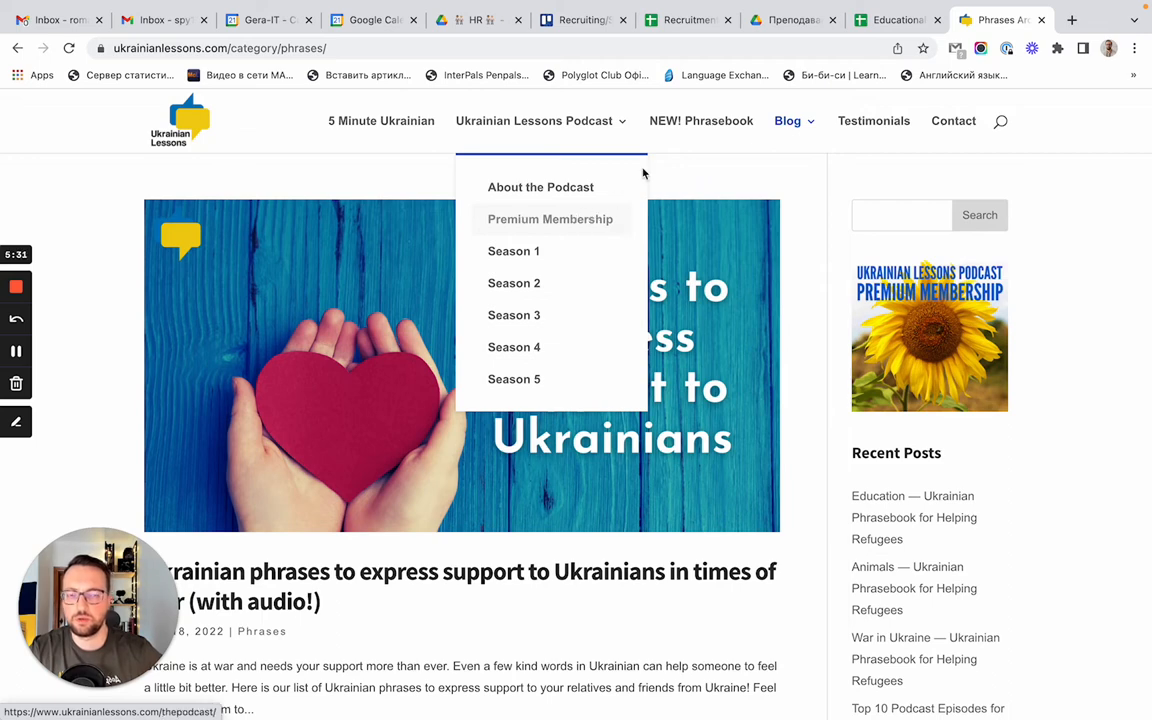
mouse_move(904, 20)
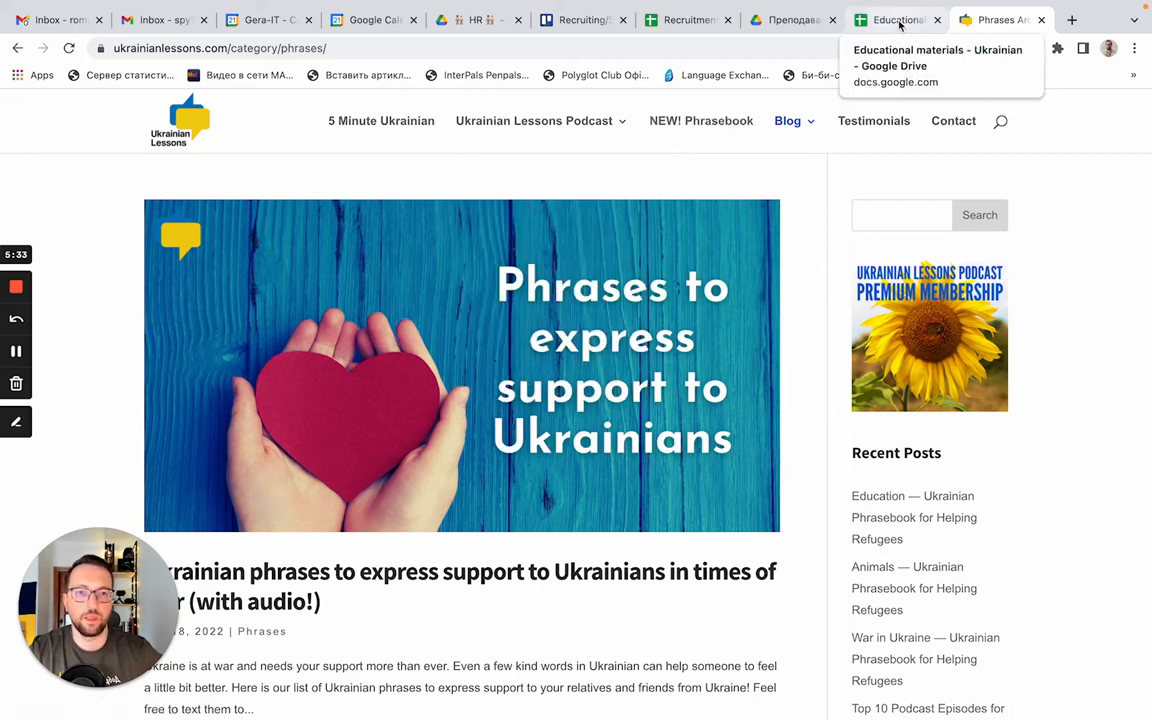
Back in the Educational materials sheet, follow the learn101.org Ukrainian link
left_click(910, 20)
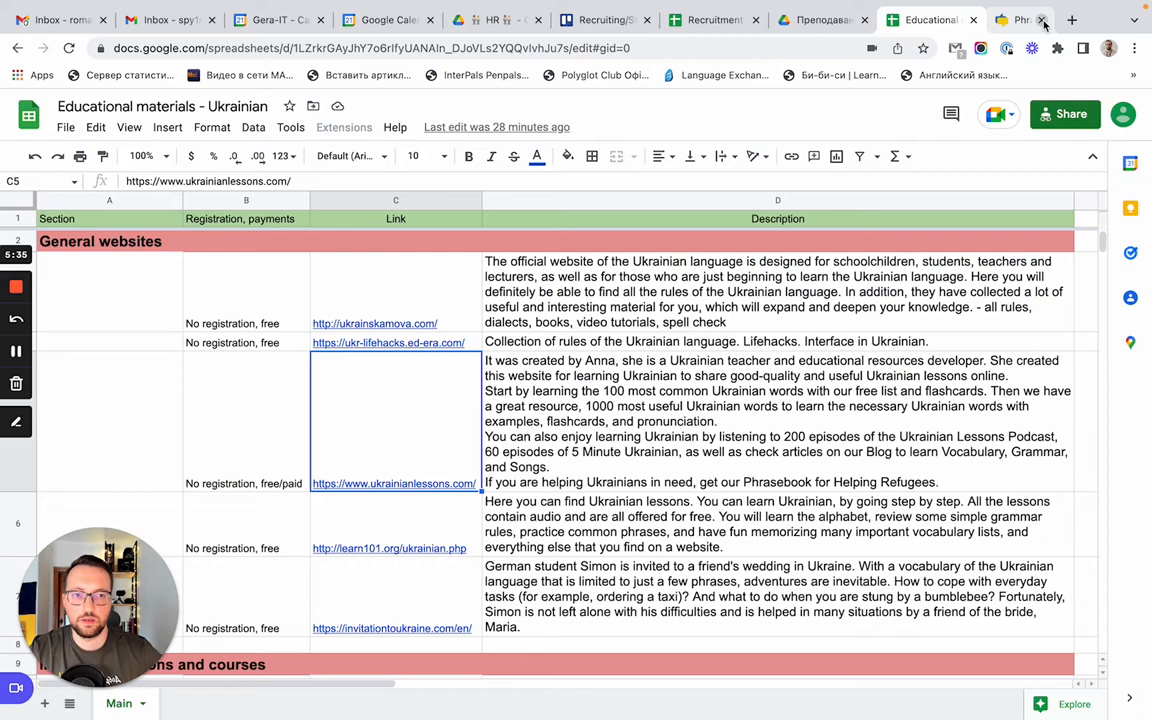
left_click(392, 548)
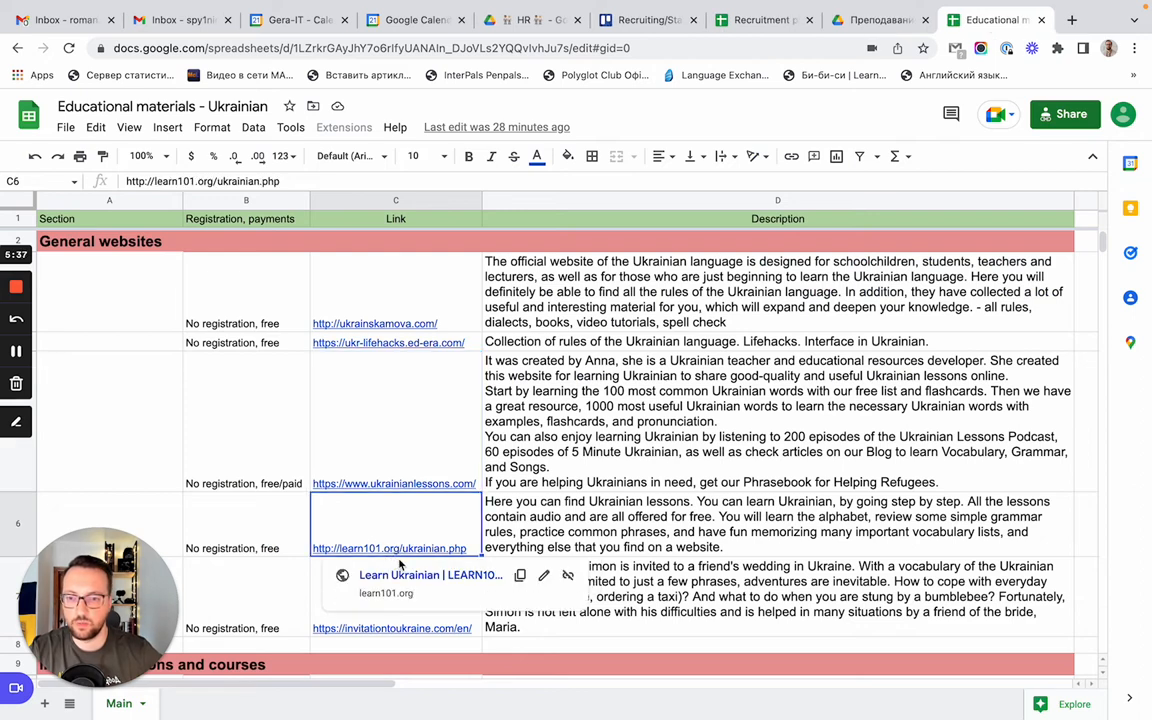
left_click(360, 548)
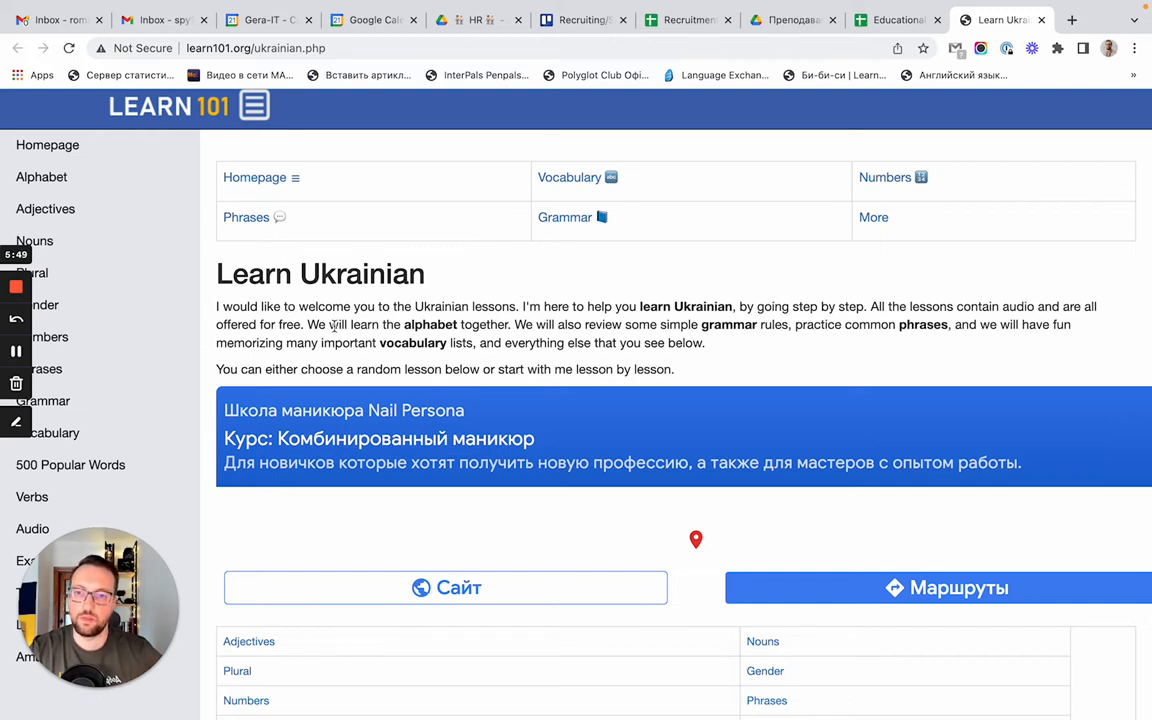
mouse_move(42, 180)
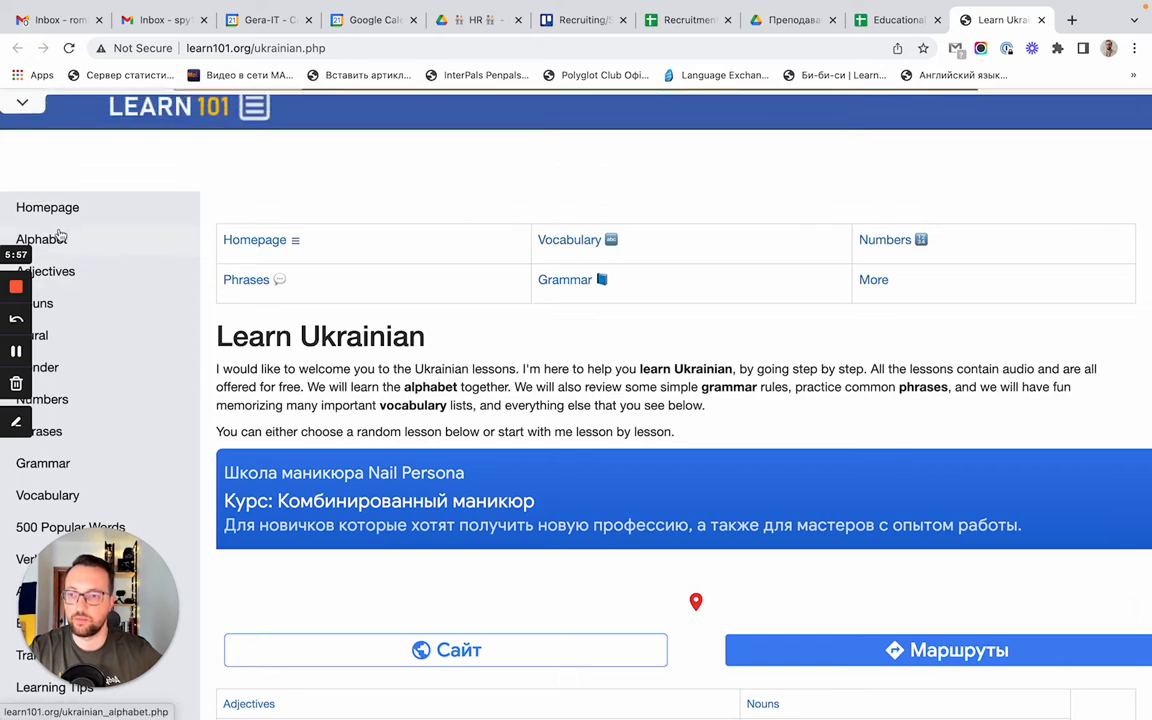
Browse down to the Learn Ukrainian lesson topic table and back to the introduction
scroll("down", 3)
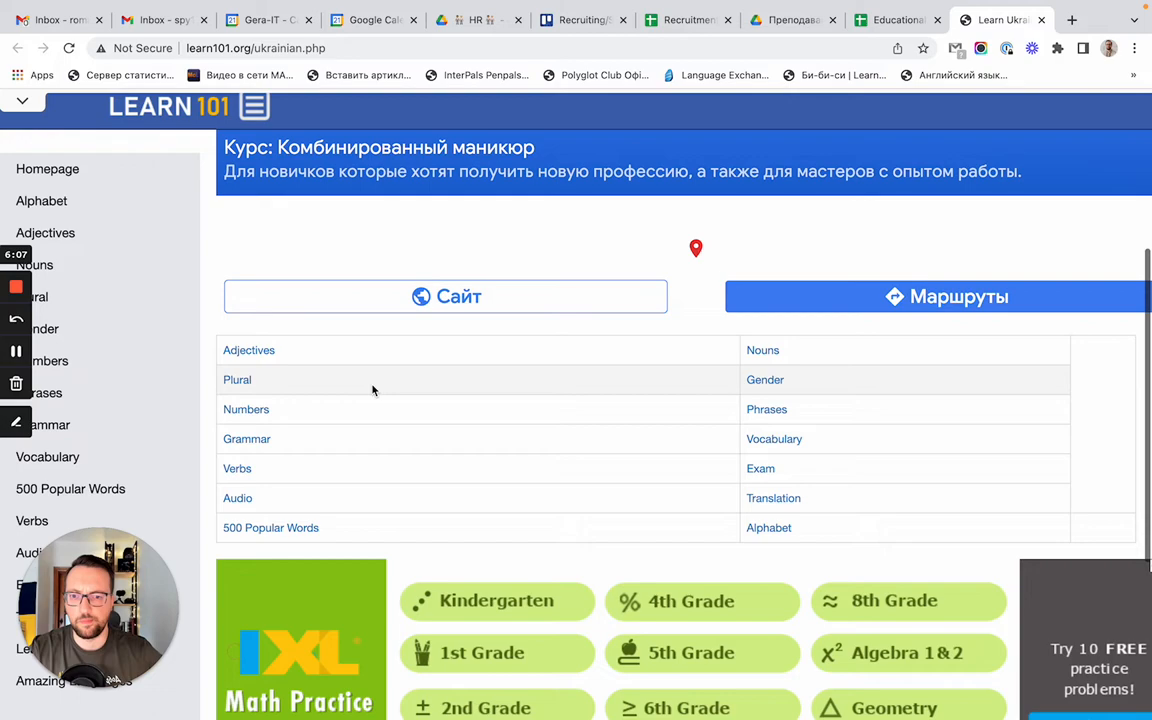
scroll("up", 3)
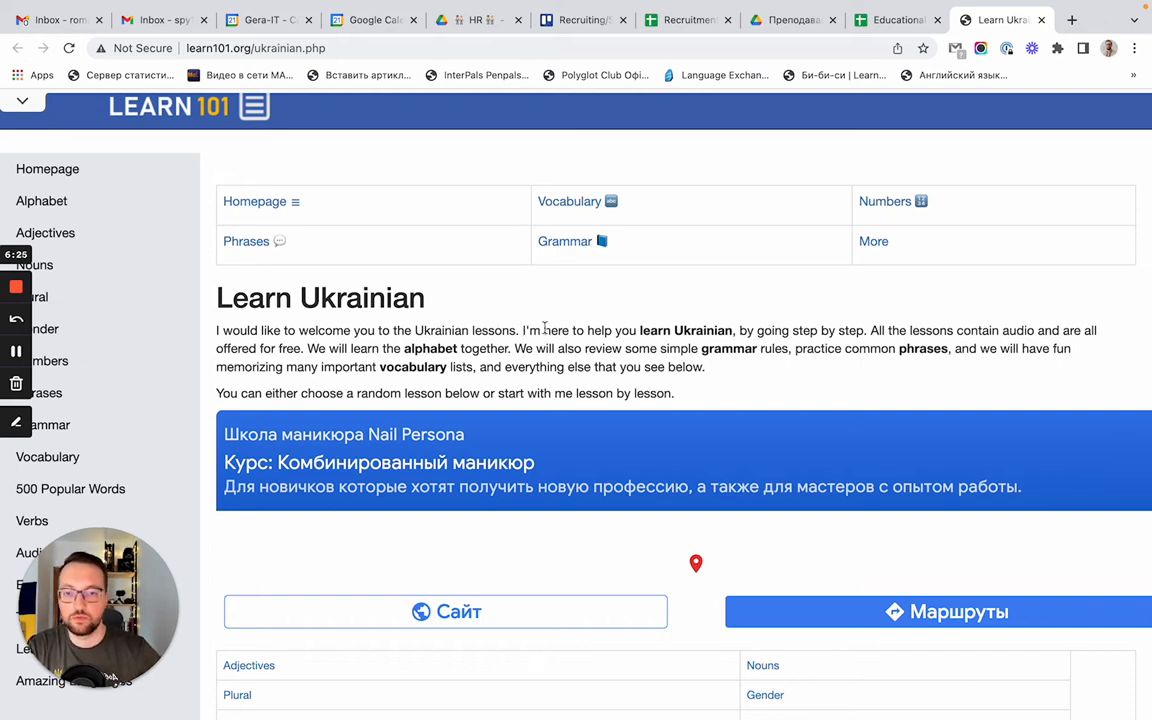
mouse_move(898, 20)
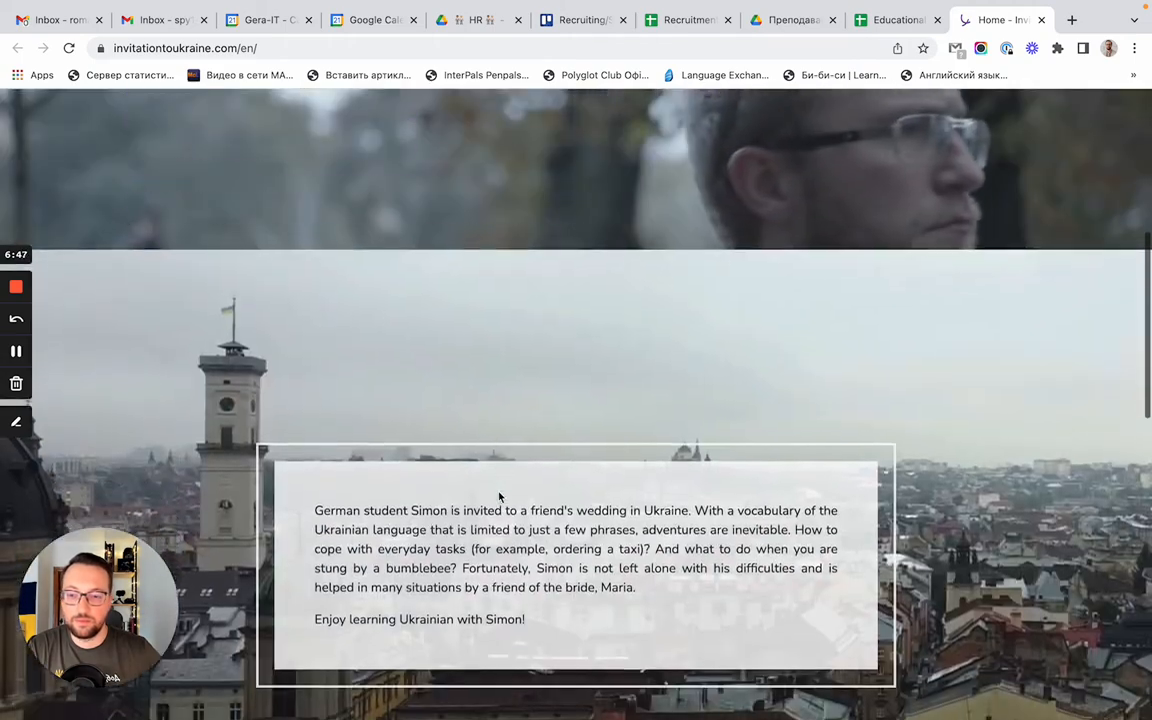
scroll("down", 3)
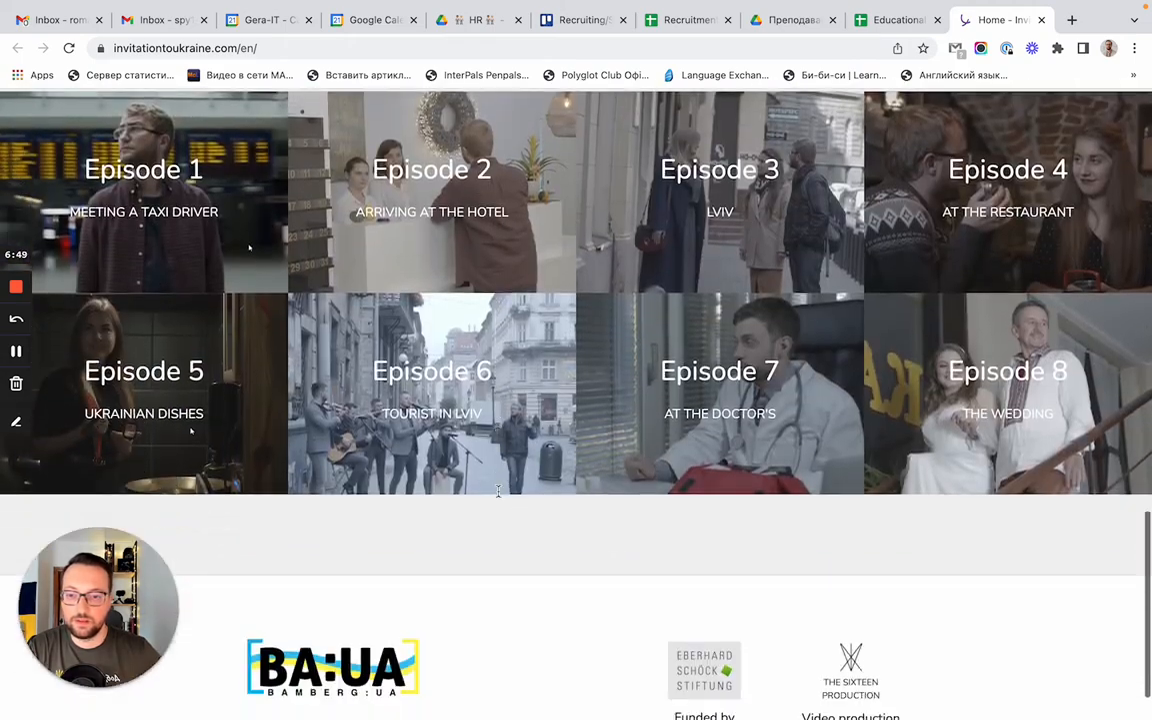
scroll("down", 3)
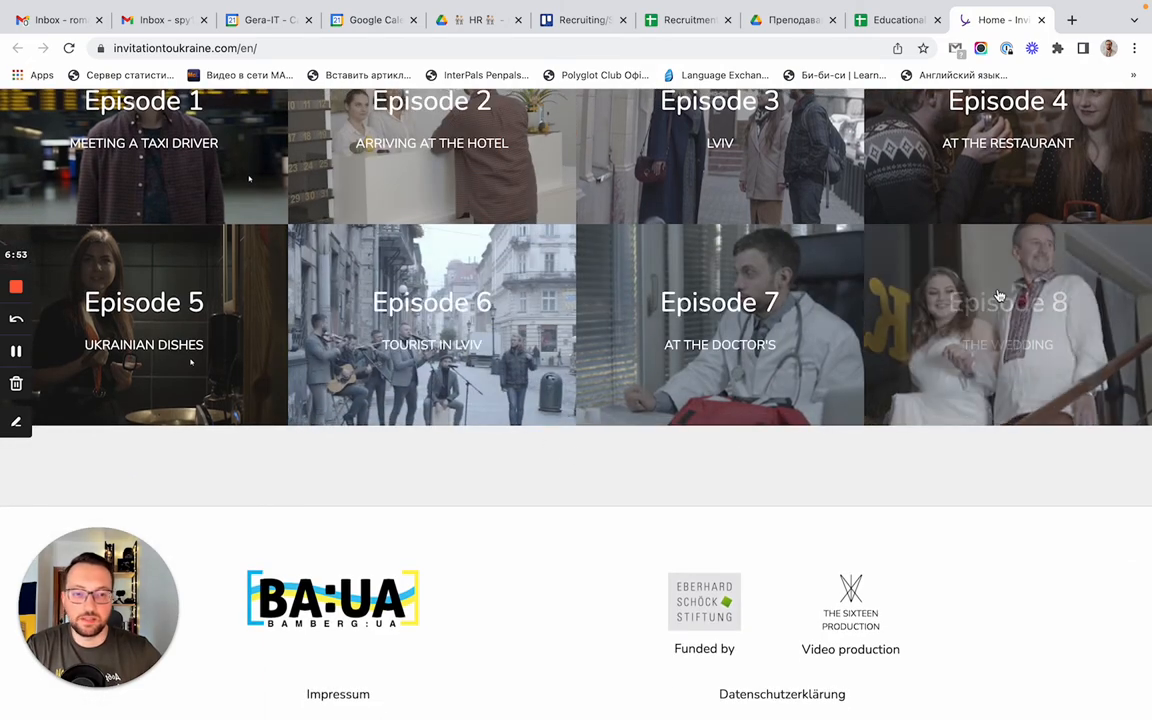
mouse_move(872, 400)
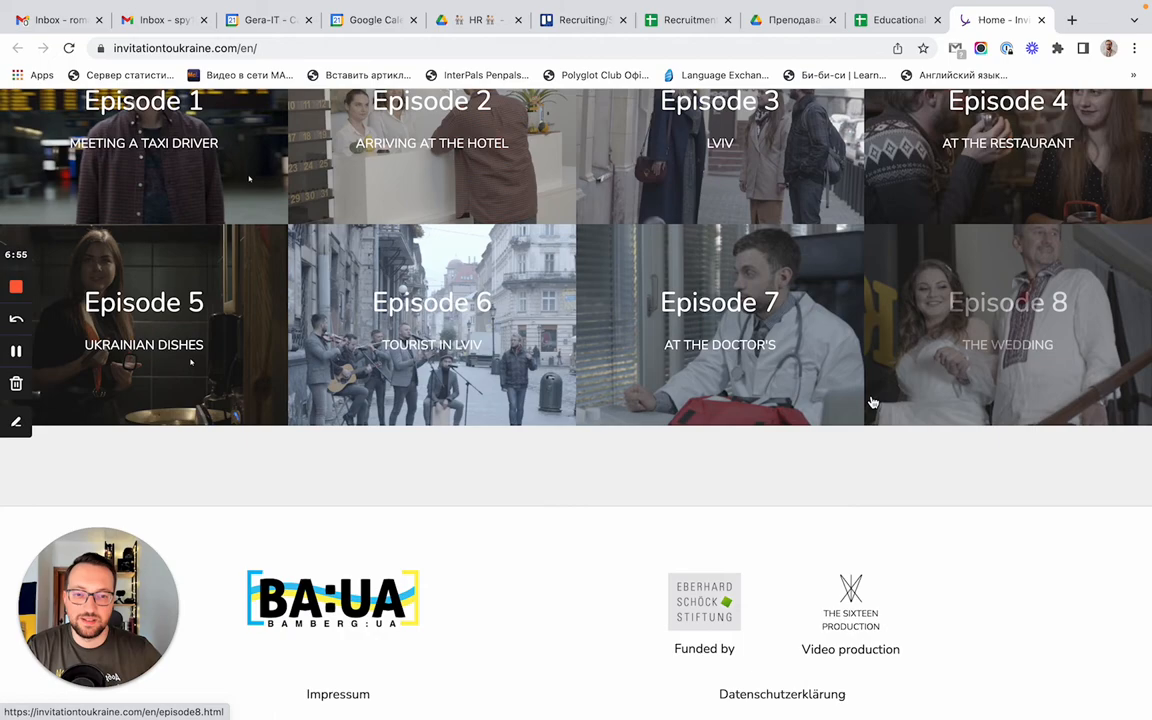
scroll("up", 3)
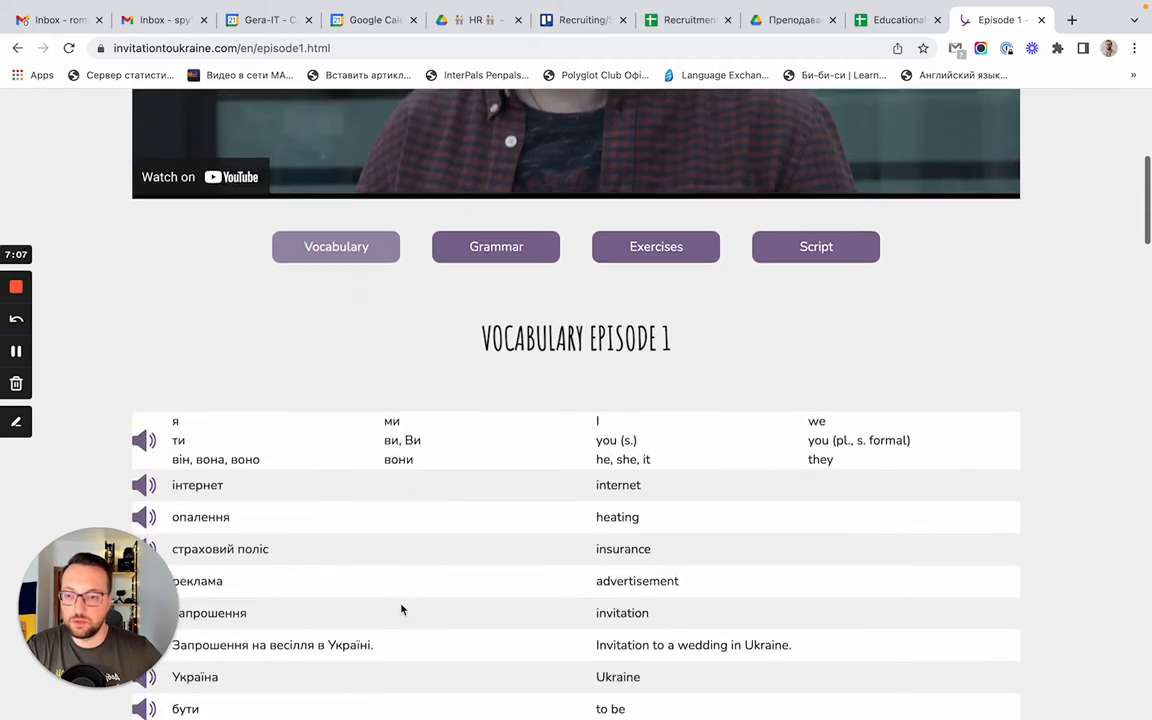
scroll("down", 3)
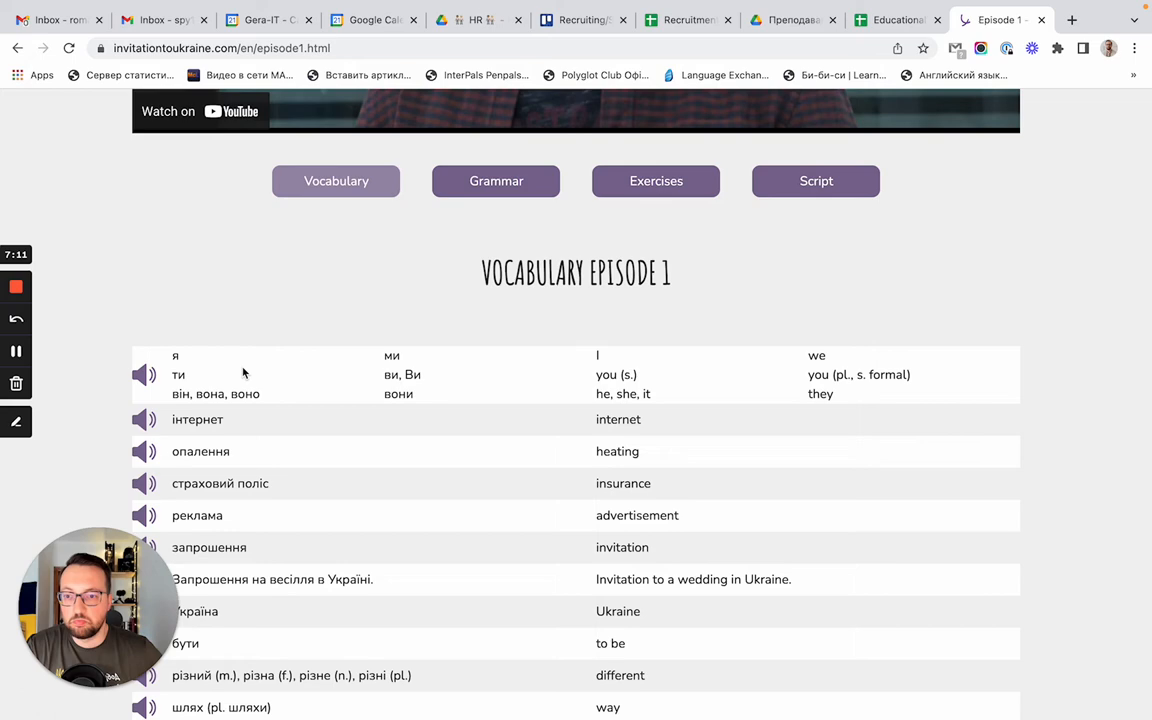
scroll("down", 3)
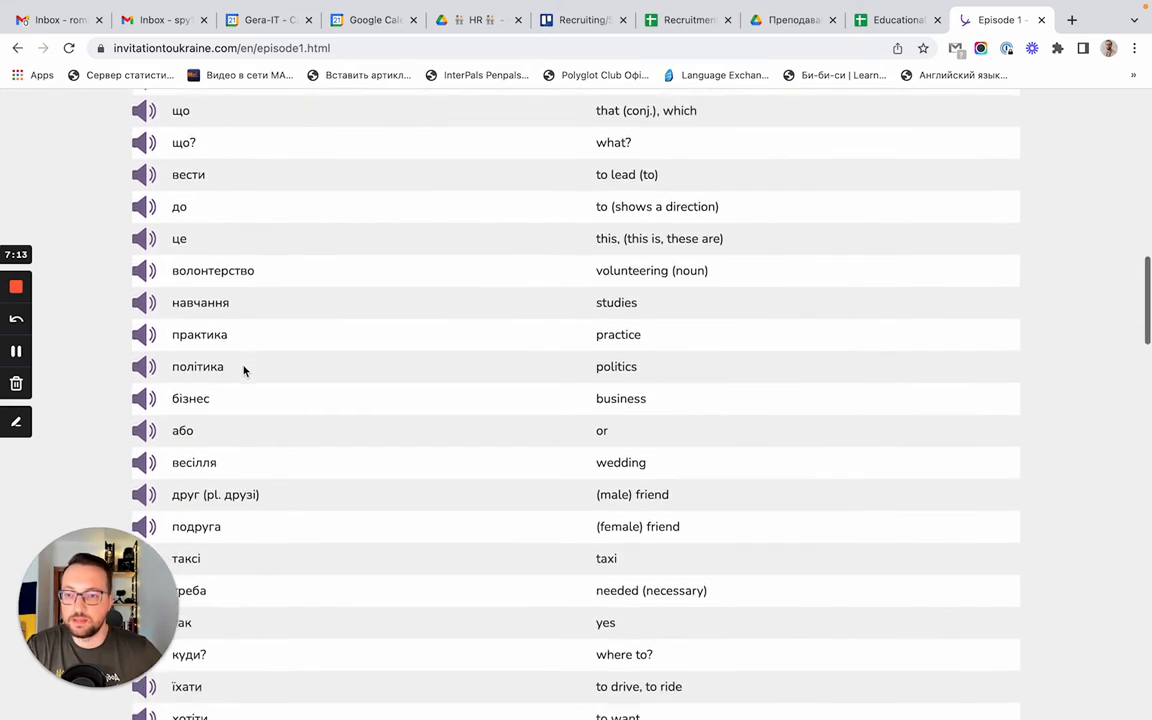
scroll("down", 3)
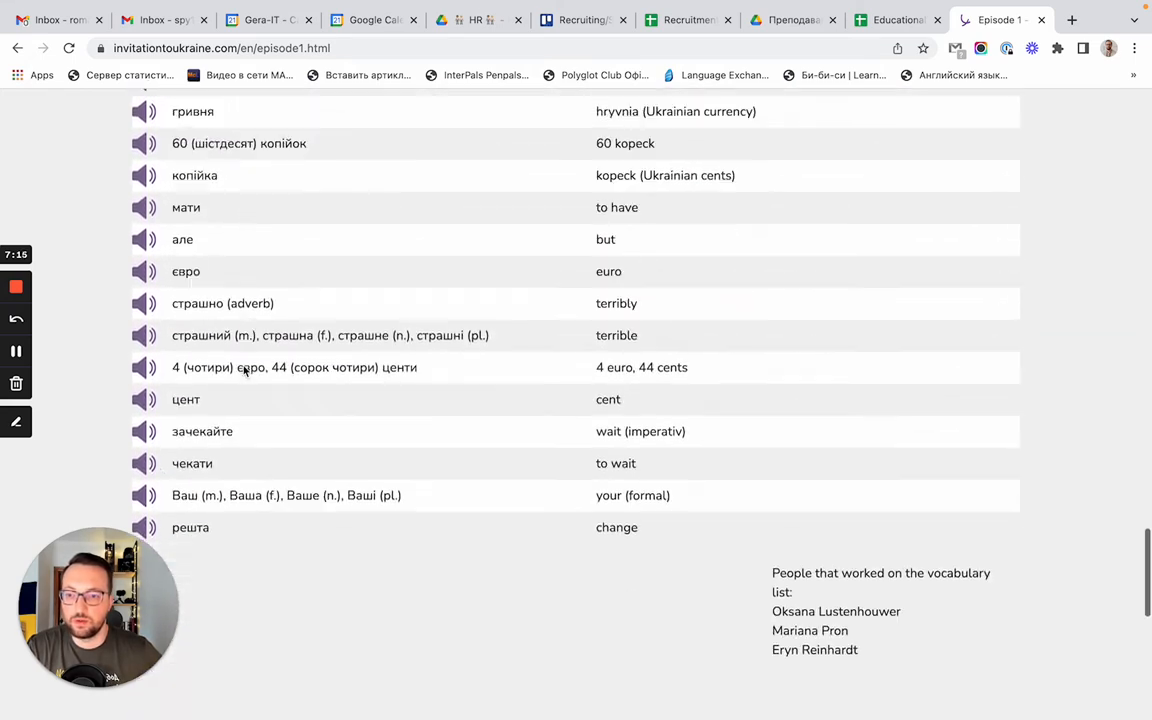
scroll("down", 3)
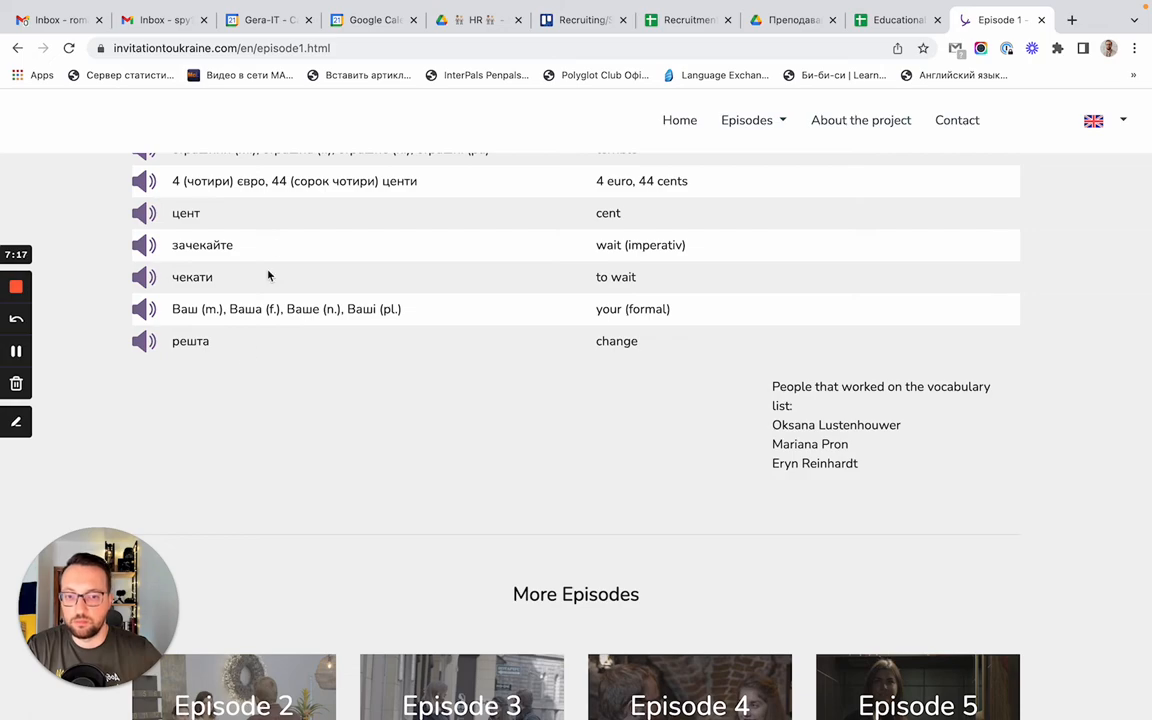
scroll("up", 3)
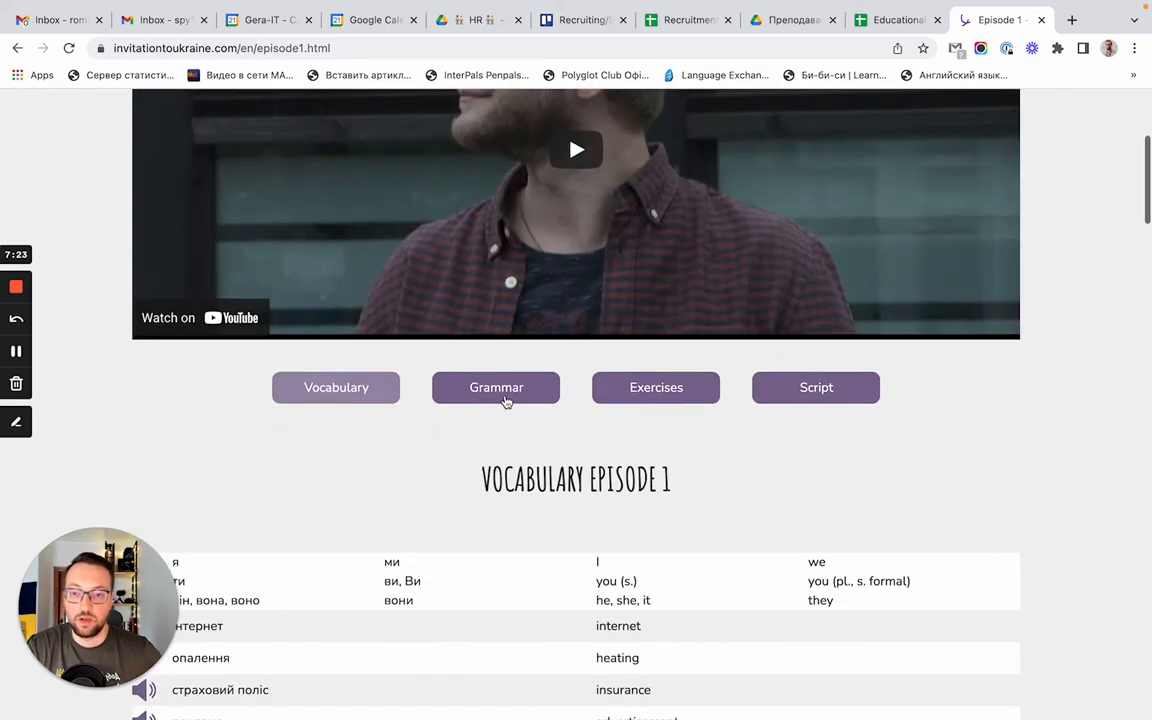
Read through the Episode 1 Grammar notes PDF
left_click(496, 388)
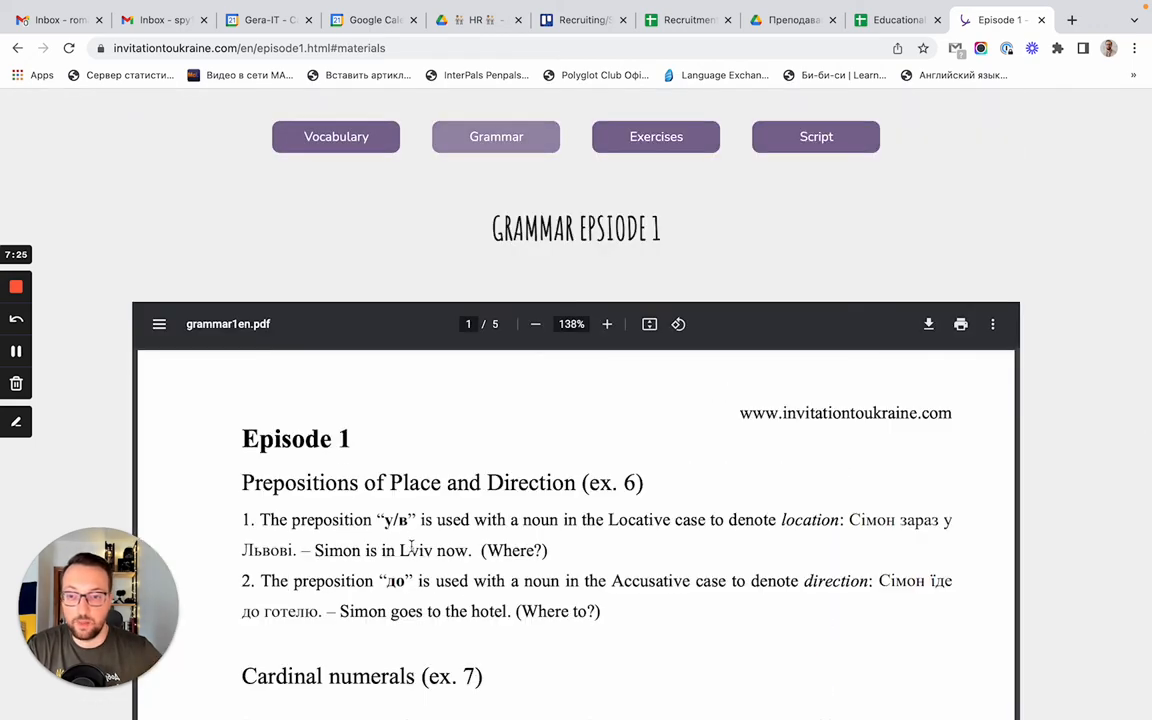
scroll("down", 3)
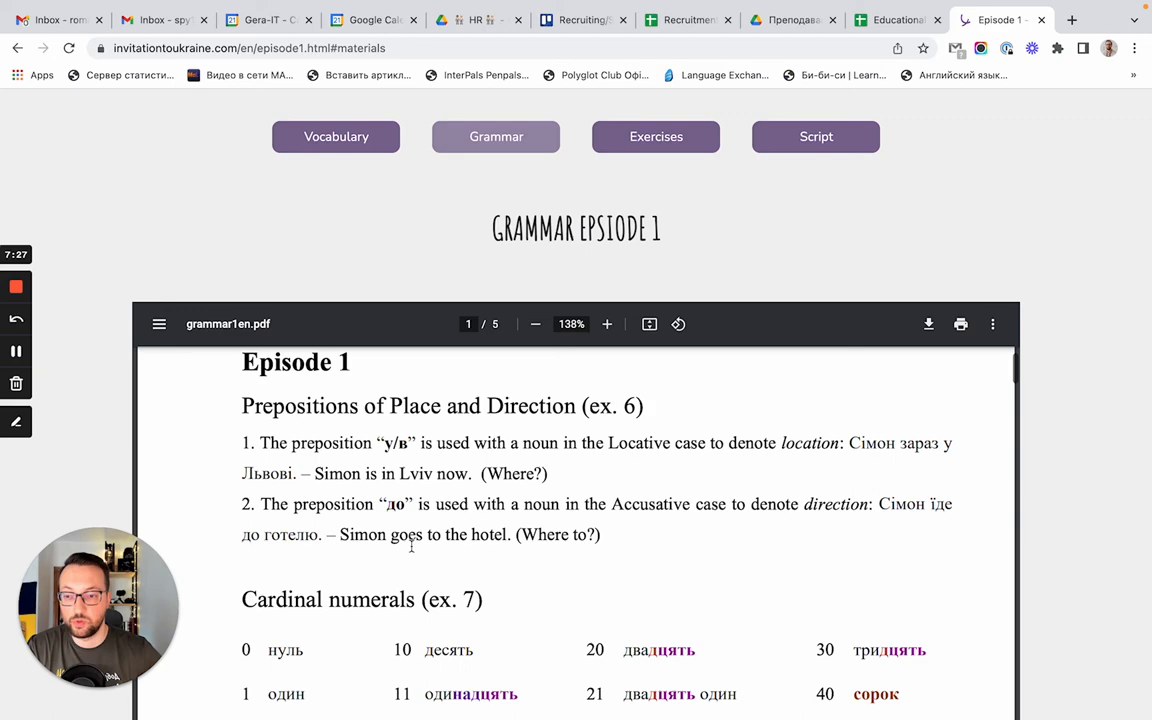
scroll("down", 3)
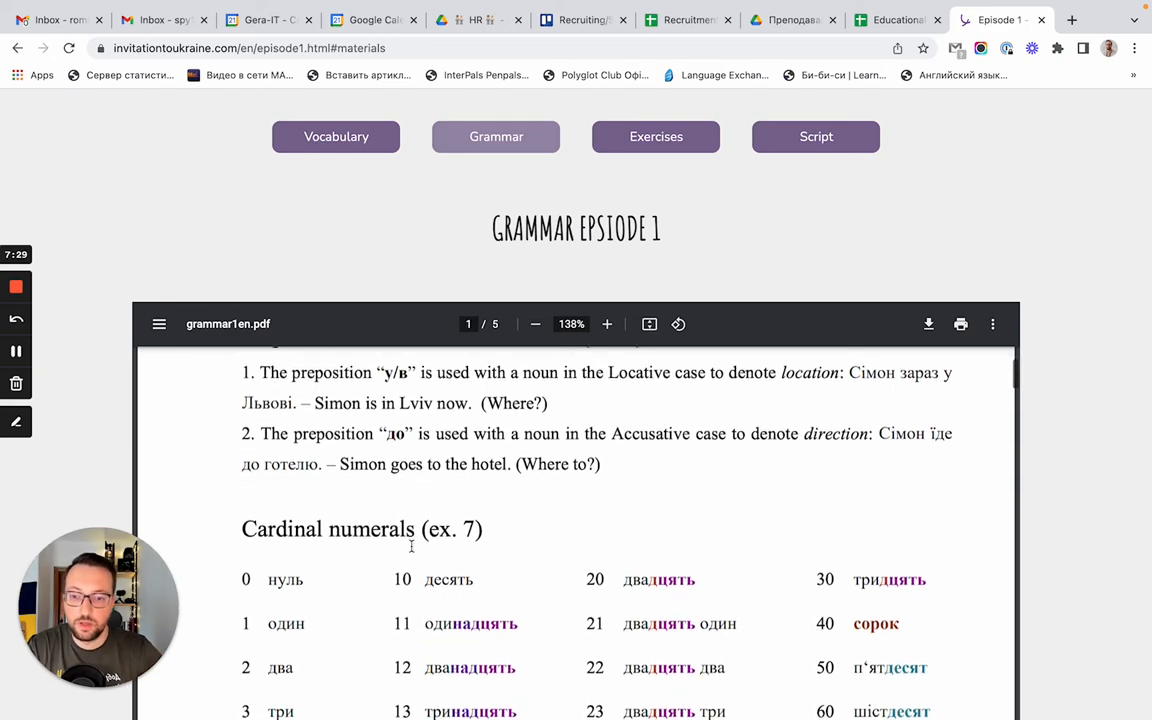
scroll("down", 3)
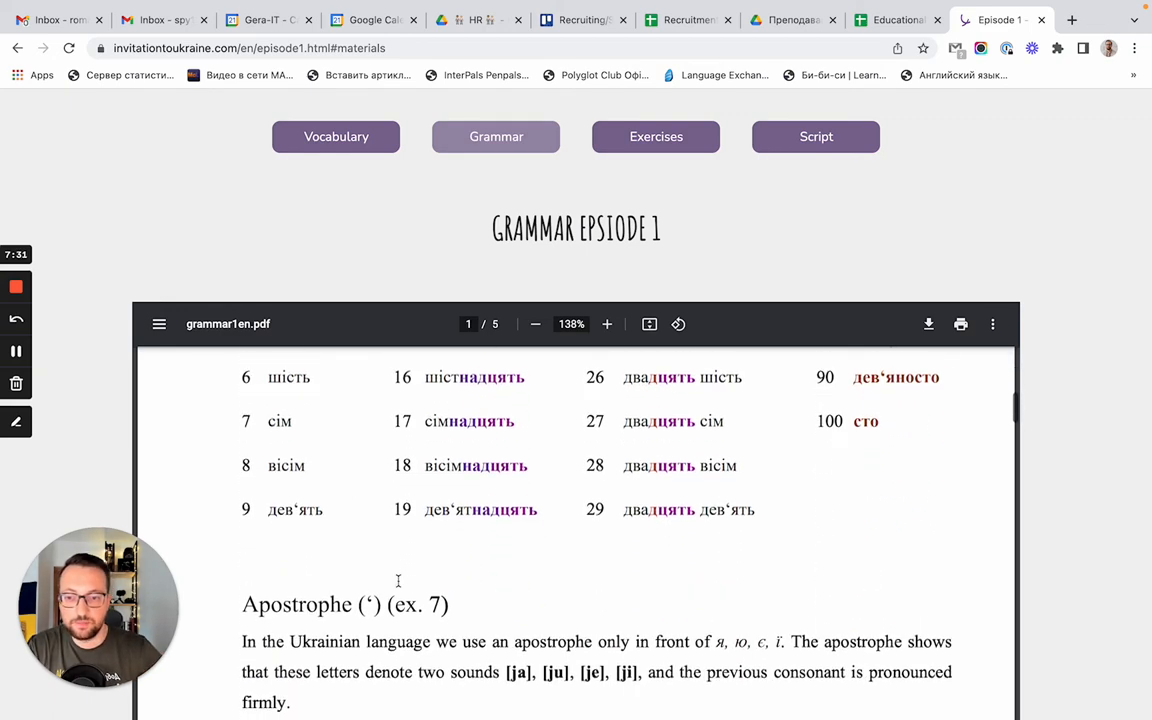
scroll("down", 3)
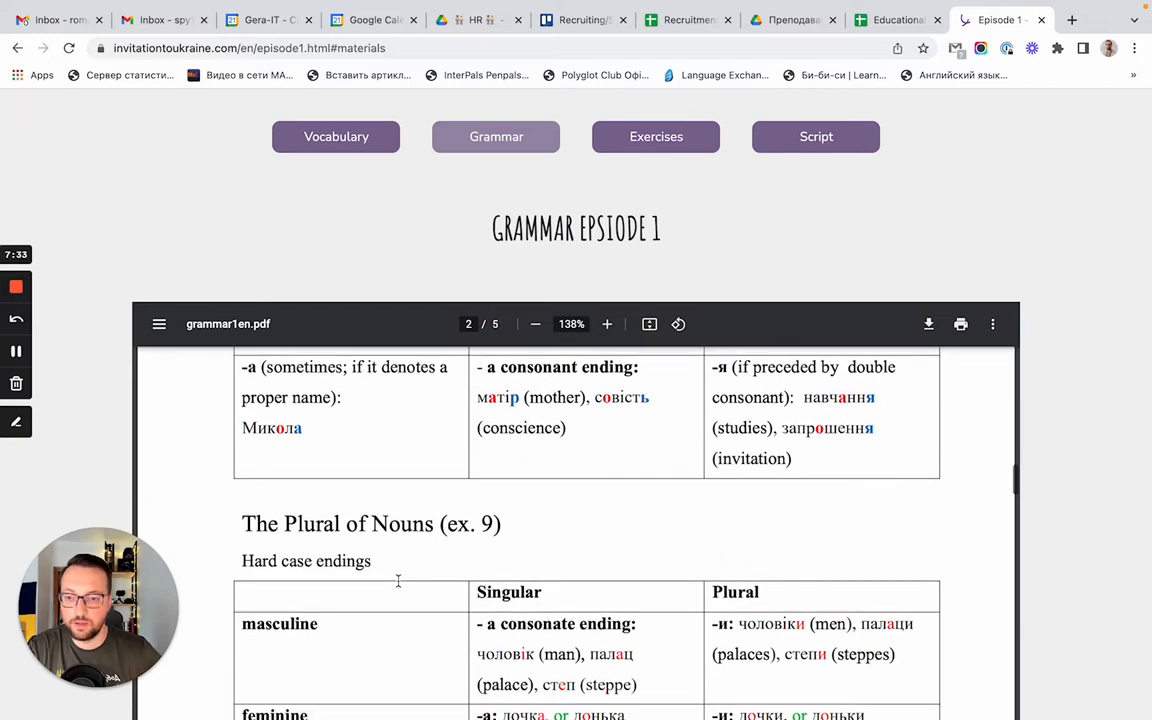
scroll("down", 3)
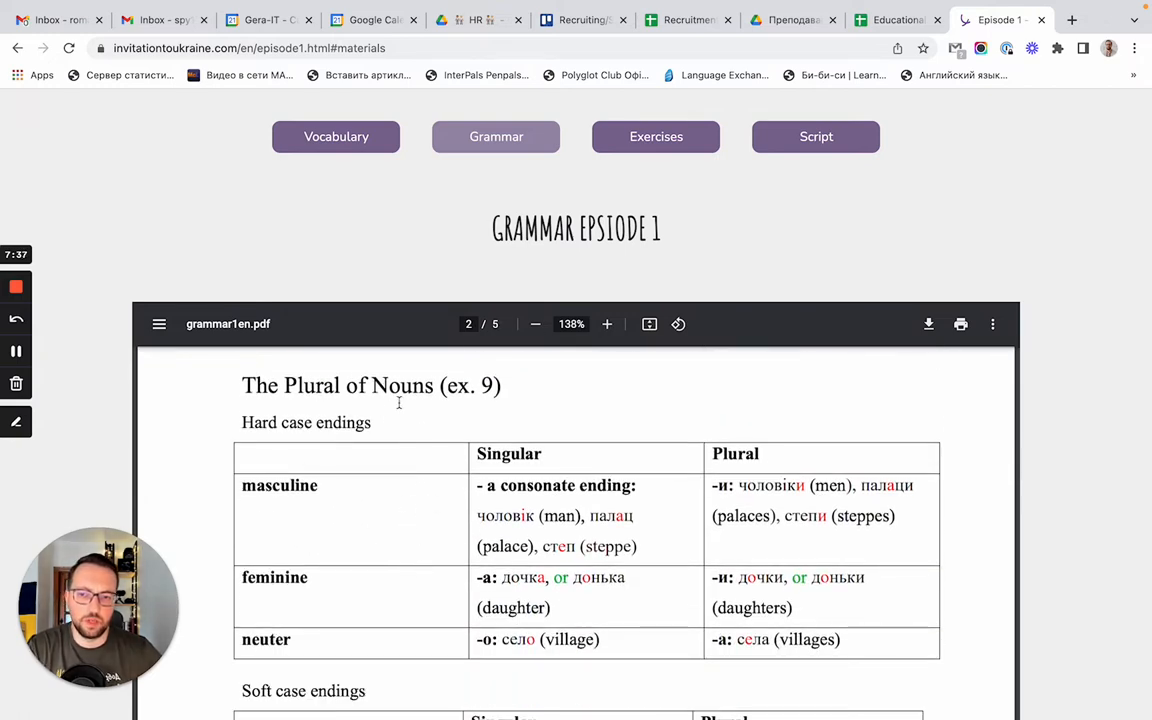
mouse_move(428, 522)
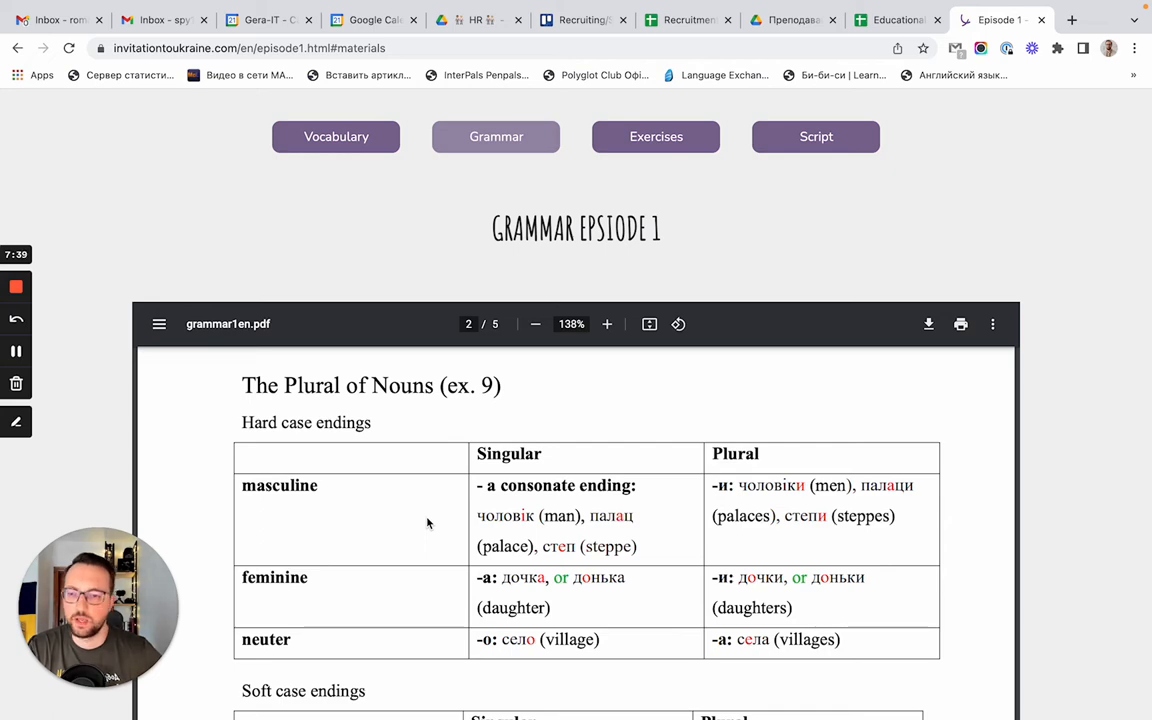
mouse_move(568, 288)
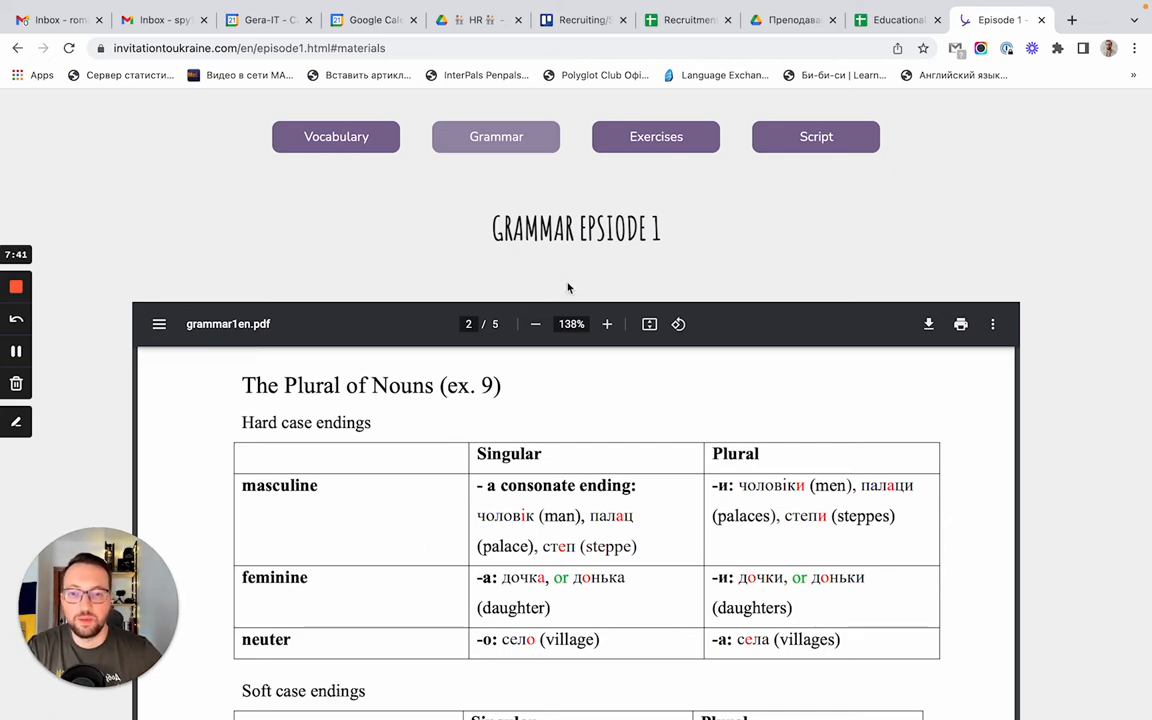
scroll("down", 3)
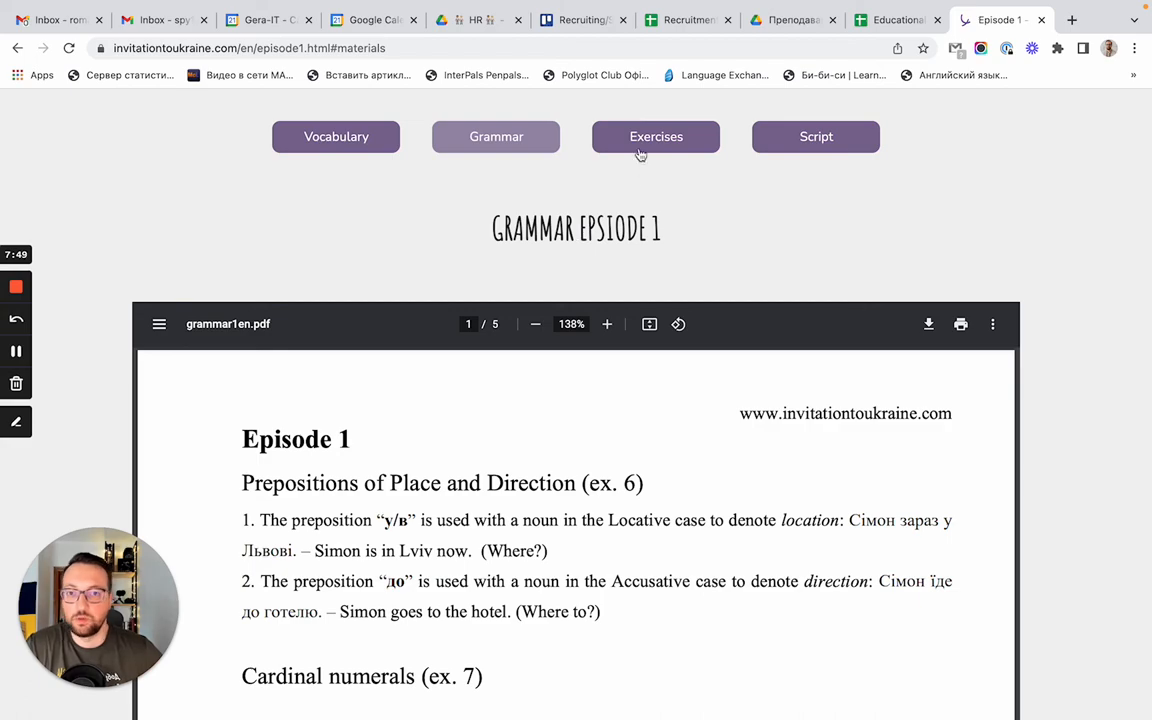
Look over the Episode 1 Exercises, then bring up its Script
left_click(656, 136)
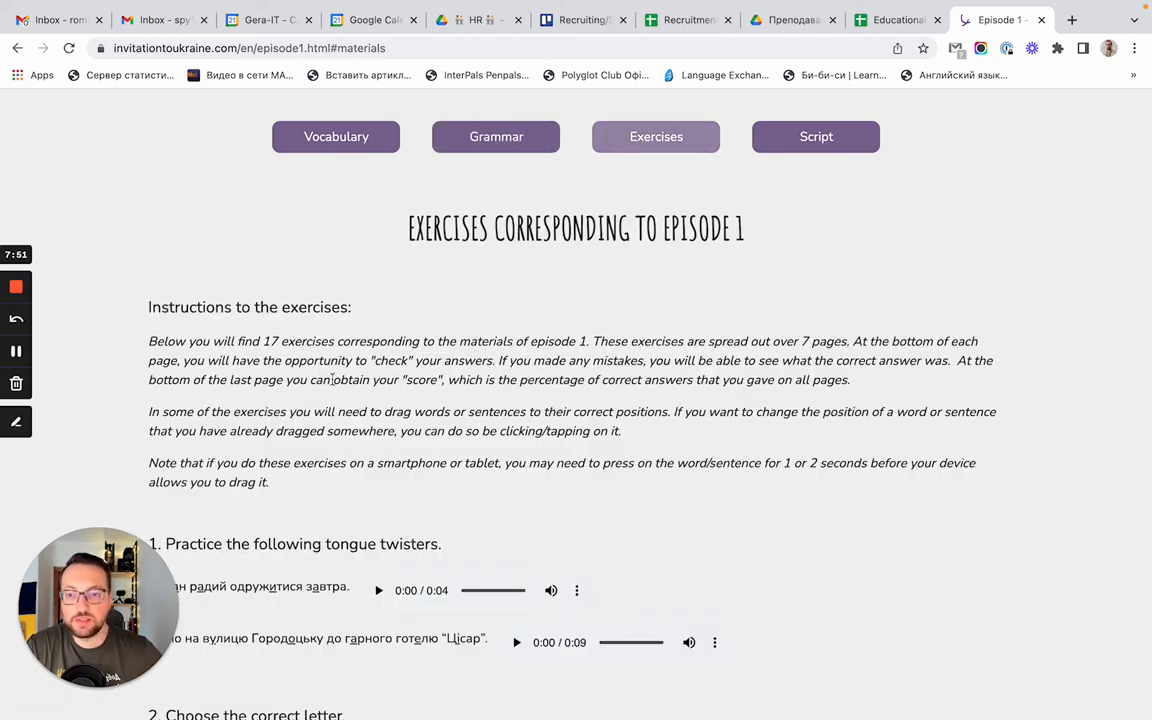
scroll("down", 3)
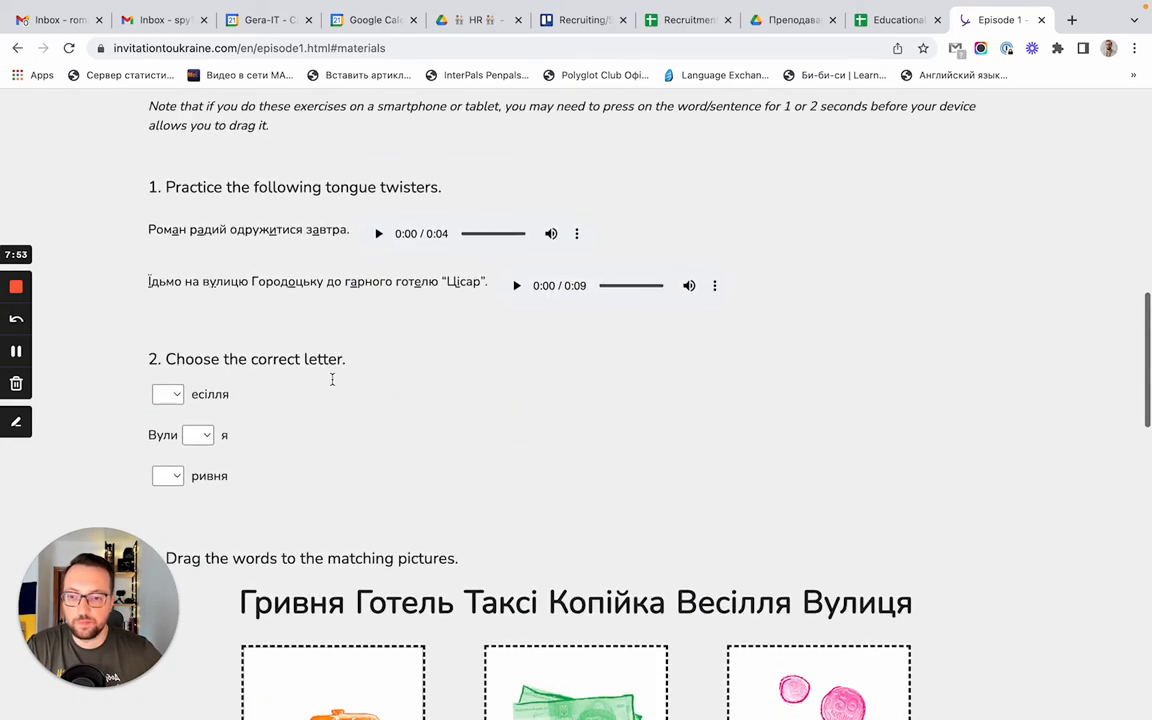
scroll("up", 3)
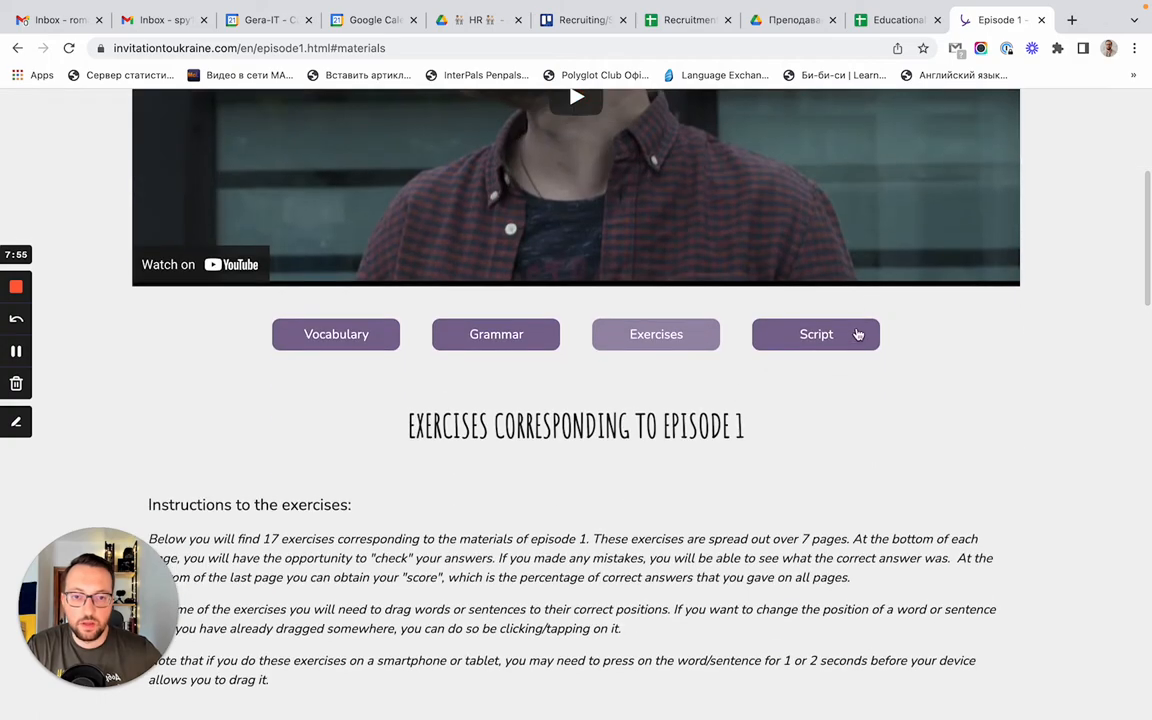
left_click(816, 334)
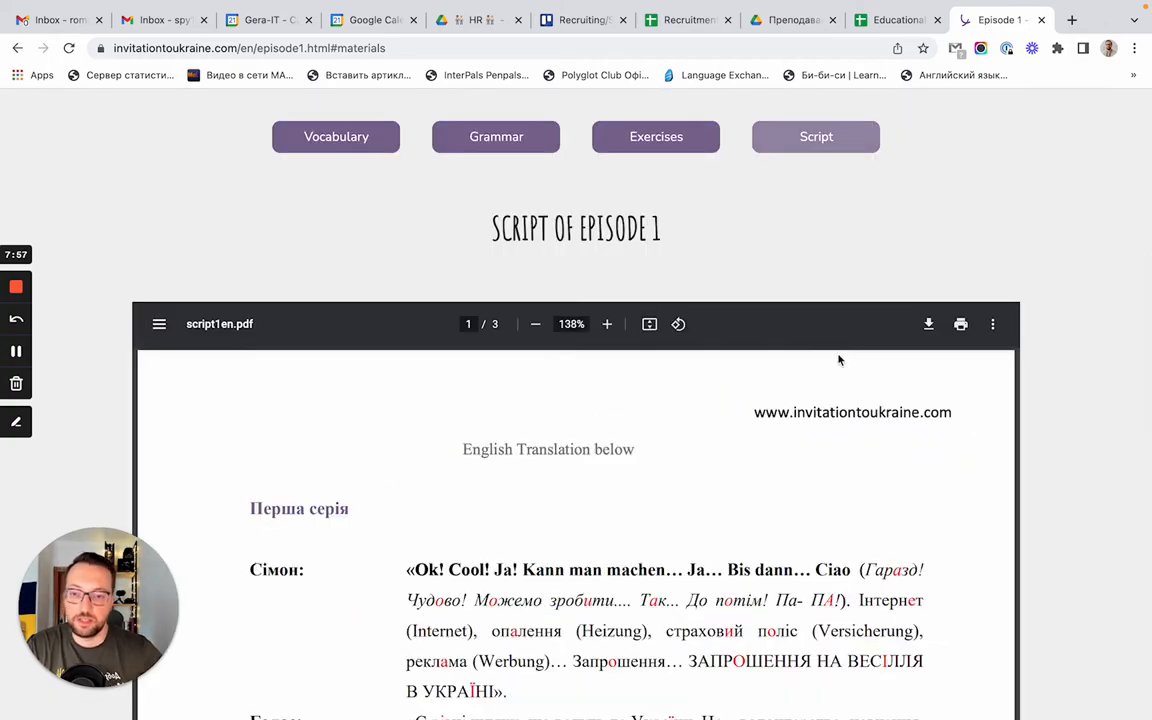
scroll("down", 3)
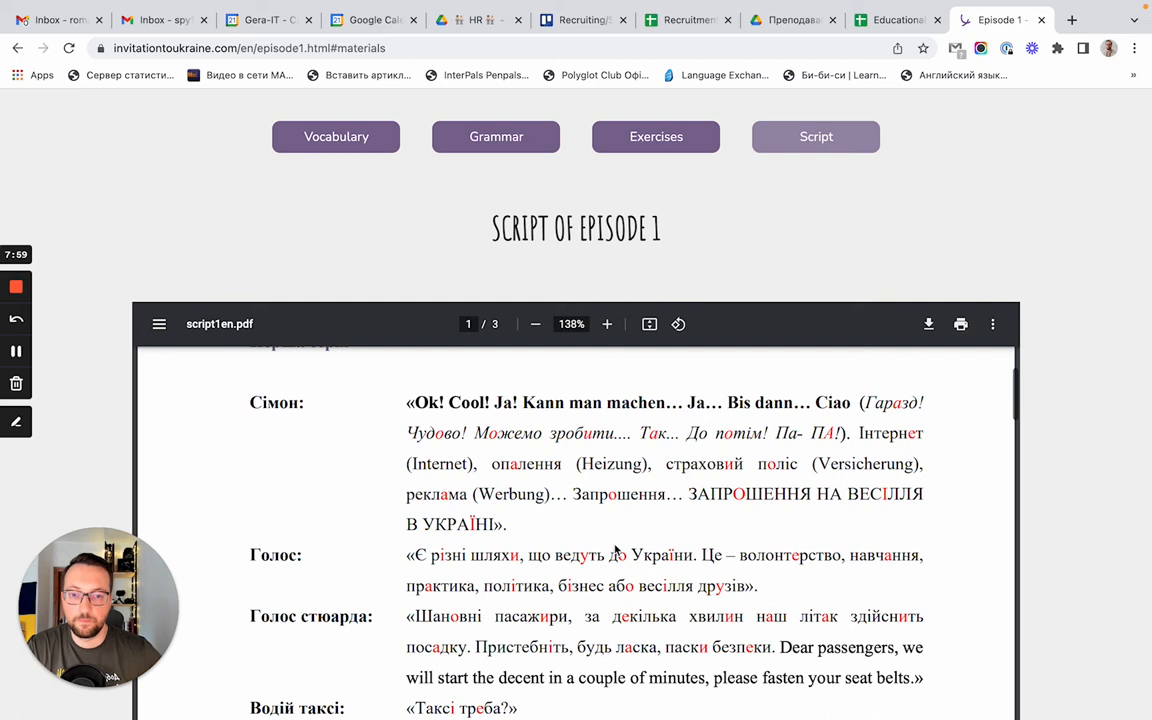
mouse_move(616, 528)
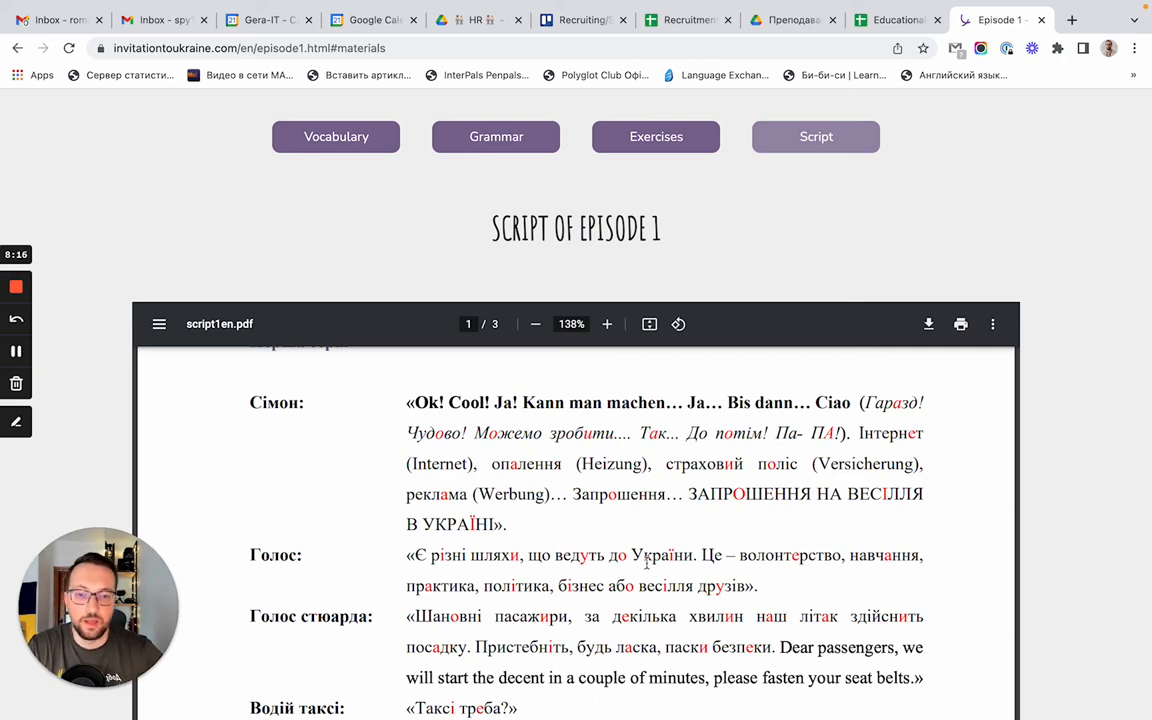
scroll("down", 3)
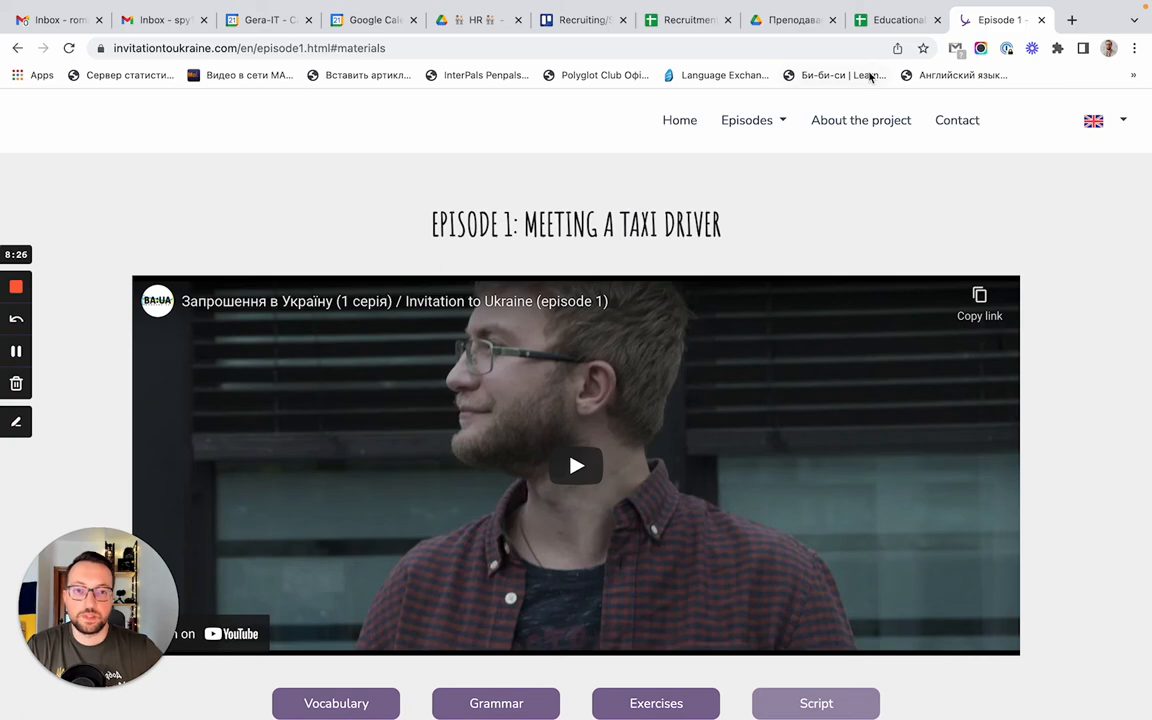
Switch to the Google Sheets resource list and scroll down its general website rows
left_click(888, 20)
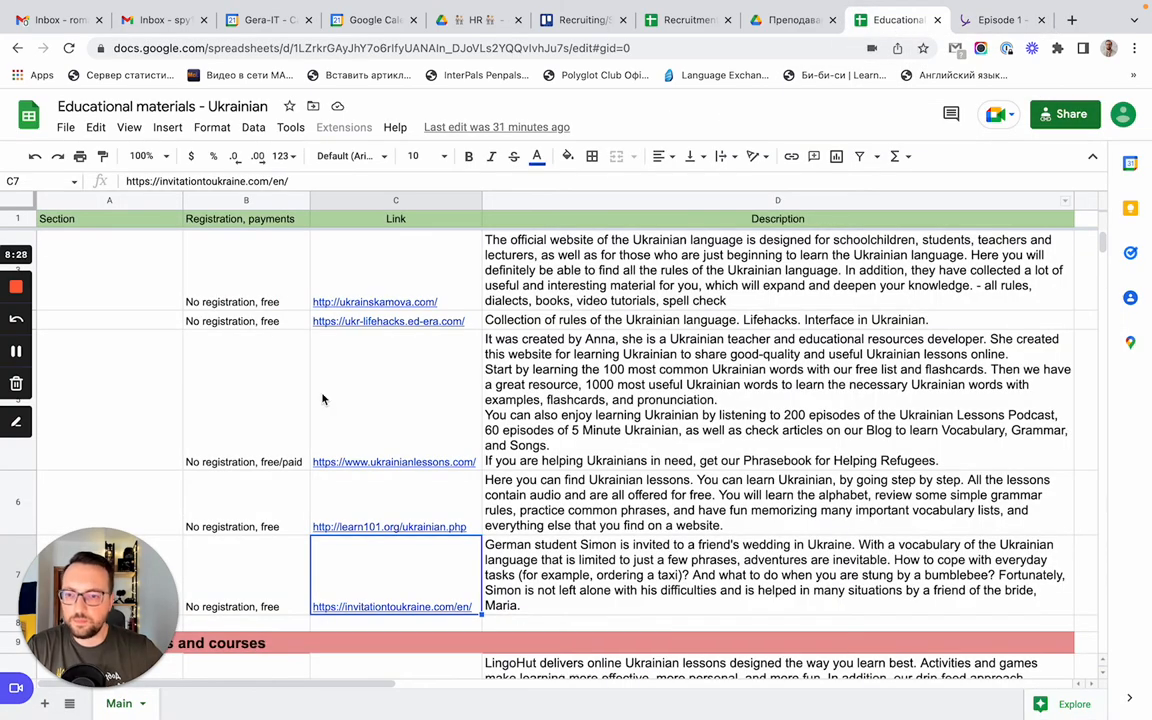
scroll("down", 3)
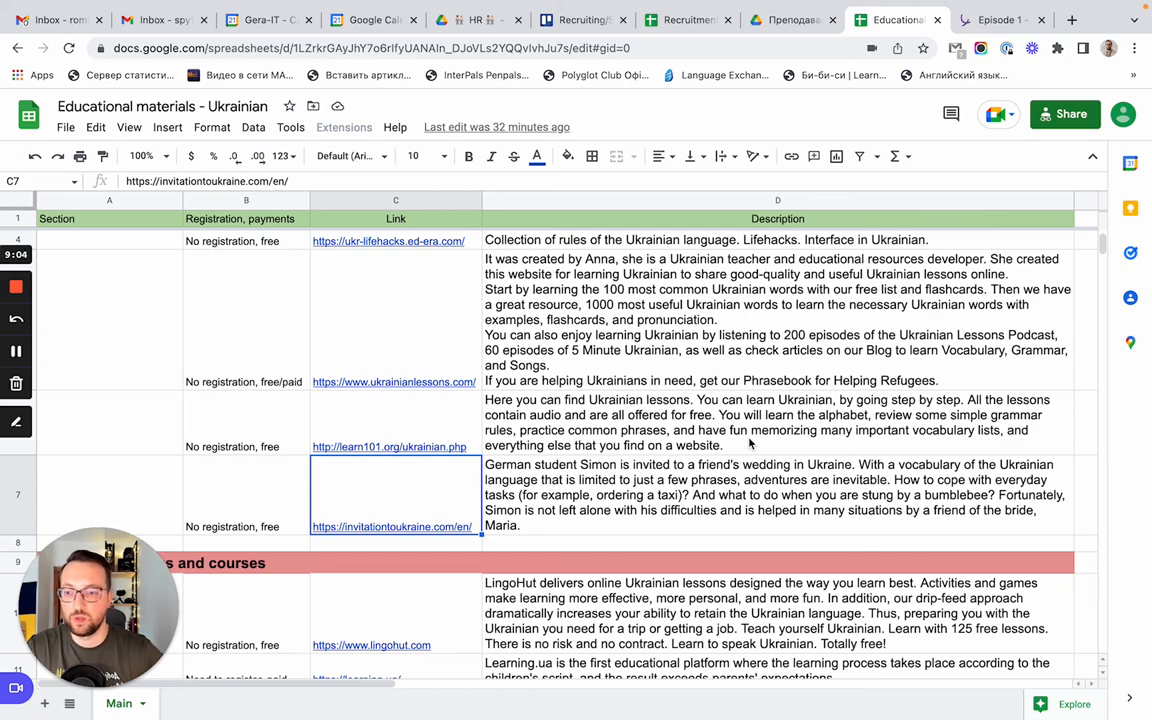
mouse_move(820, 336)
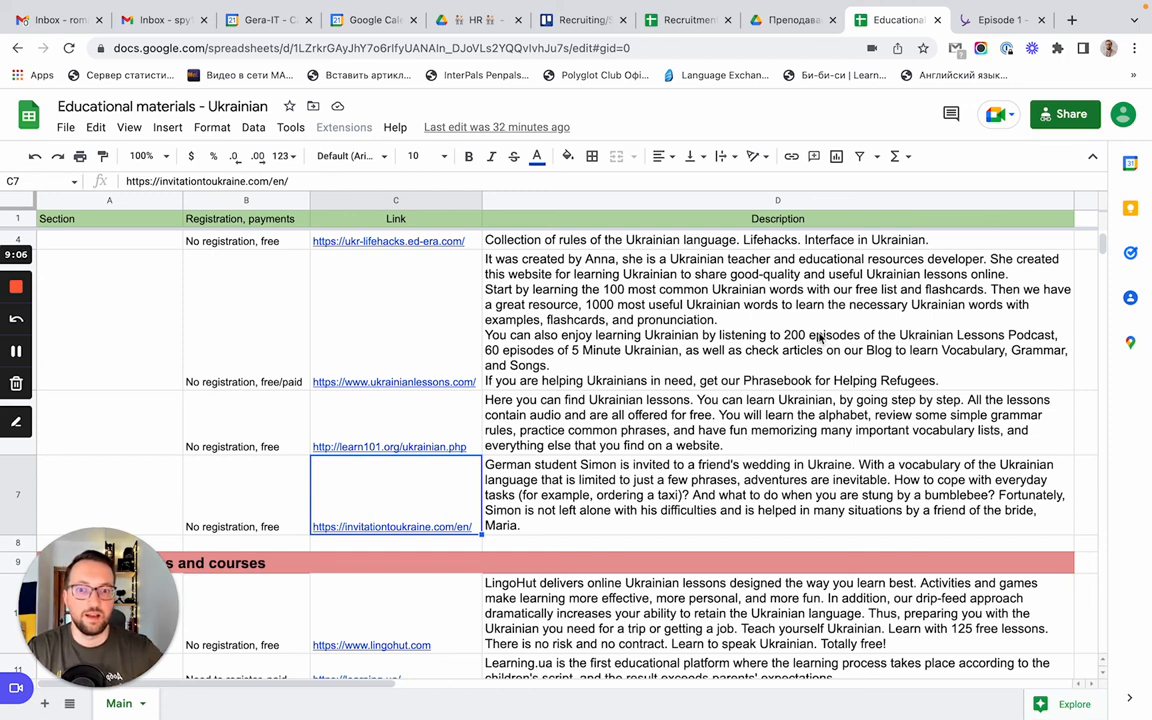